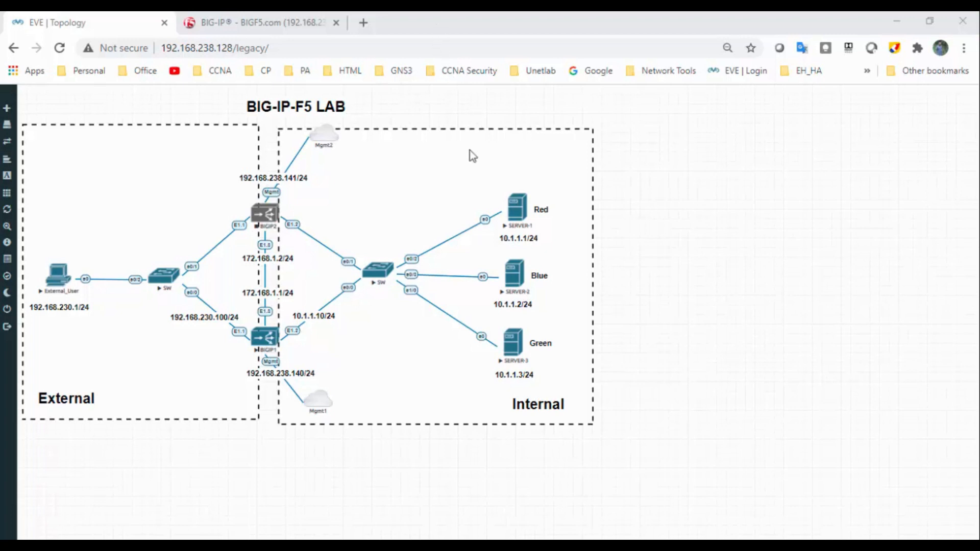
pyautogui.moveTo(532, 393)
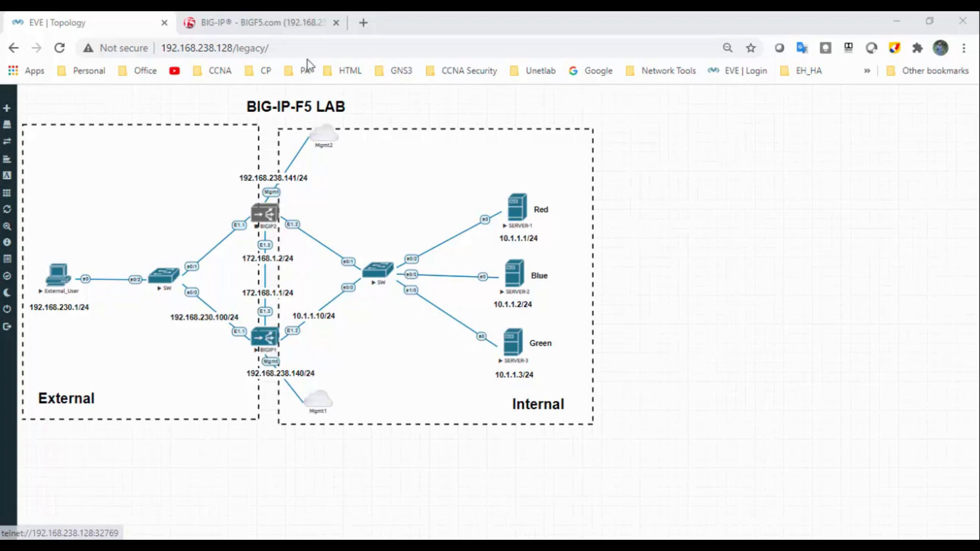
pyautogui.moveTo(314, 29)
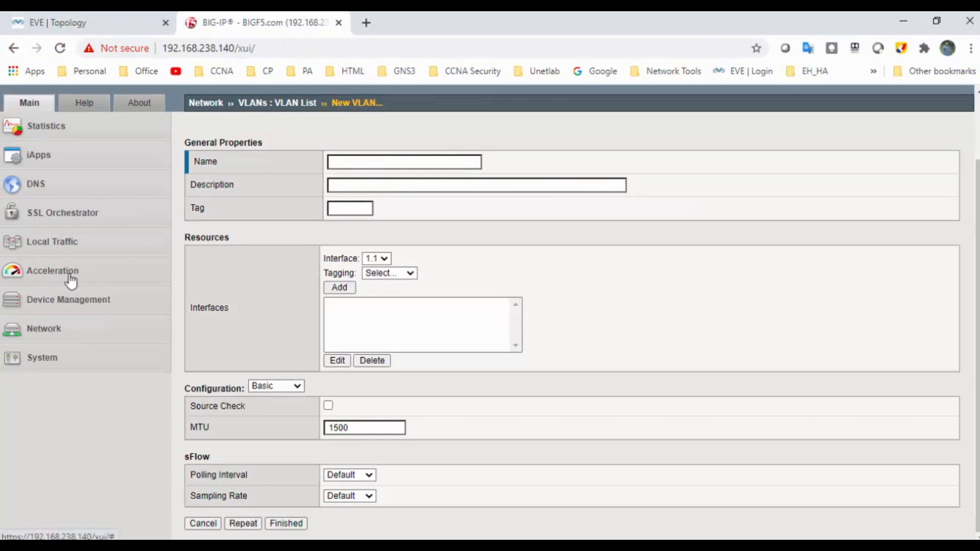
# - Review the empty VLAN list and interfaces 1.1–1.3, then view the EVE-NG topology
pyautogui.click(43, 329)
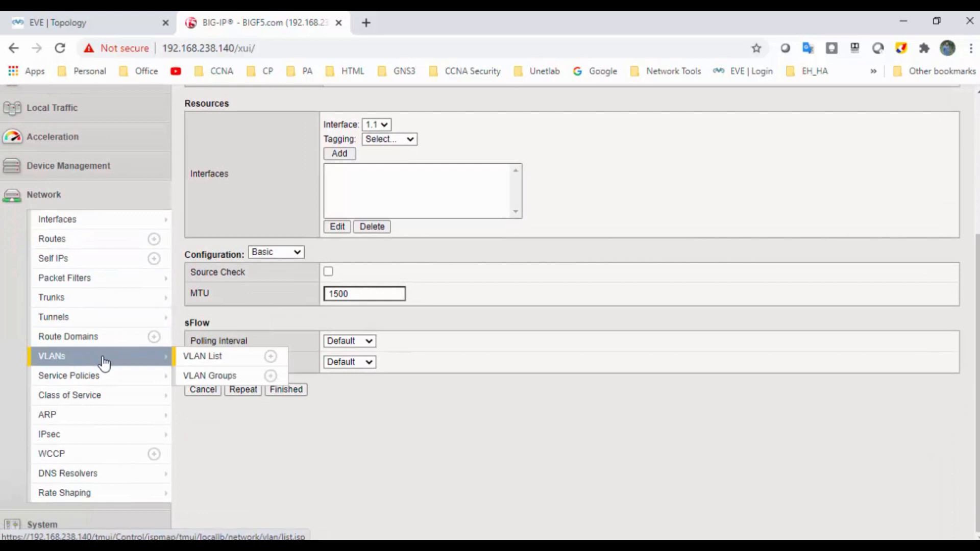
pyautogui.moveTo(107, 363)
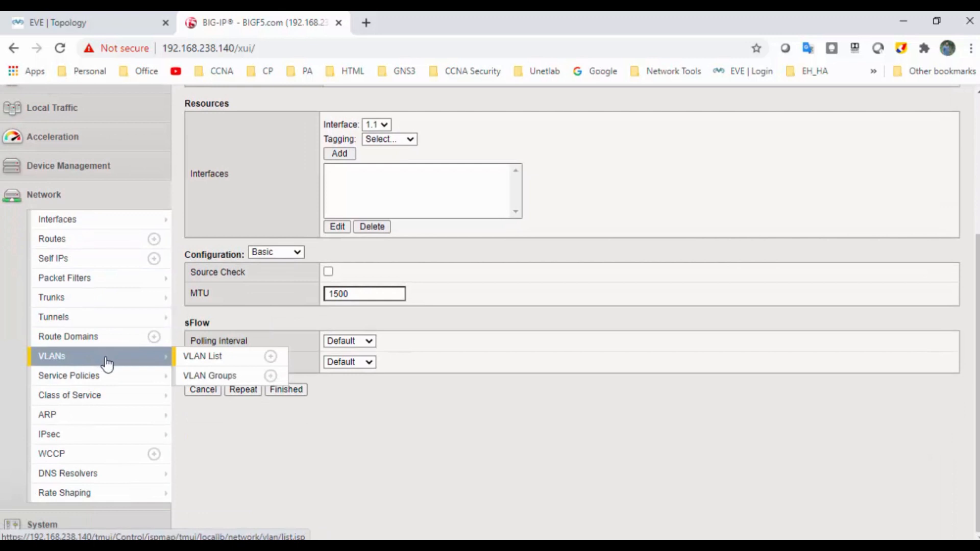
pyautogui.click(215, 356)
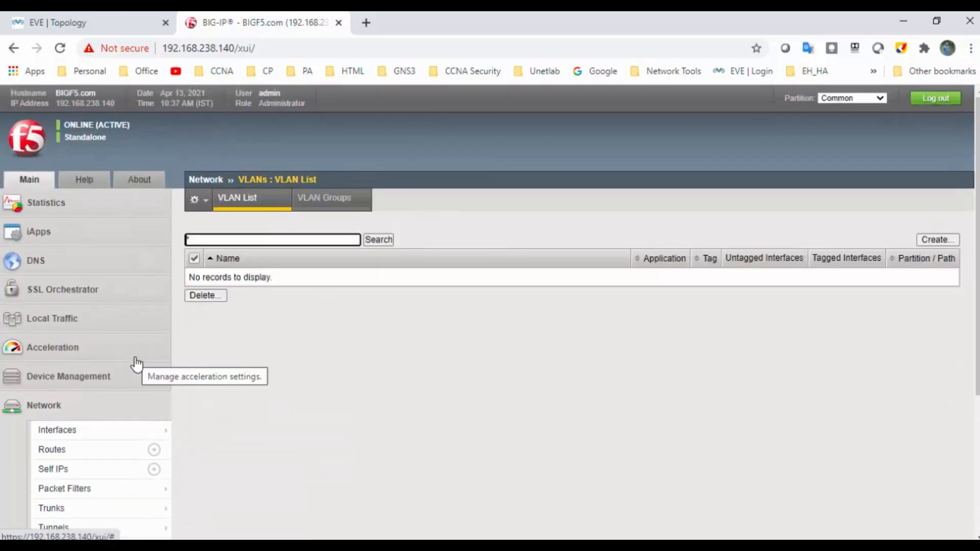
pyautogui.moveTo(333, 338)
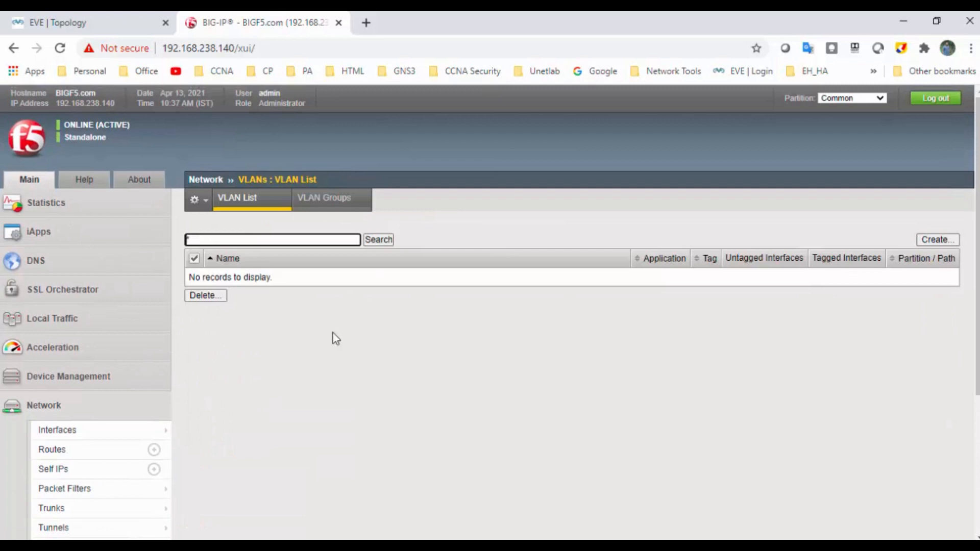
pyautogui.moveTo(938, 240)
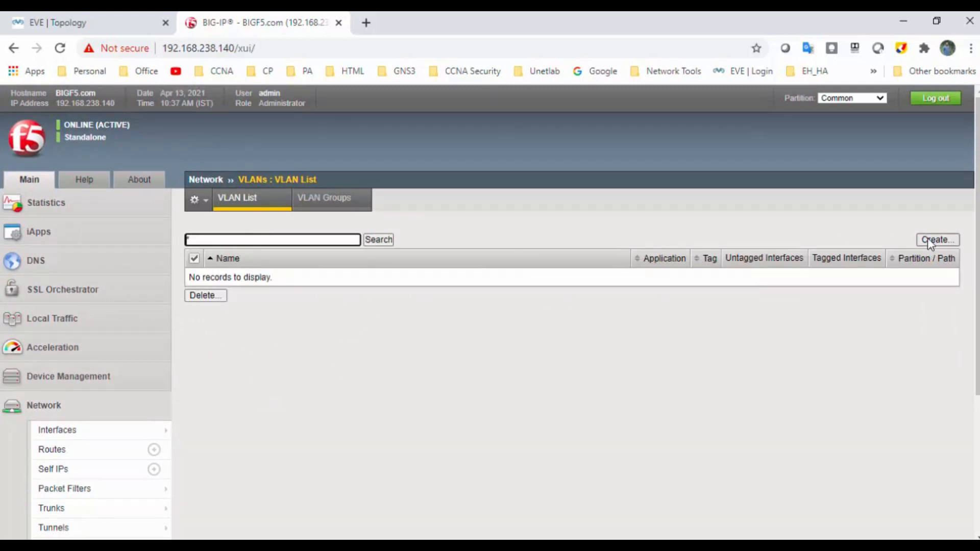
pyautogui.click(938, 240)
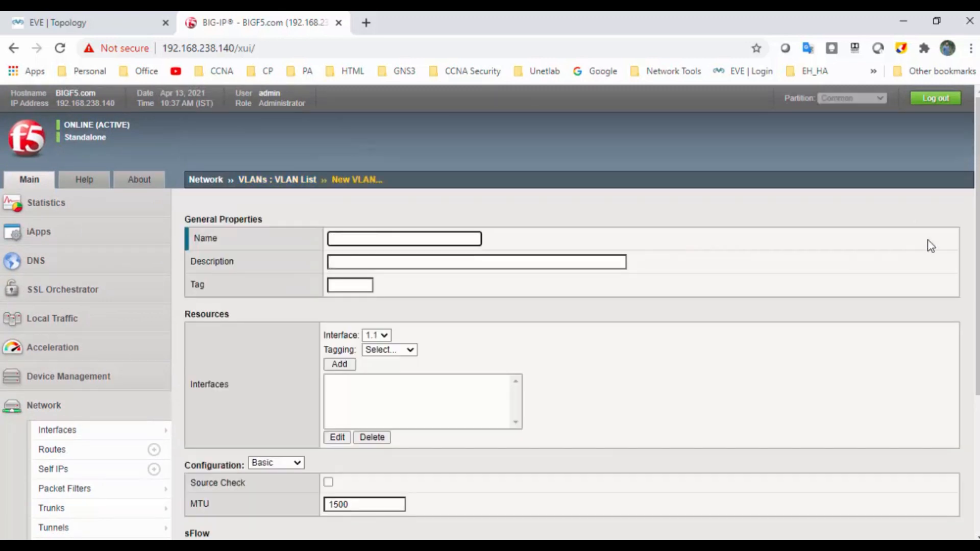
pyautogui.click(57, 430)
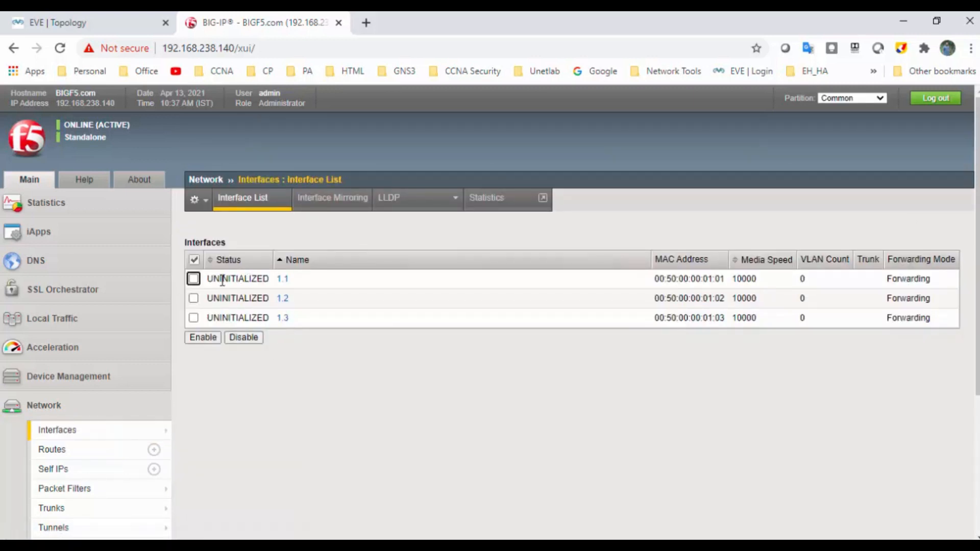
pyautogui.moveTo(279, 311)
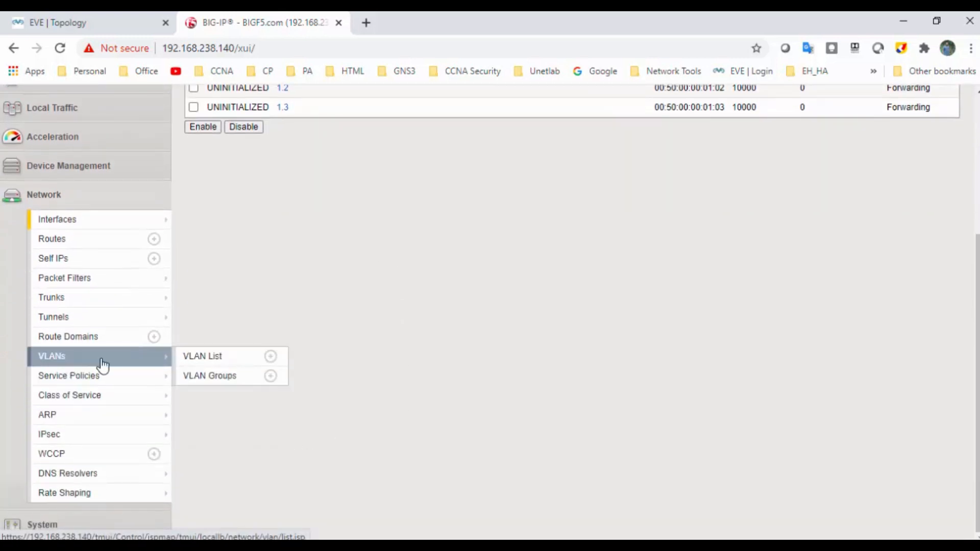
pyautogui.click(202, 356)
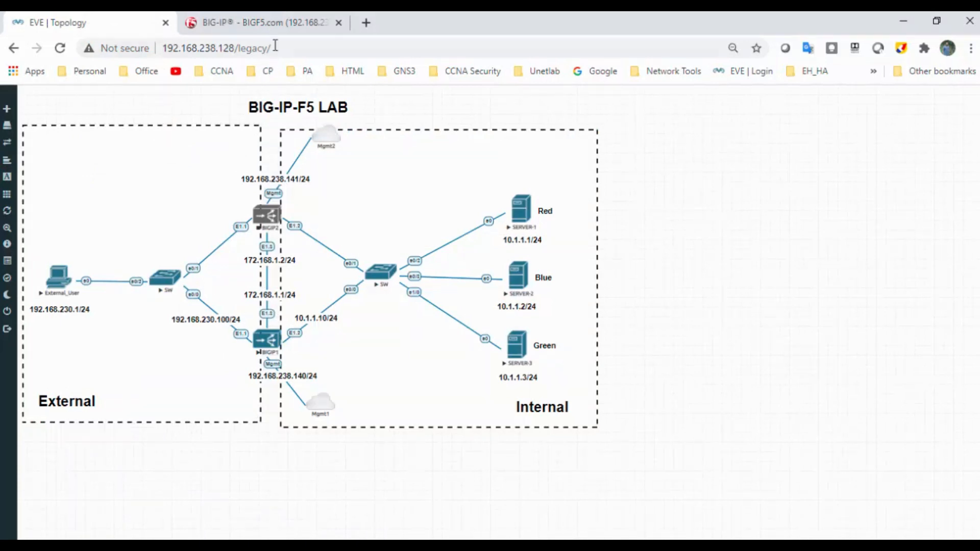
# - Name the new VLAN External-VLAN with description 'Connected to External'
pyautogui.click(257, 22)
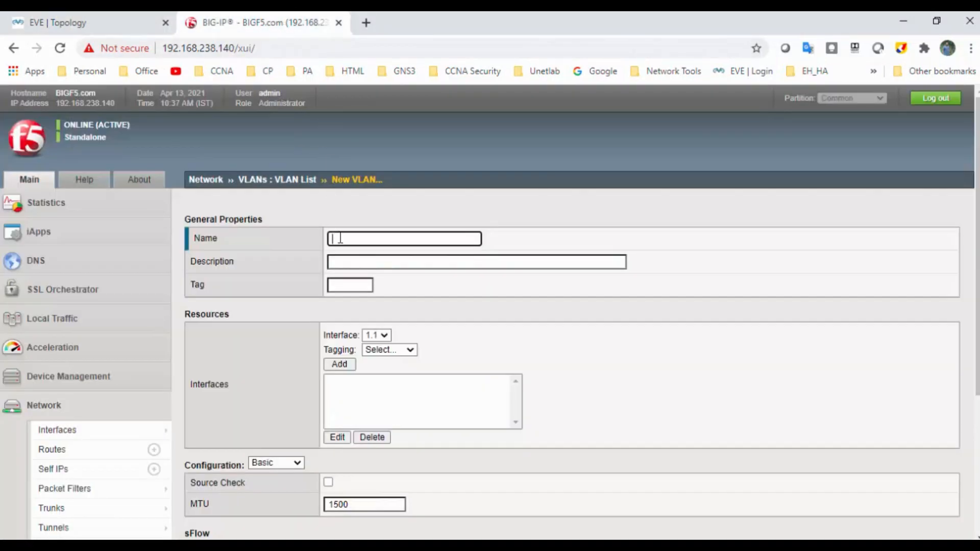
pyautogui.click(404, 239)
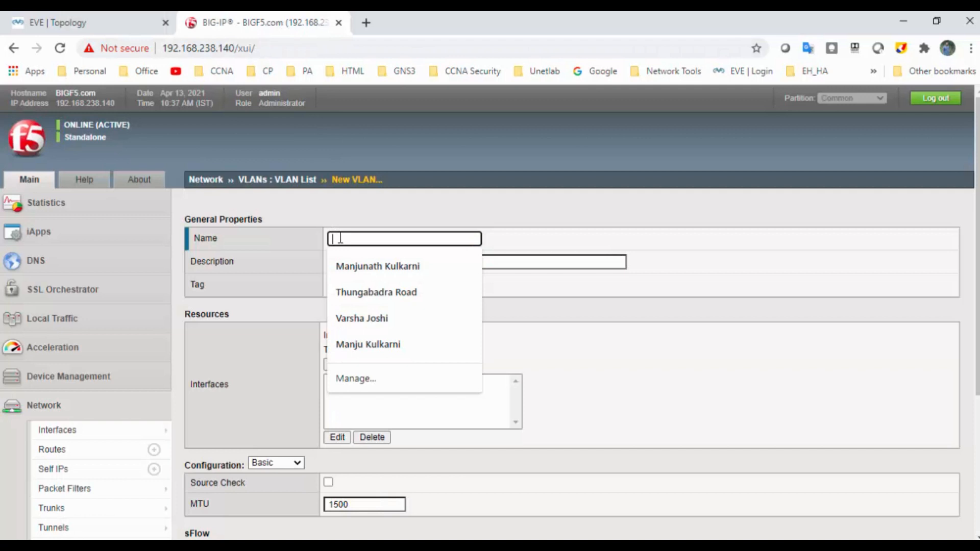
pyautogui.write('External-VLAN')
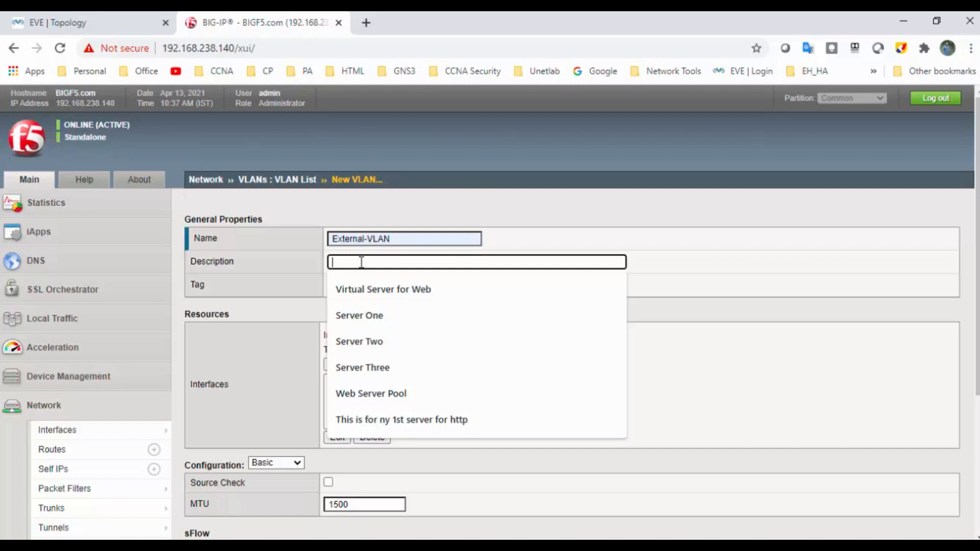
pyautogui.write('Conne')
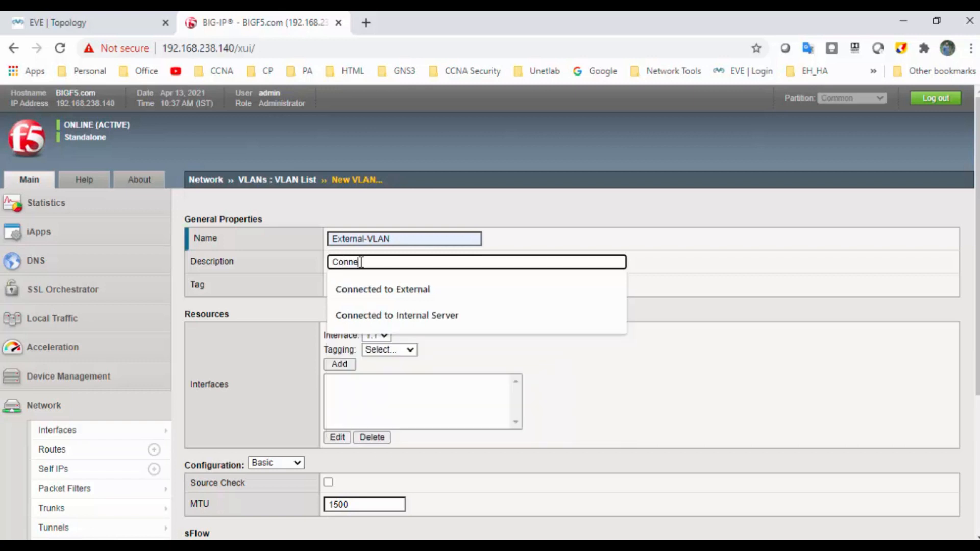
pyautogui.click(382, 290)
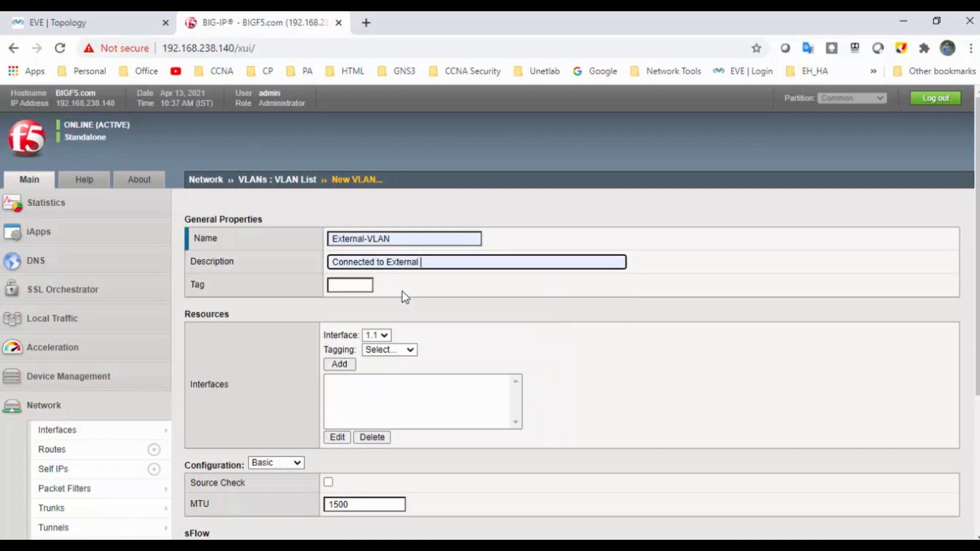
# - Check the lab topology, then set interface 1.1 tagging to Untagged
pyautogui.click(350, 285)
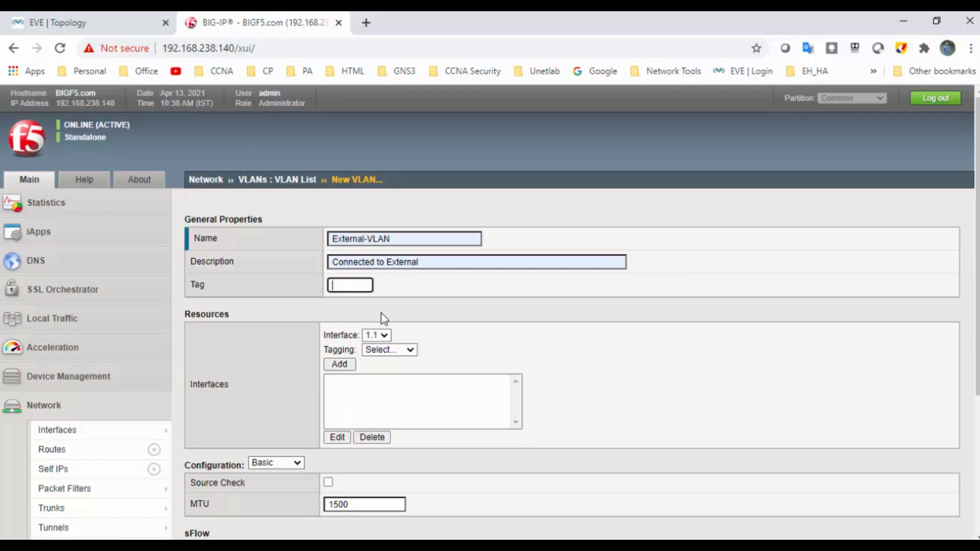
pyautogui.scroll(-3)
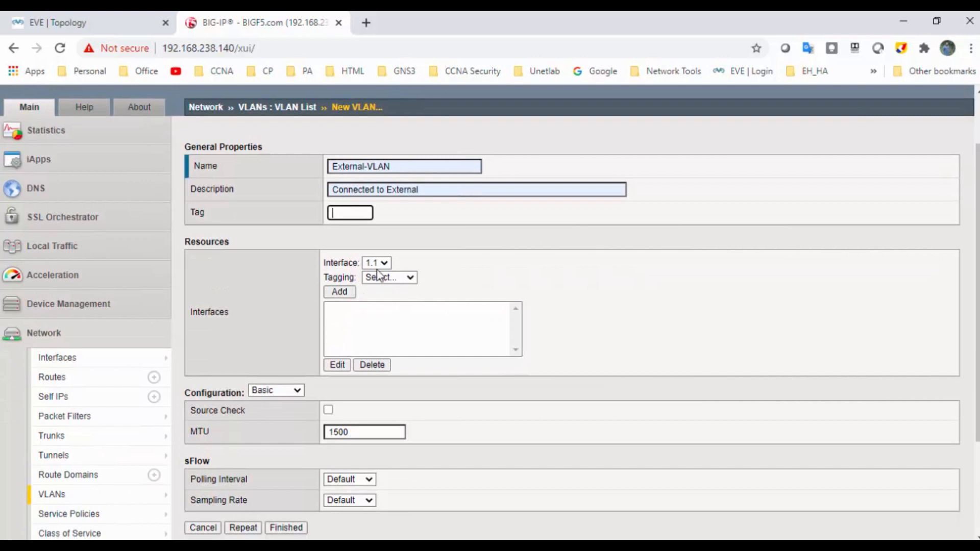
pyautogui.click(61, 22)
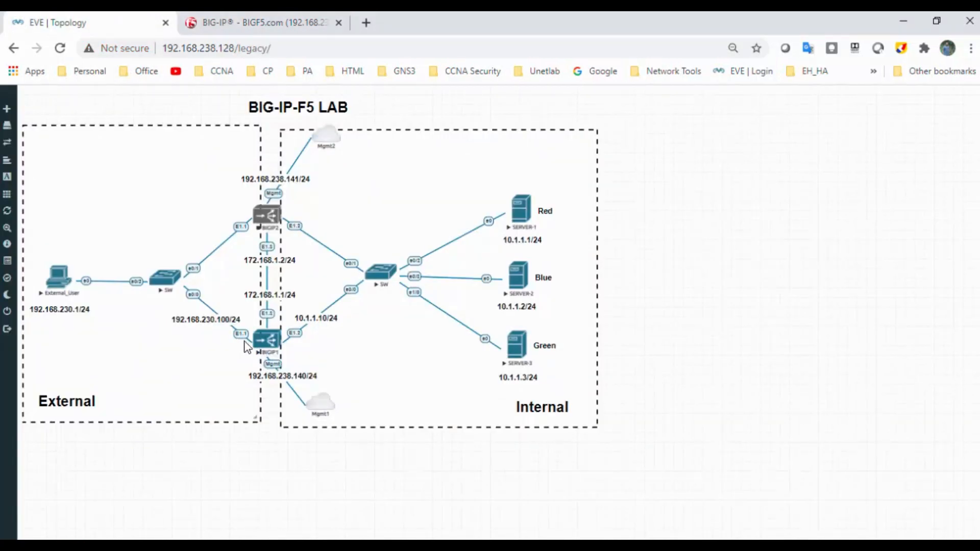
pyautogui.click(258, 22)
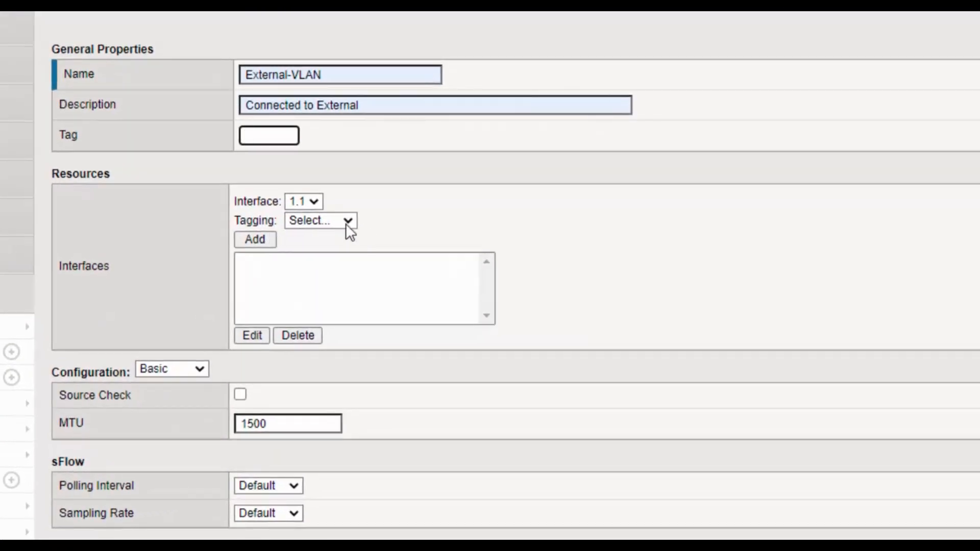
pyautogui.click(320, 221)
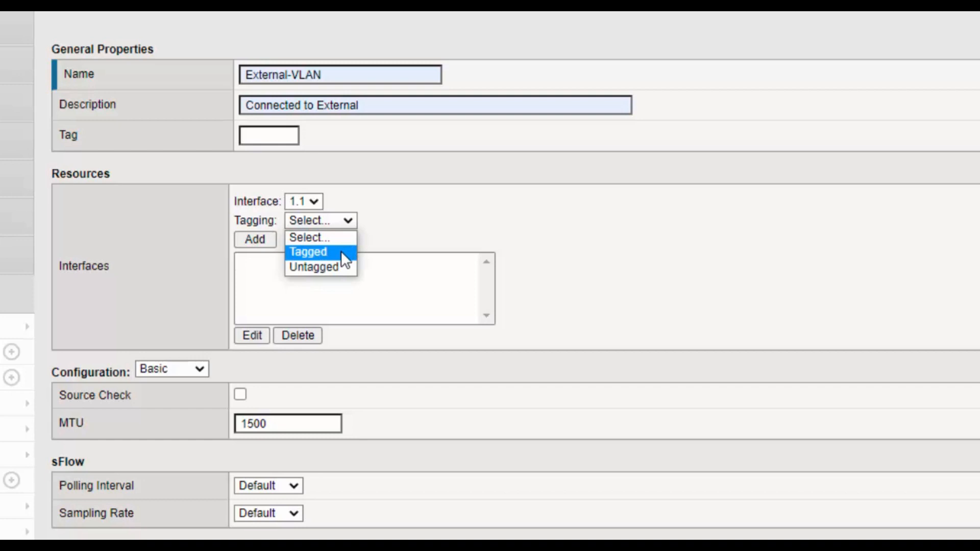
pyautogui.moveTo(342, 261)
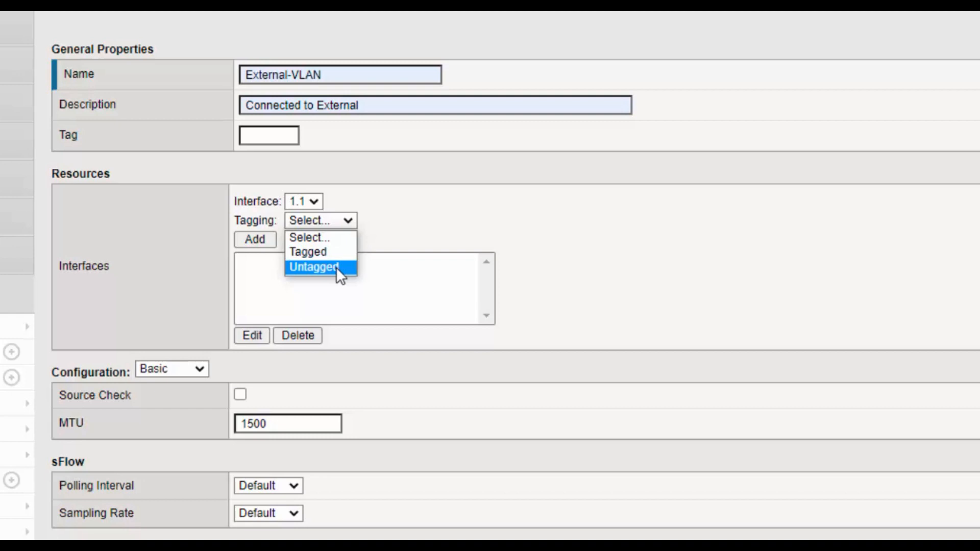
pyautogui.click(314, 267)
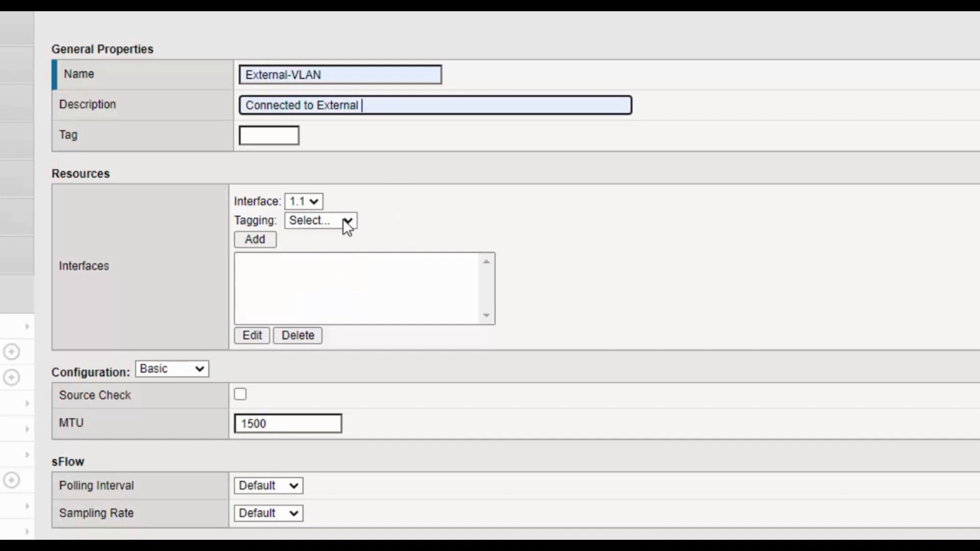
pyautogui.click(321, 221)
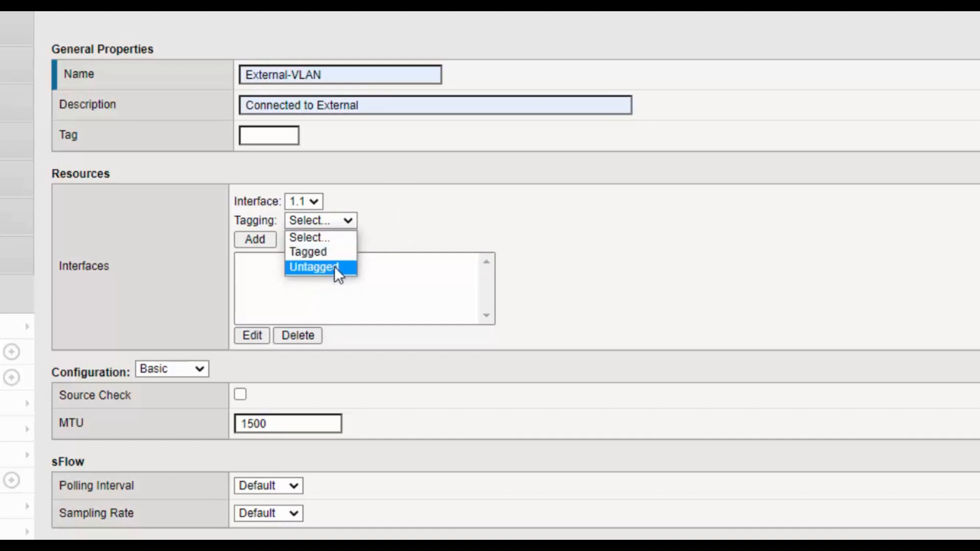
pyautogui.click(317, 267)
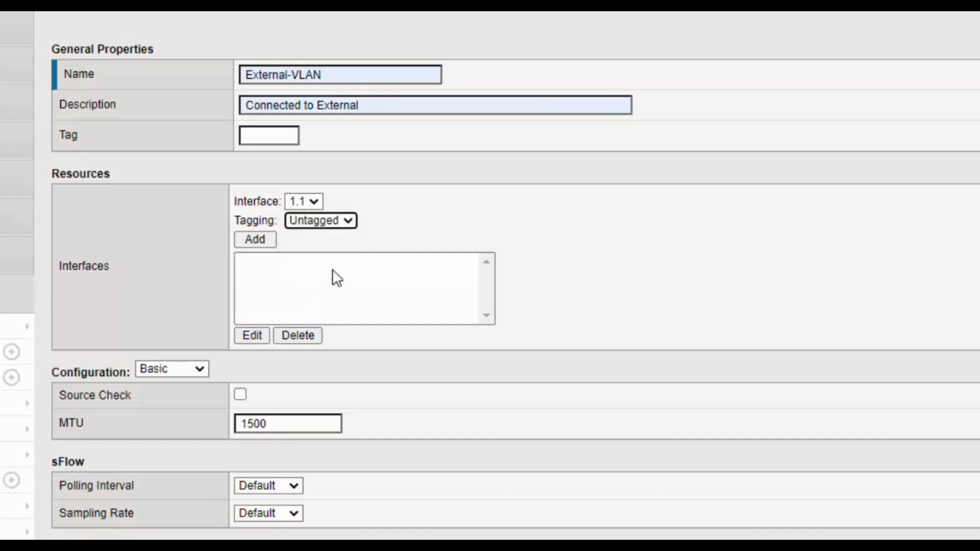
# - Add interface 1.1 as untagged to External-VLAN's interface list
pyautogui.click(254, 240)
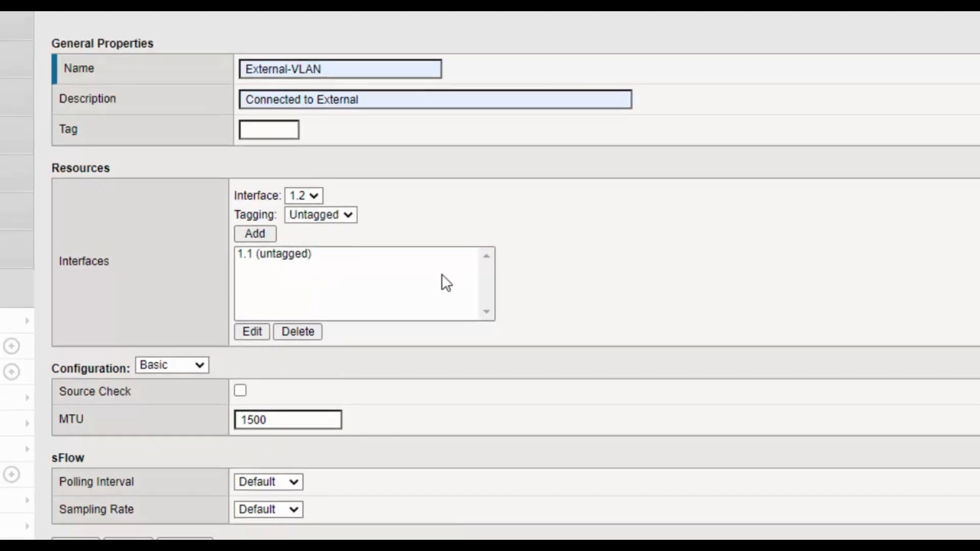
pyautogui.scroll(-3)
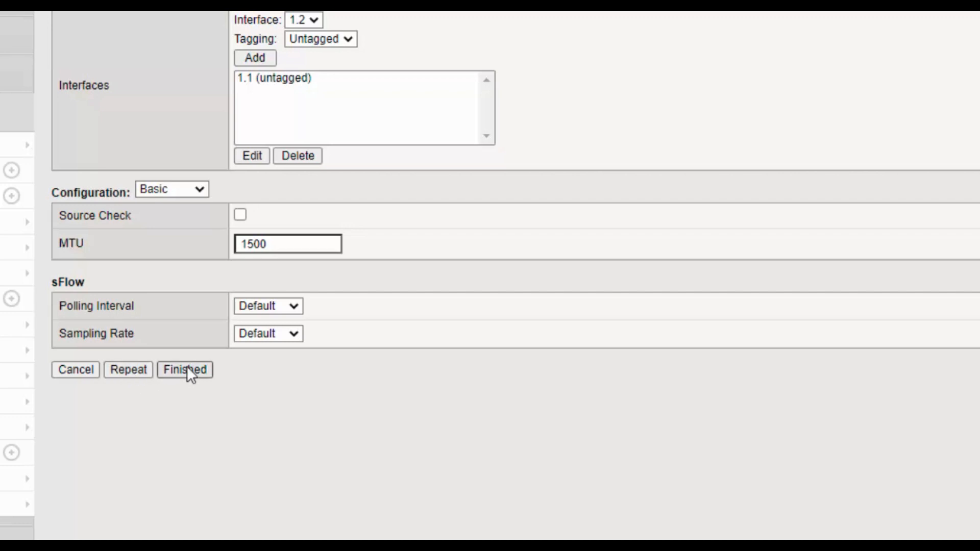
pyautogui.moveTo(182, 395)
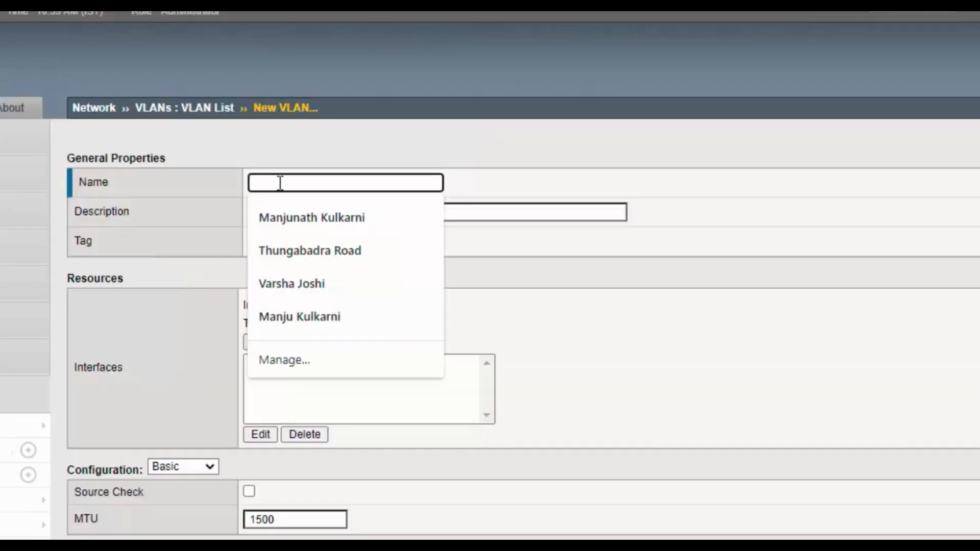
# - Create Internal-VLAN with an internal-servers description and interface 1.2 untagged
pyautogui.write('In')
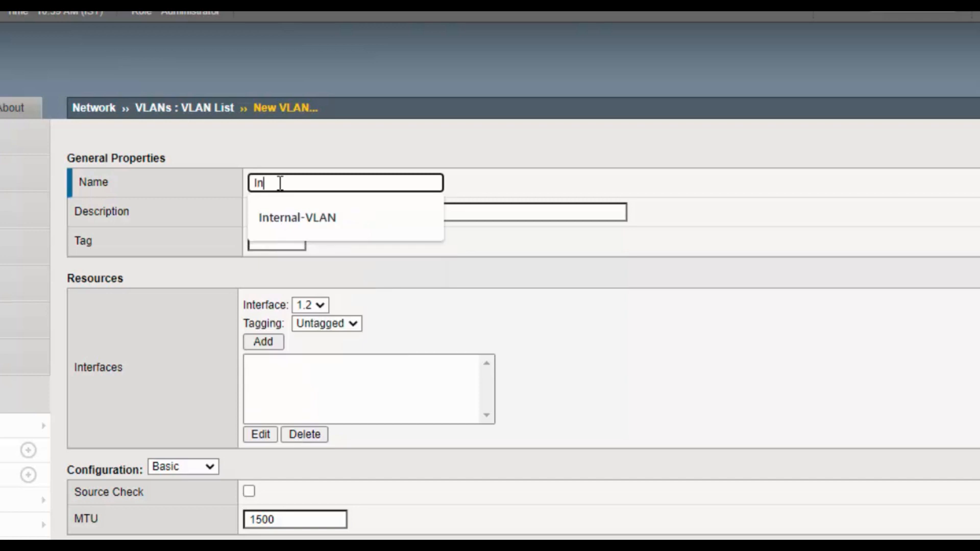
pyautogui.click(297, 217)
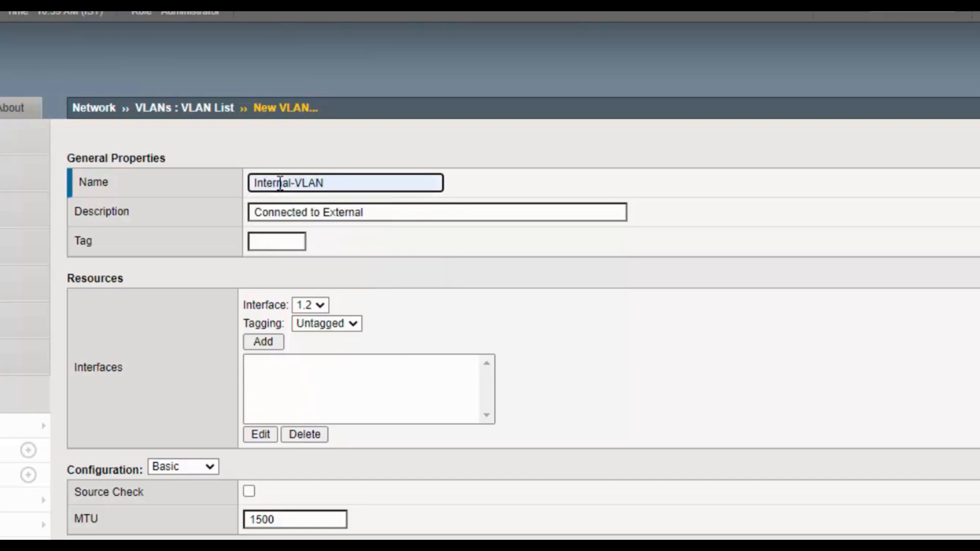
pyautogui.doubleClick(345, 212)
pyautogui.write('I')
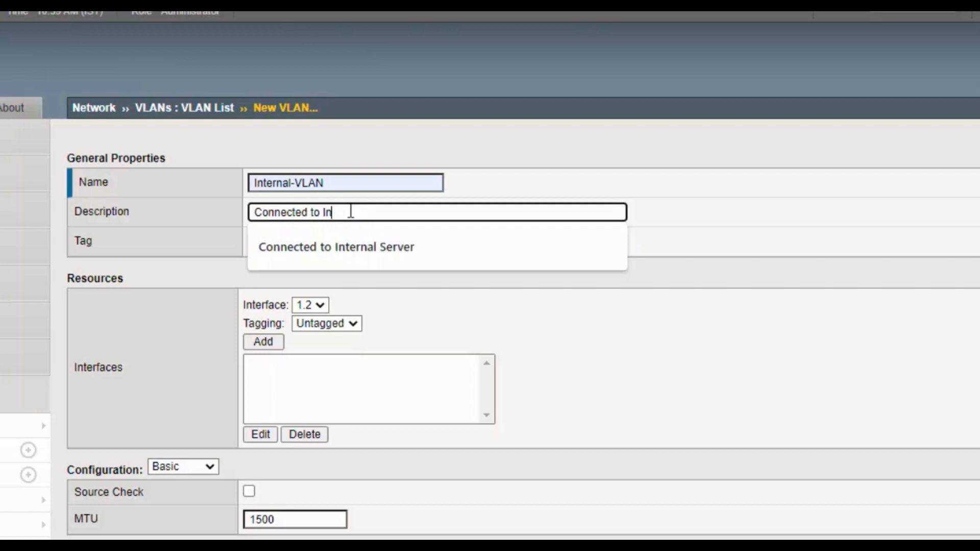
pyautogui.click(336, 247)
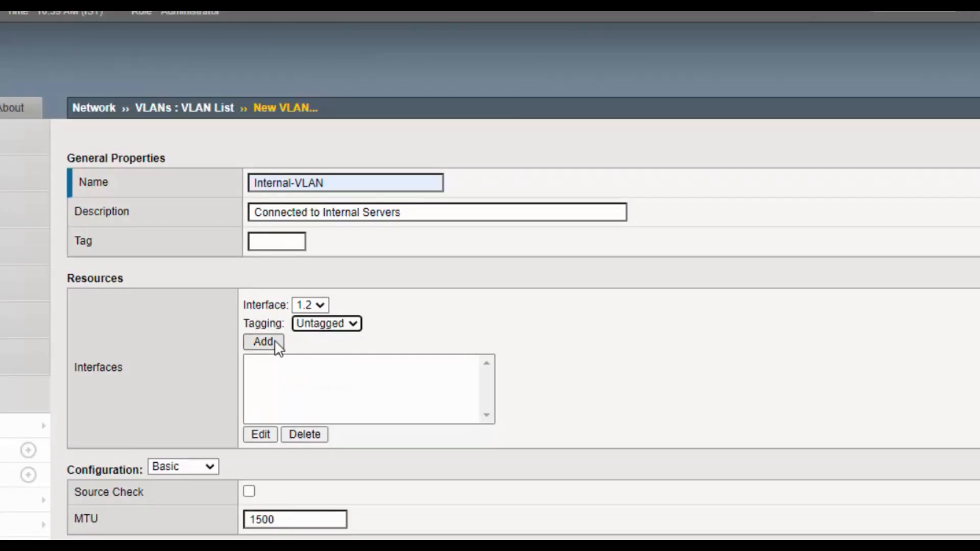
pyautogui.click(262, 342)
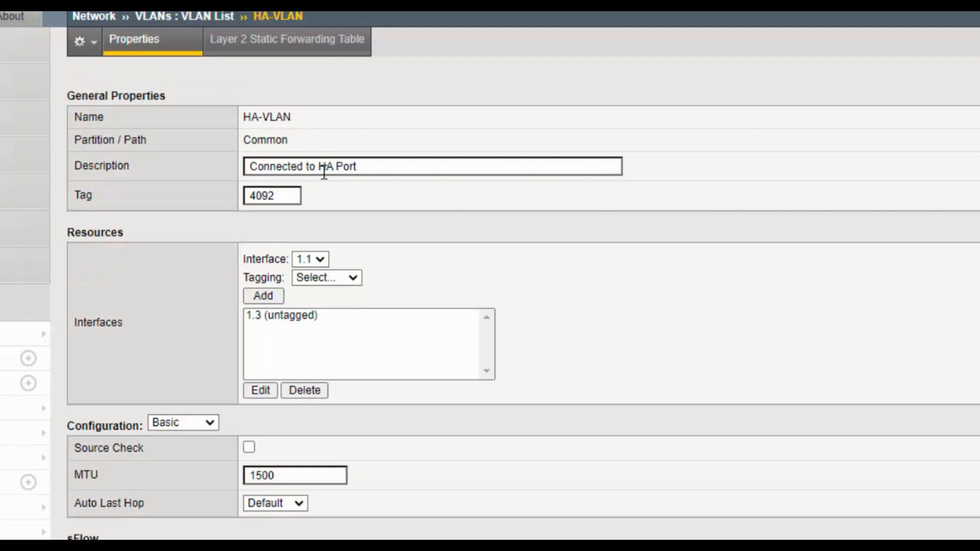
pyautogui.moveTo(319, 282)
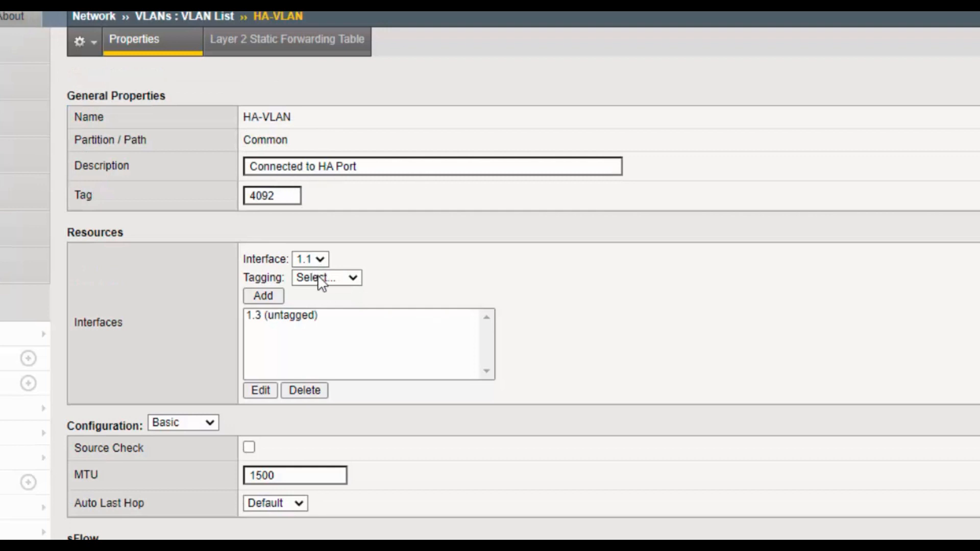
pyautogui.moveTo(259, 335)
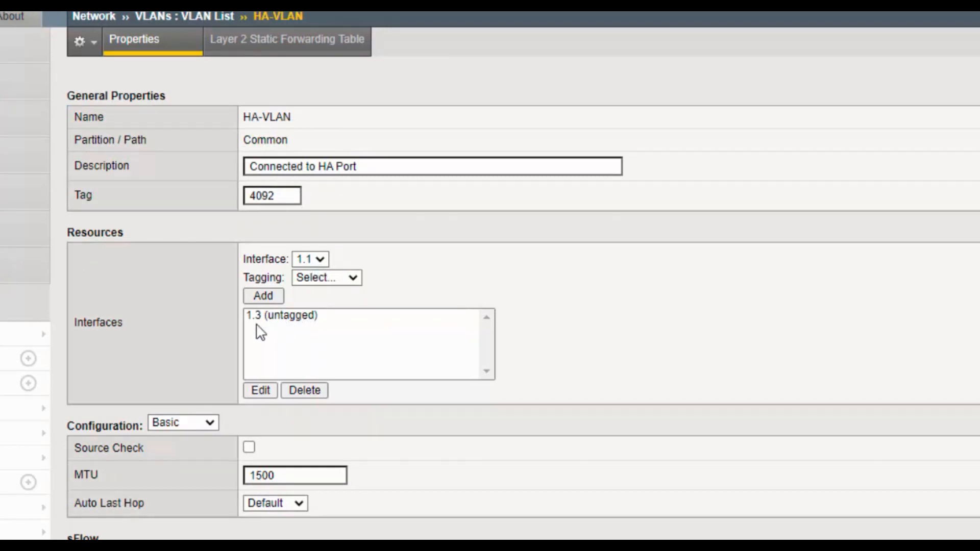
# - Cancel HA-VLAN's properties without changes, returning to the VLAN list
pyautogui.scroll(-3)
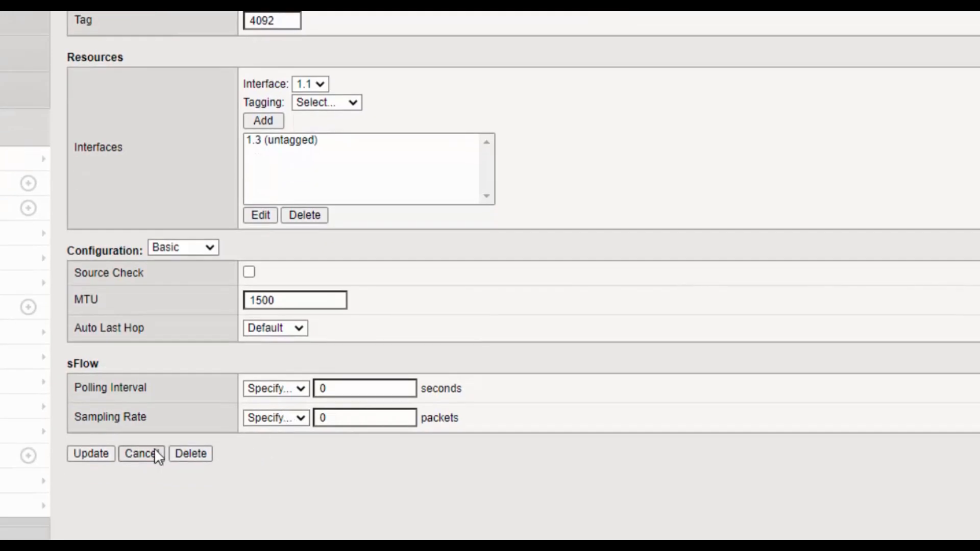
pyautogui.click(143, 454)
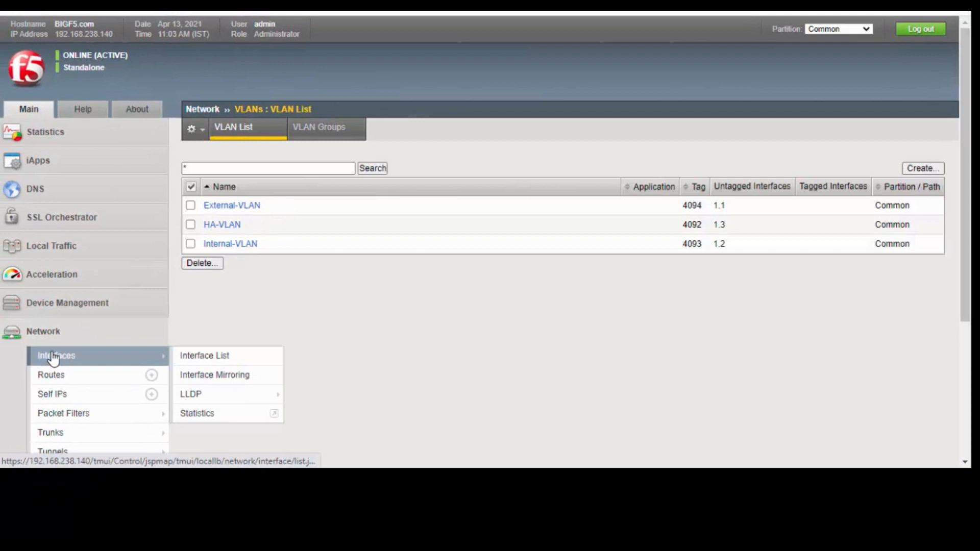
# - Review interfaces 1.1–1.3 as up, then start a new Self IP
pyautogui.click(204, 356)
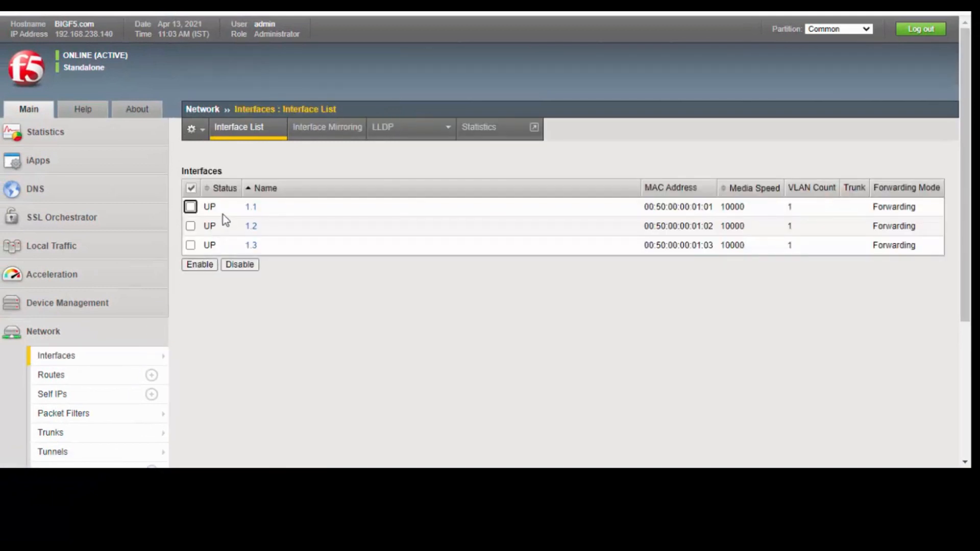
pyautogui.scroll(-3)
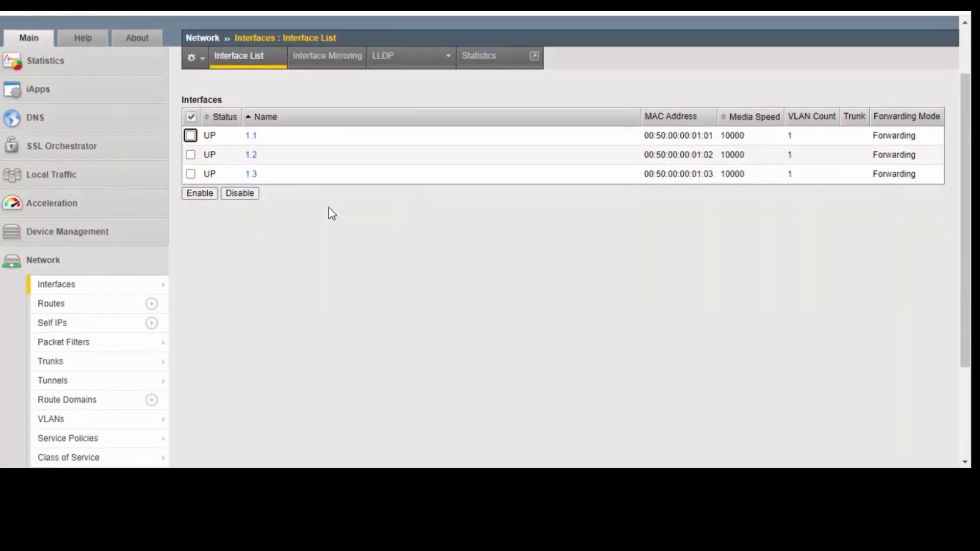
pyautogui.scroll(-3)
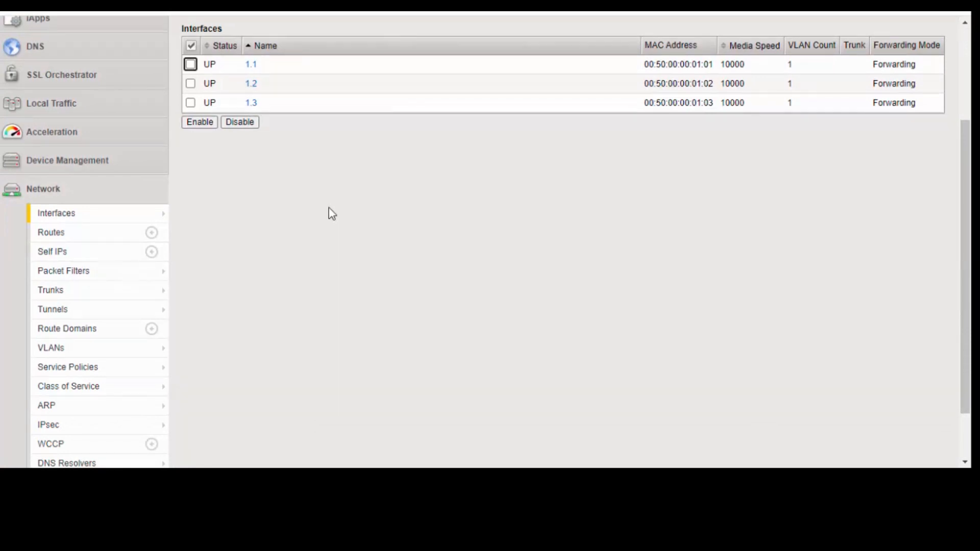
pyautogui.click(51, 251)
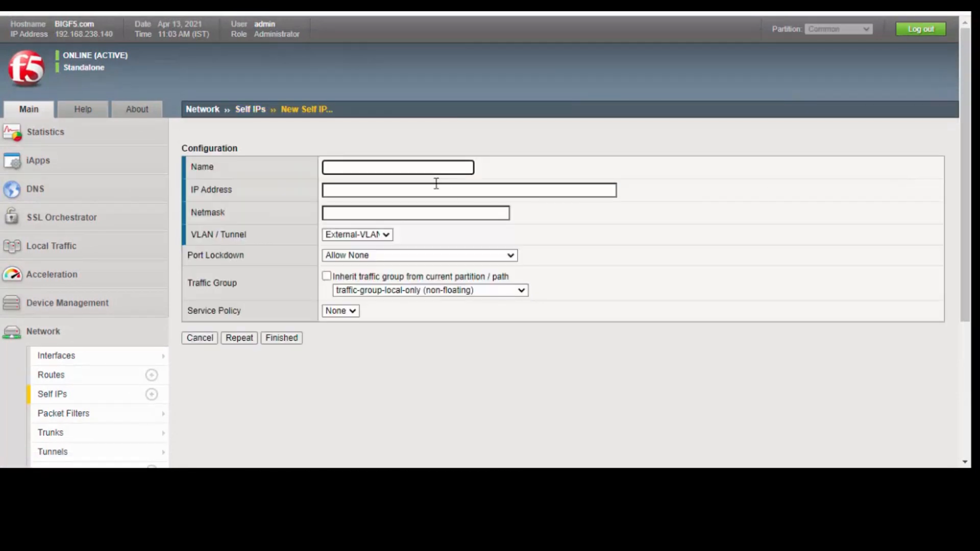
# - Enter self IP External-IP with address 192.168.230.100 and netmask 255.255.255.0
pyautogui.write('Ex')
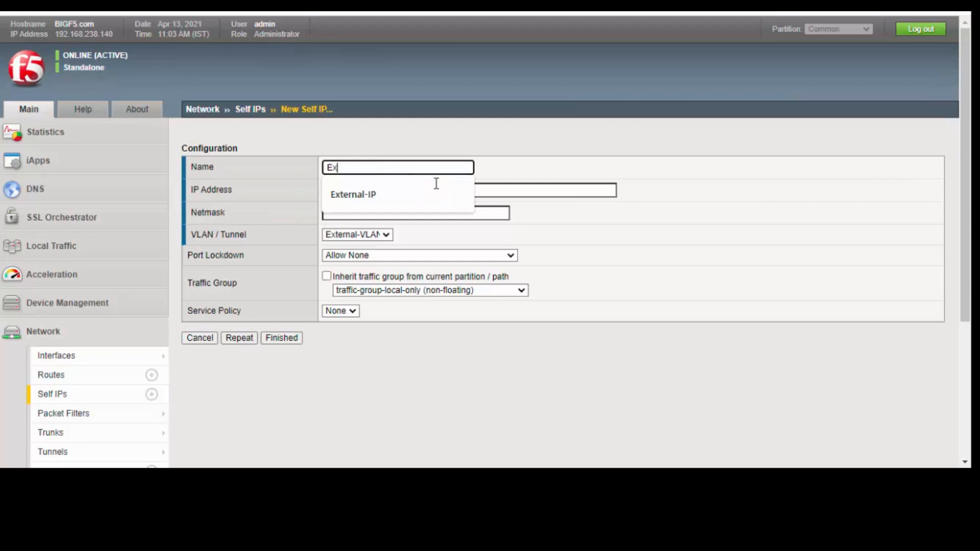
pyautogui.click(353, 194)
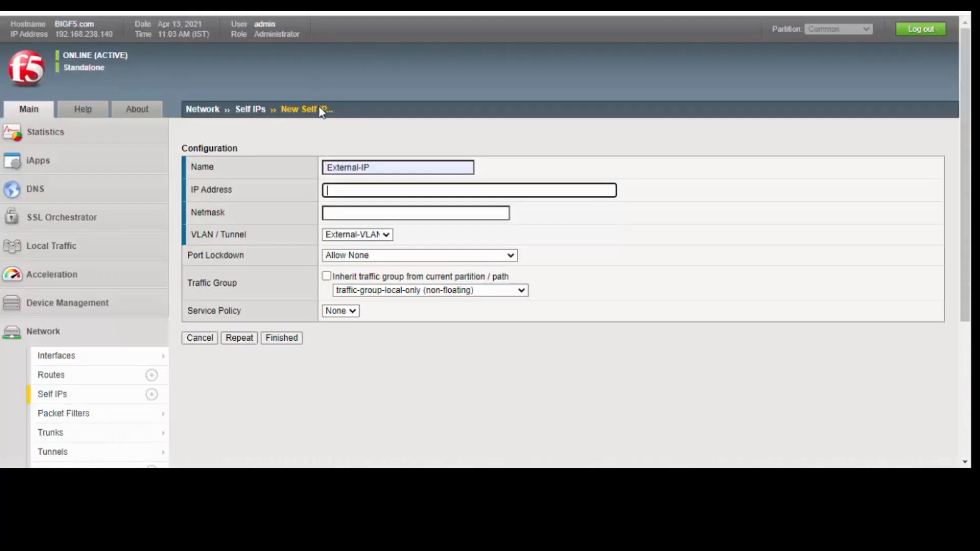
pyautogui.click(469, 190)
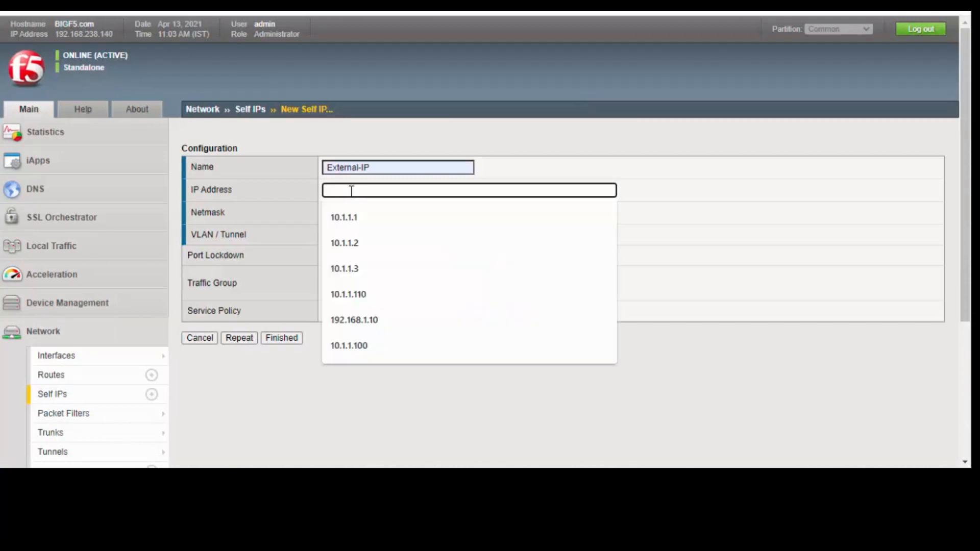
pyautogui.write('192')
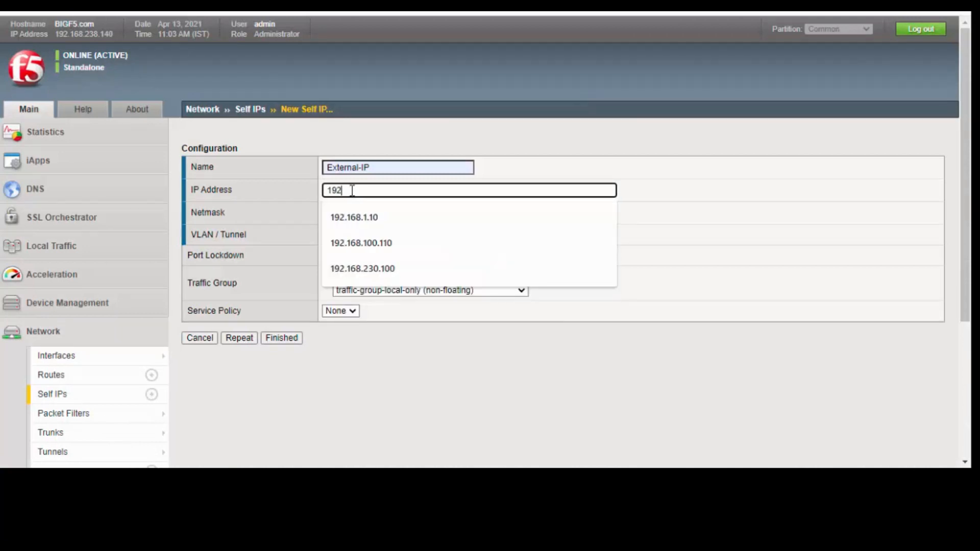
pyautogui.click(363, 268)
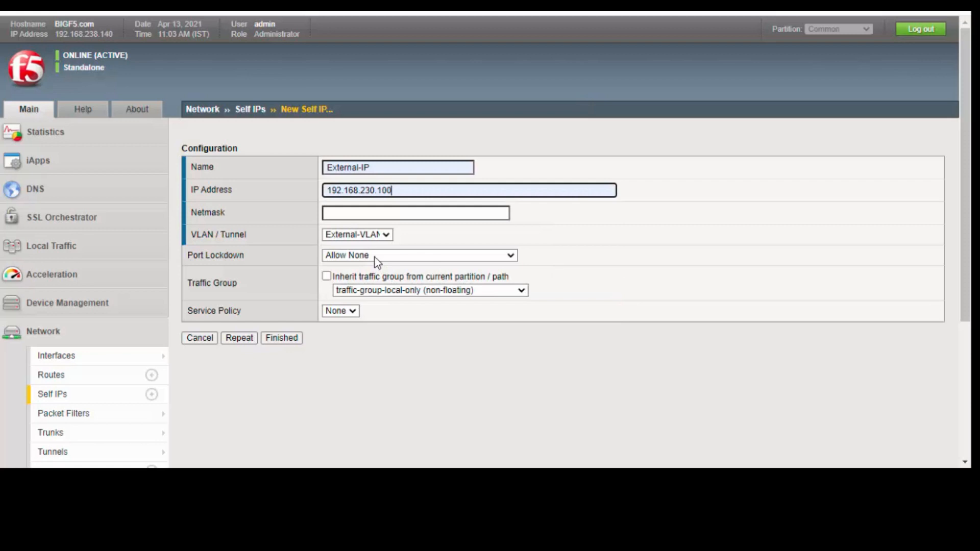
pyautogui.write('255.255.255.0')
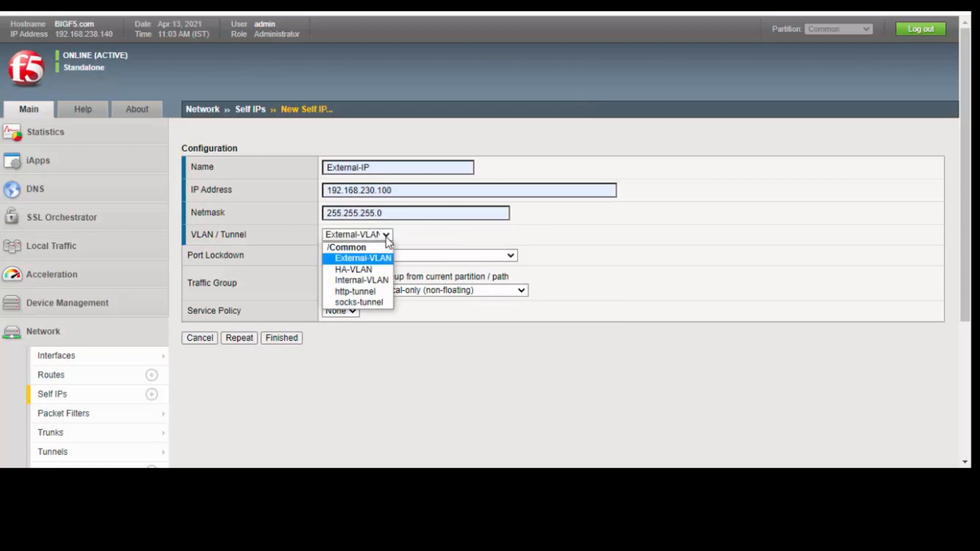
# - Keep External-VLAN as the VLAN and set Port Lockdown to Allow Default
pyautogui.click(361, 259)
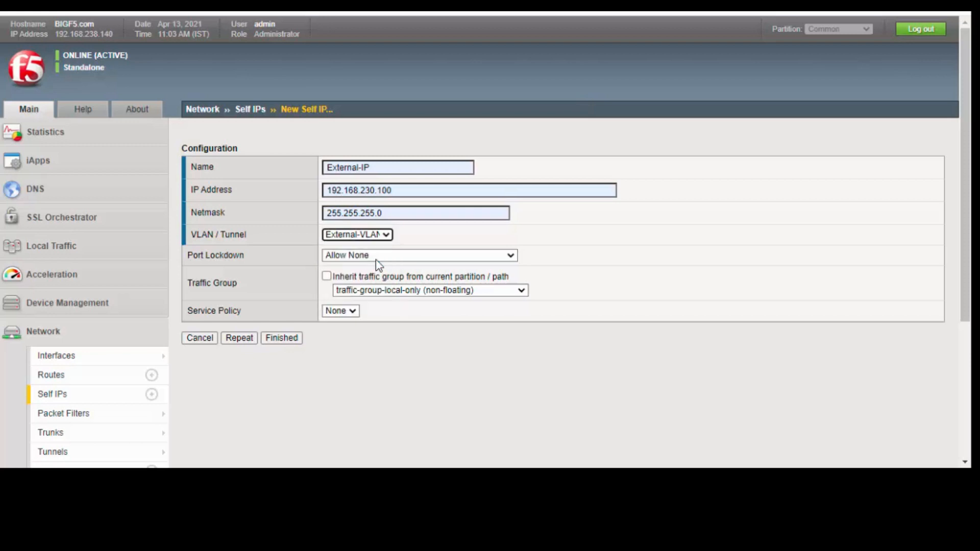
pyautogui.moveTo(383, 262)
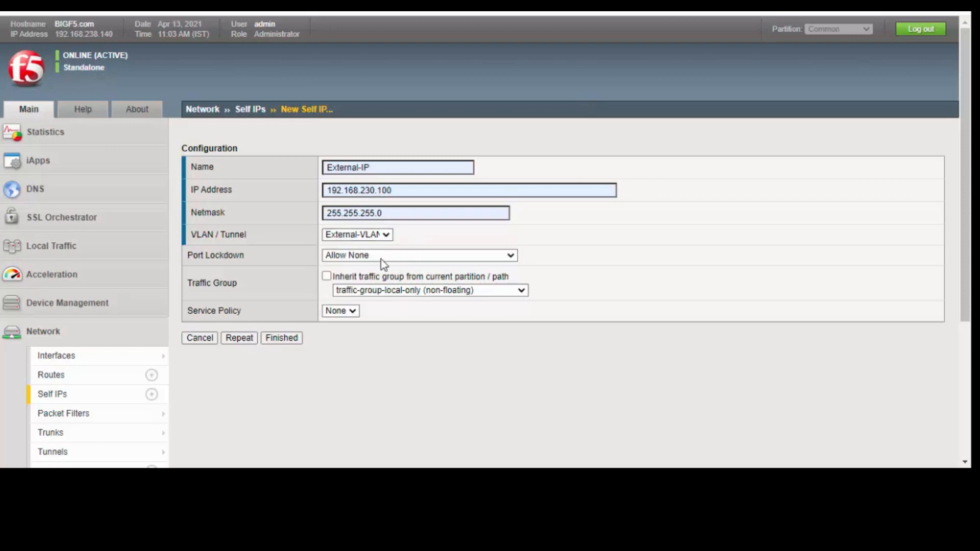
pyautogui.click(419, 256)
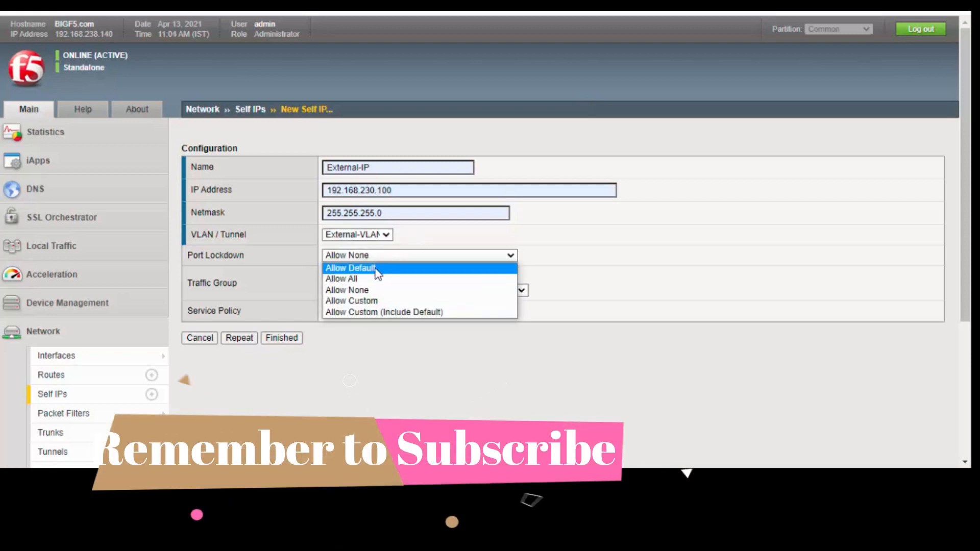
pyautogui.click(351, 268)
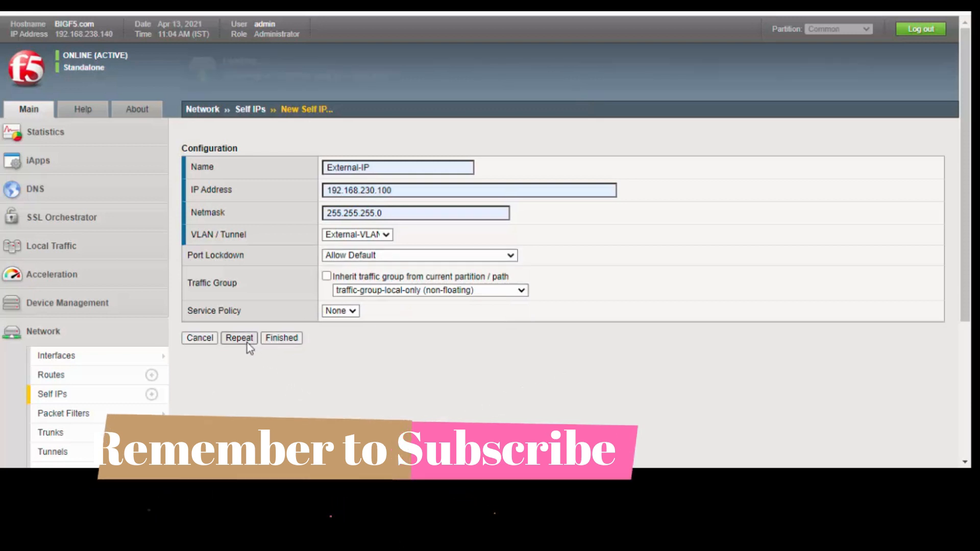
# - Save External-IP and enter Internal-IP at 10.1.1.10/255.255.255.0 on Internal-VLAN
pyautogui.click(398, 168)
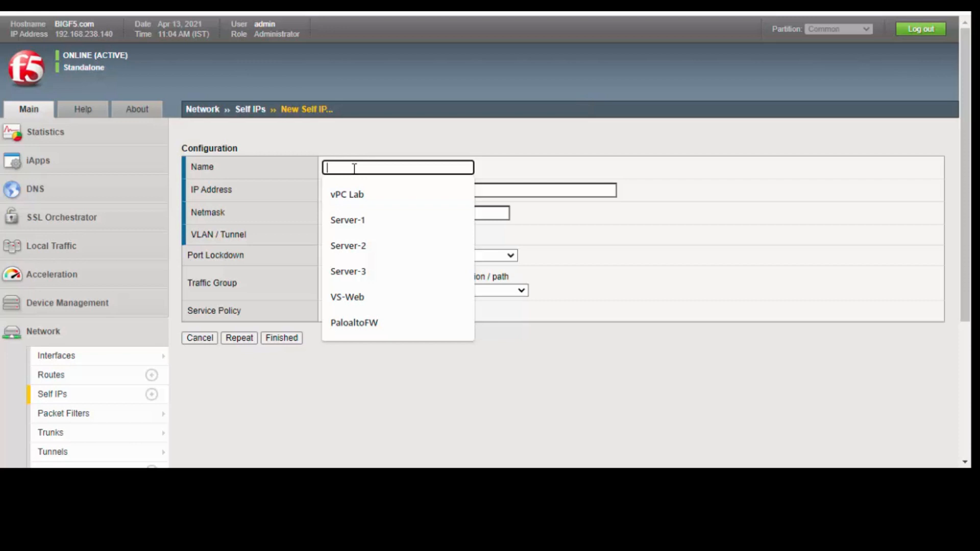
pyautogui.write('In')
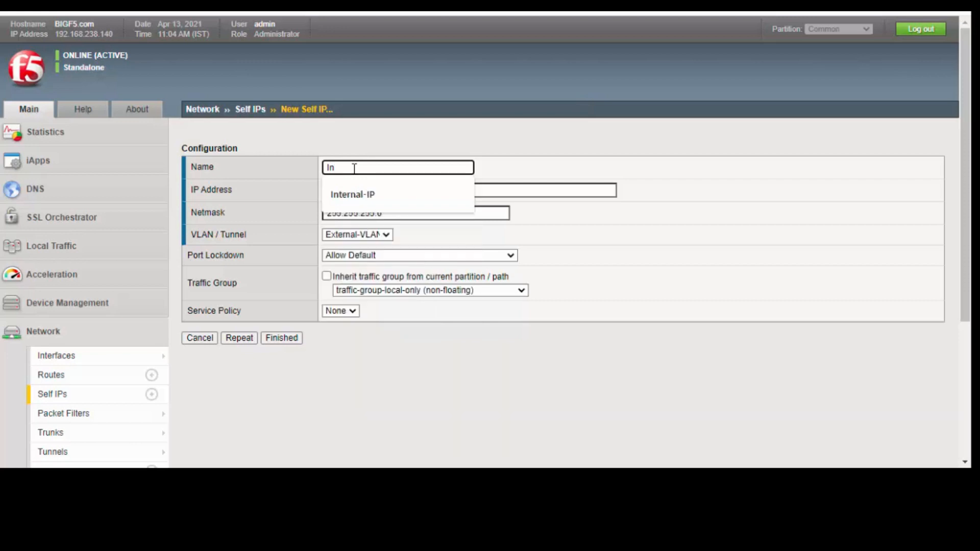
pyautogui.click(469, 190)
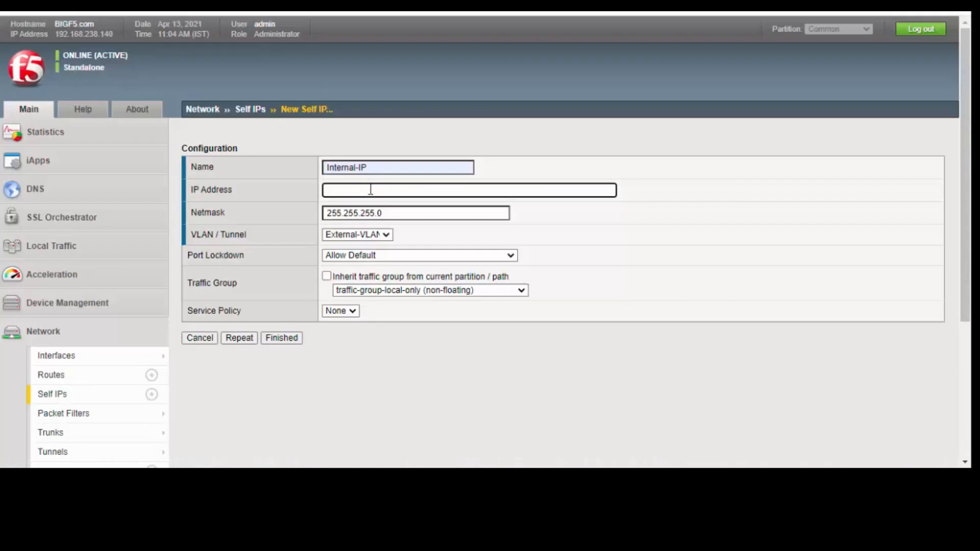
pyautogui.write('10.1.1.110')
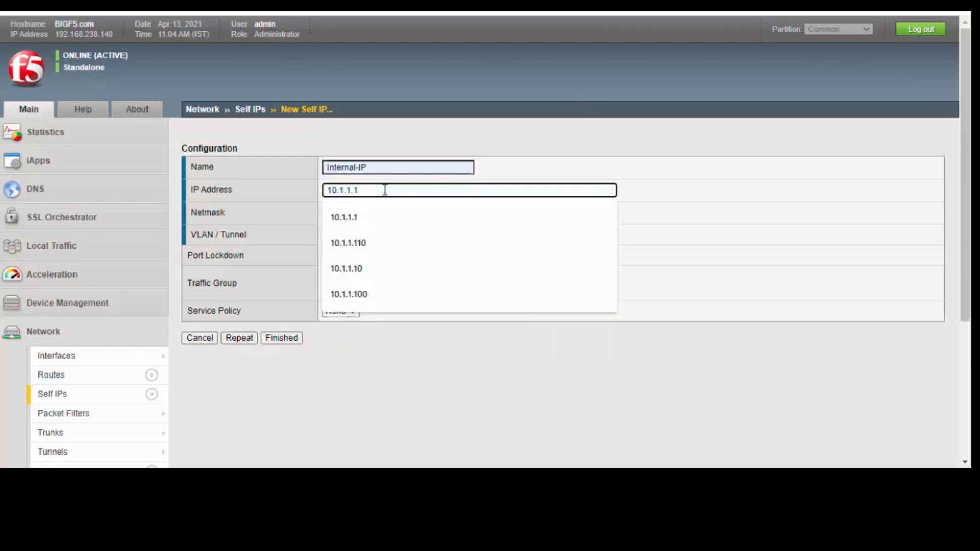
pyautogui.click(347, 269)
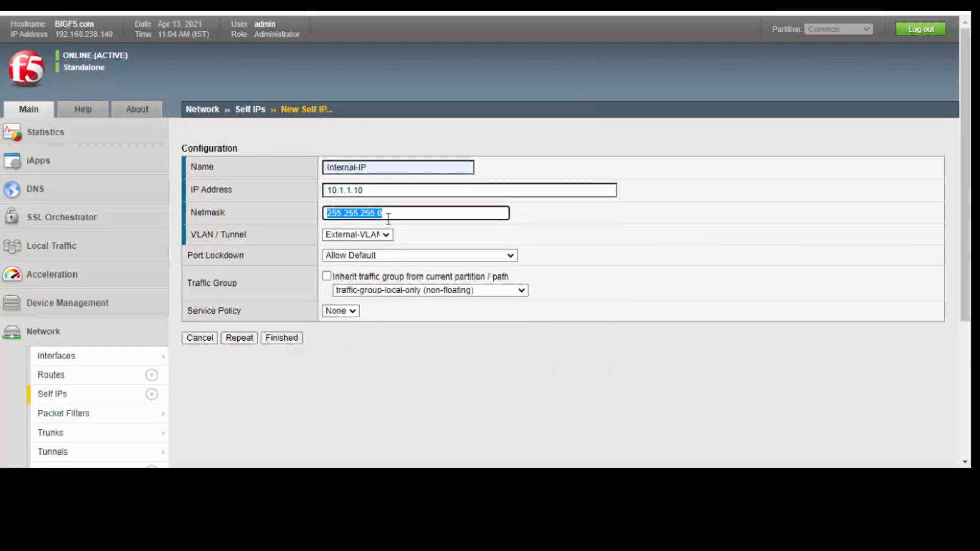
pyautogui.click(386, 235)
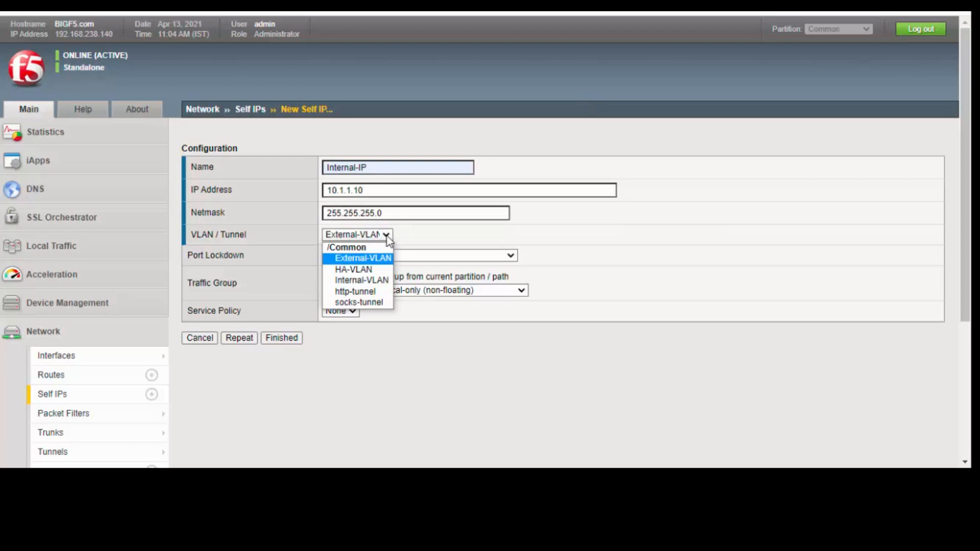
pyautogui.click(363, 281)
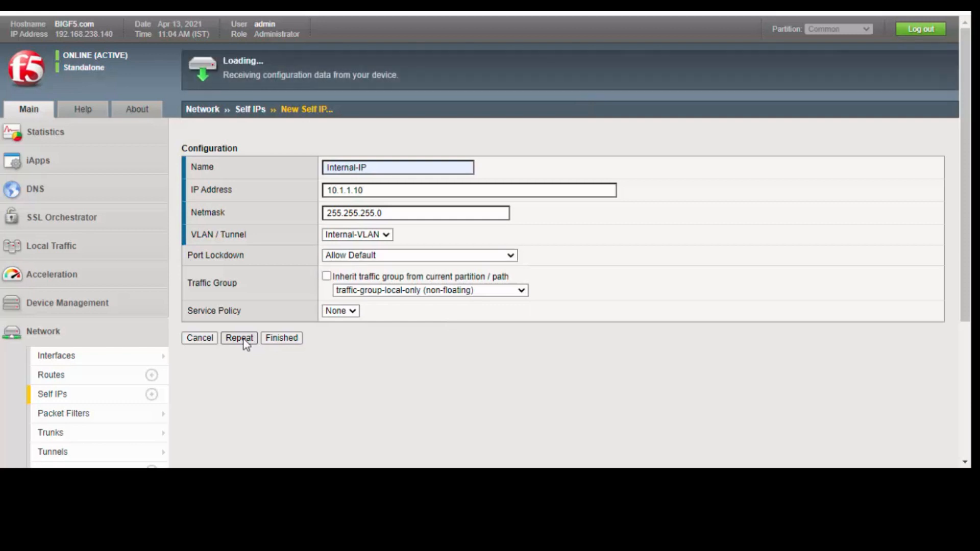
# - Save self IP HA-Link at 172.168.1.1/255.255.255.0, attached to HA-VLAN
pyautogui.click(398, 168)
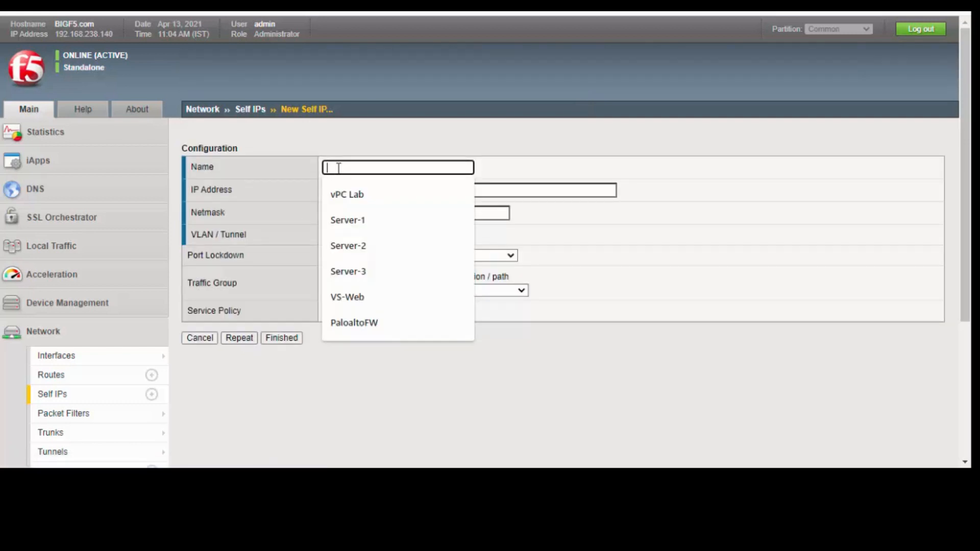
pyautogui.write('HA-Link')
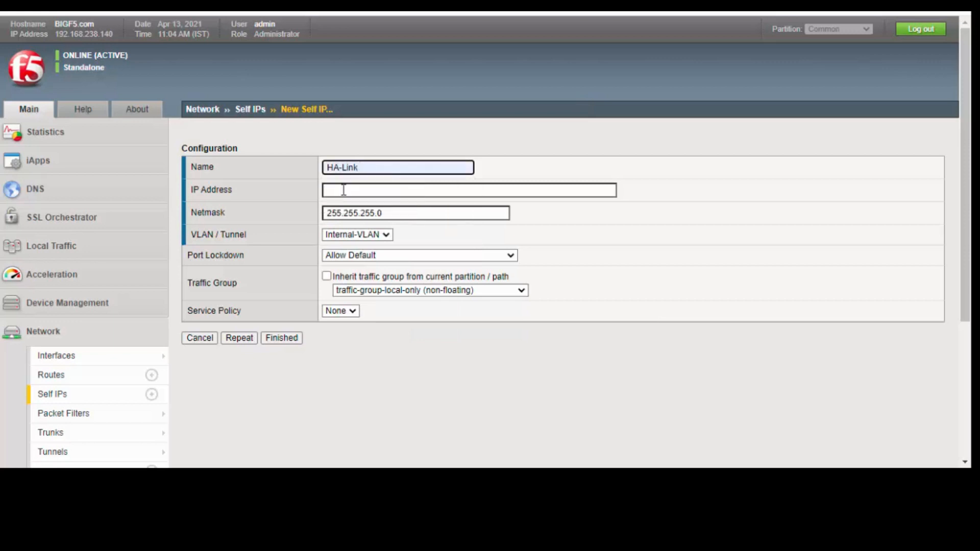
pyautogui.click(468, 190)
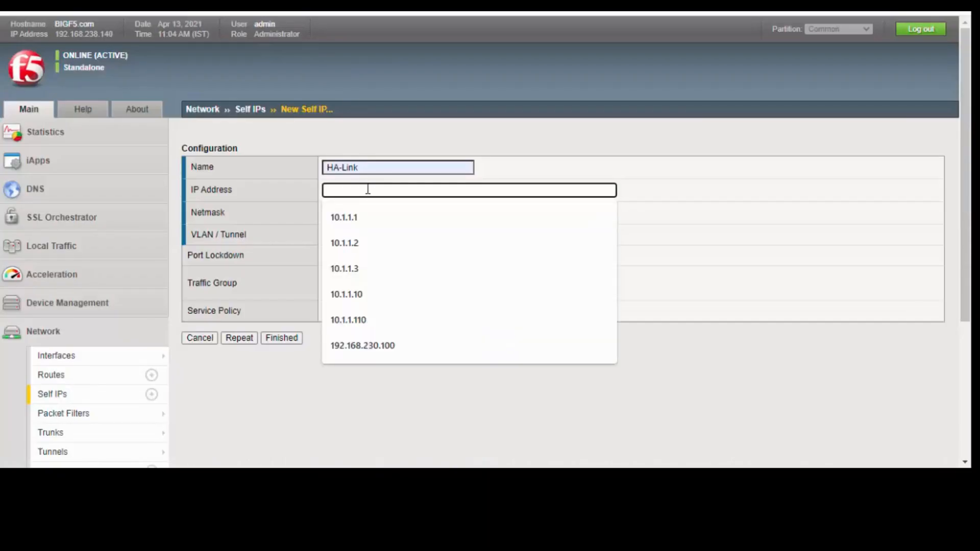
pyautogui.write('172.1')
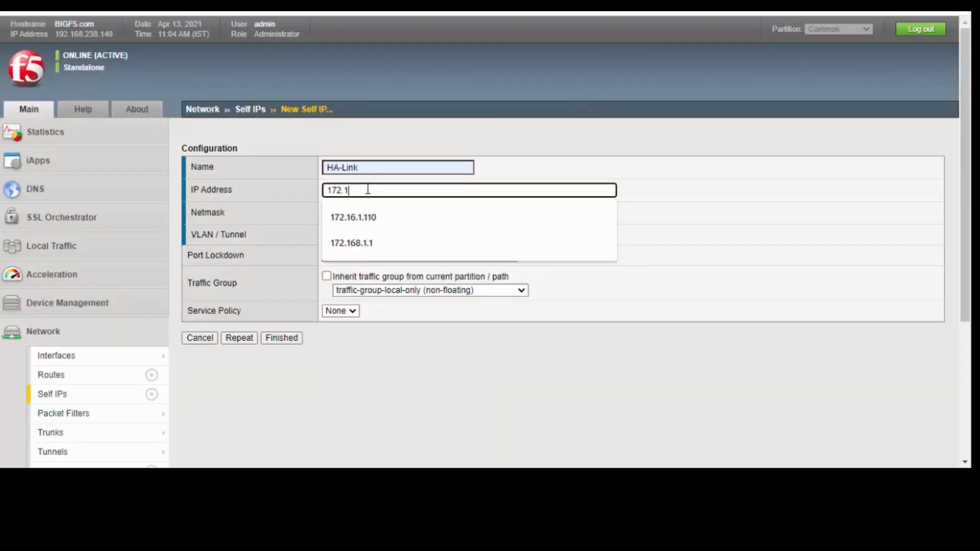
pyautogui.click(352, 243)
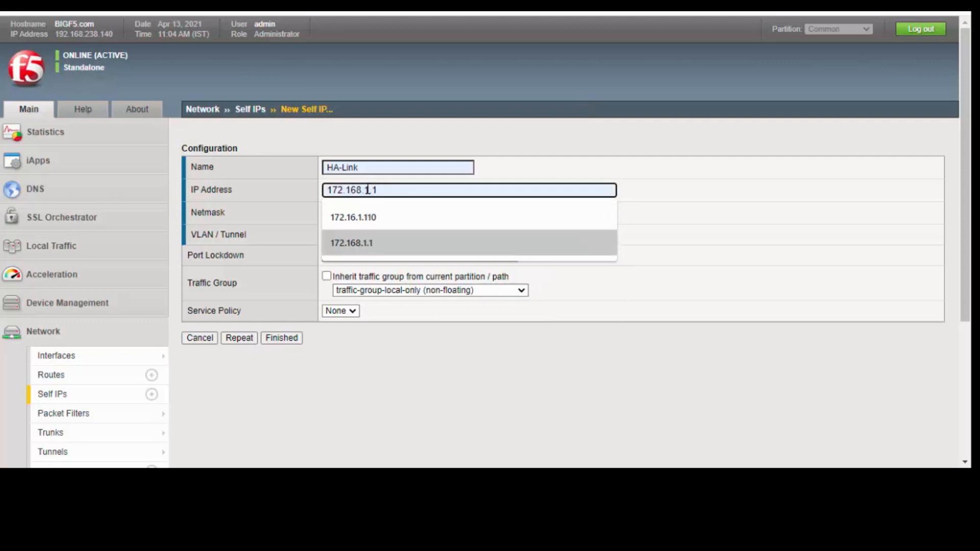
pyautogui.click(351, 243)
pyautogui.write('255.255.255.0')
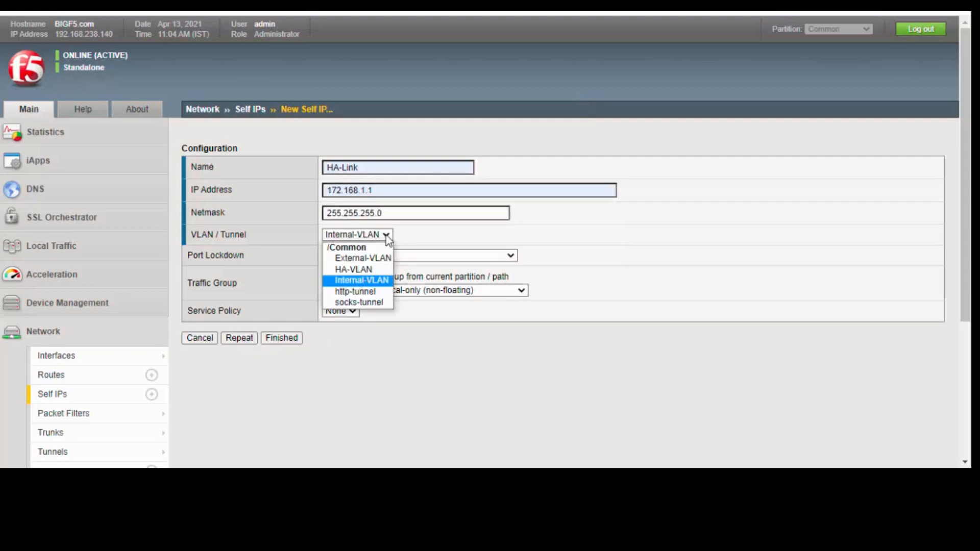
pyautogui.click(354, 269)
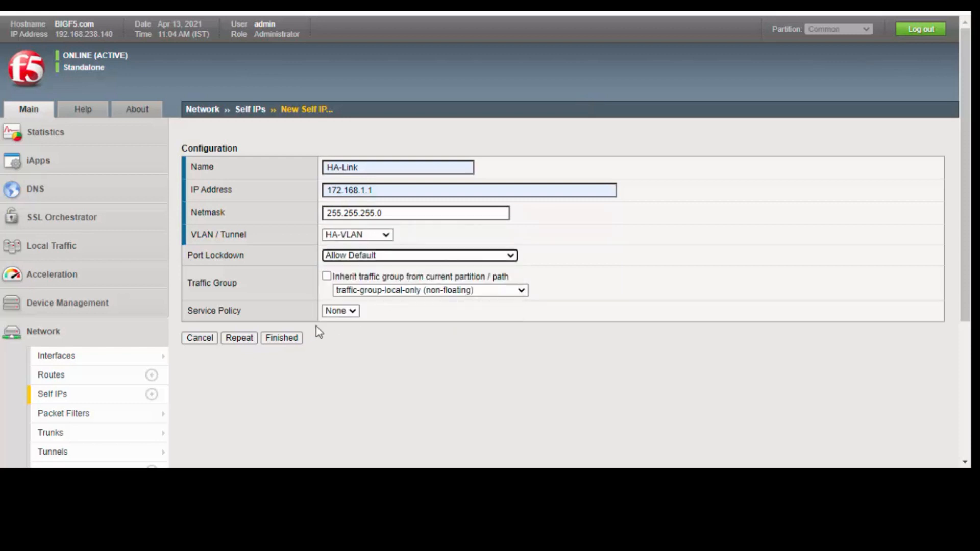
pyautogui.click(281, 338)
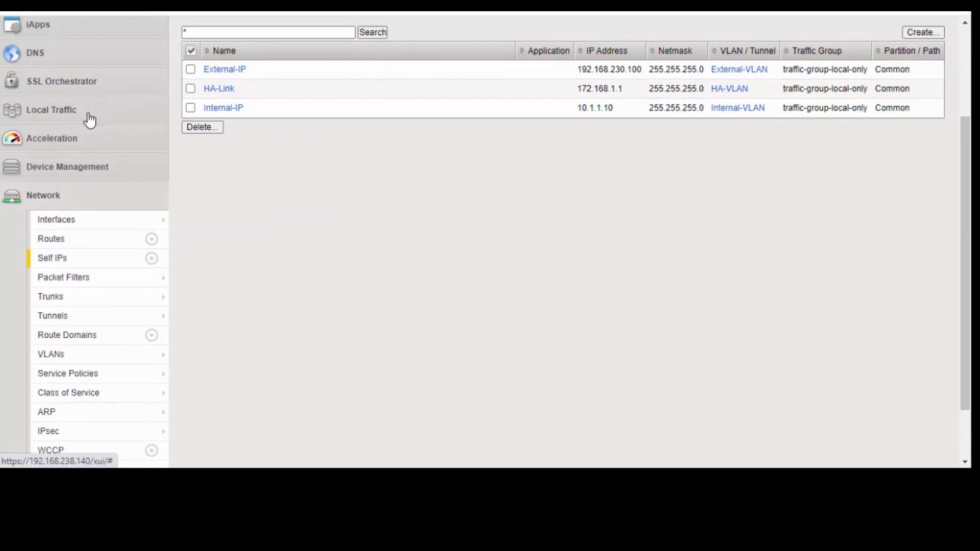
# - Expand the Local Traffic menu to reach the Nodes options
pyautogui.click(49, 109)
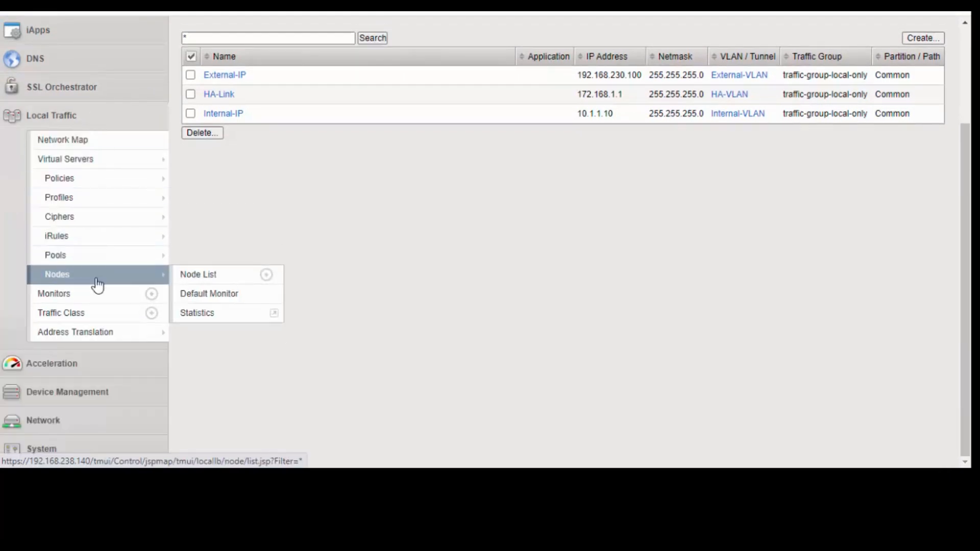
# - Create node Server-1, described Server One, at 10.1.1.1, and choose Repeat
pyautogui.click(198, 274)
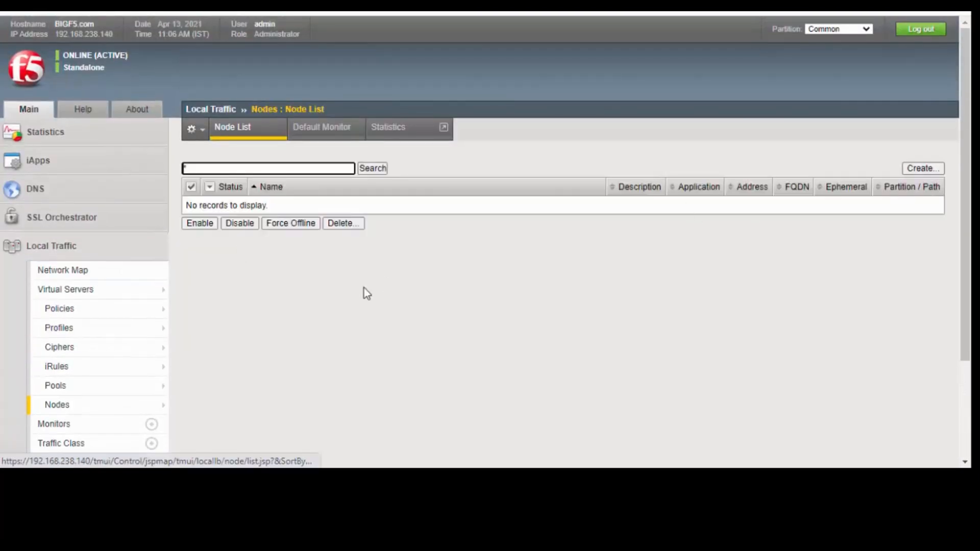
pyautogui.scroll(-3)
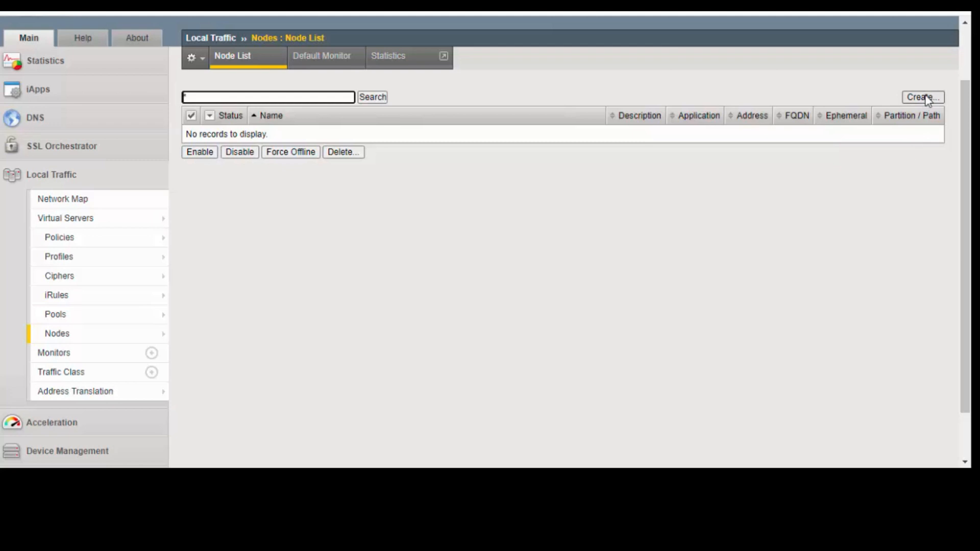
pyautogui.click(925, 96)
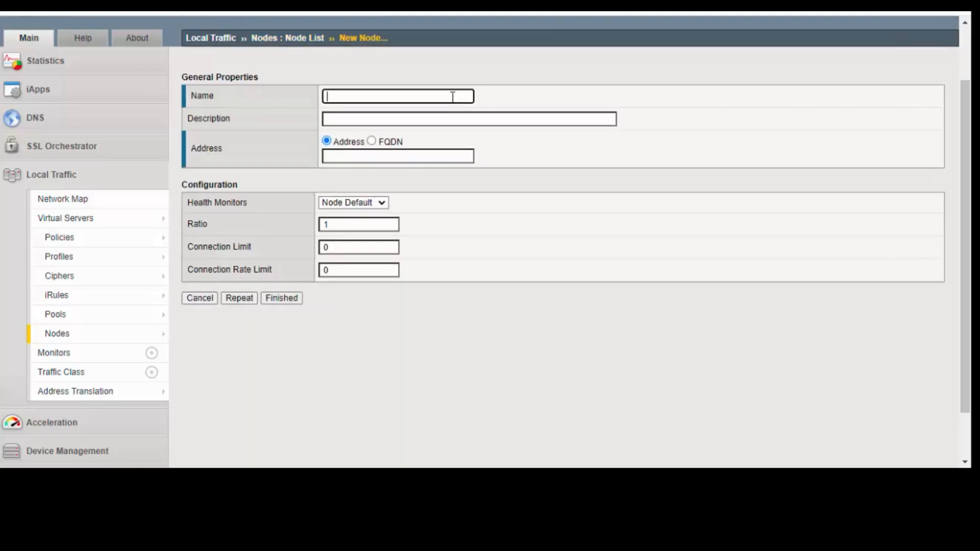
pyautogui.write('Server-1')
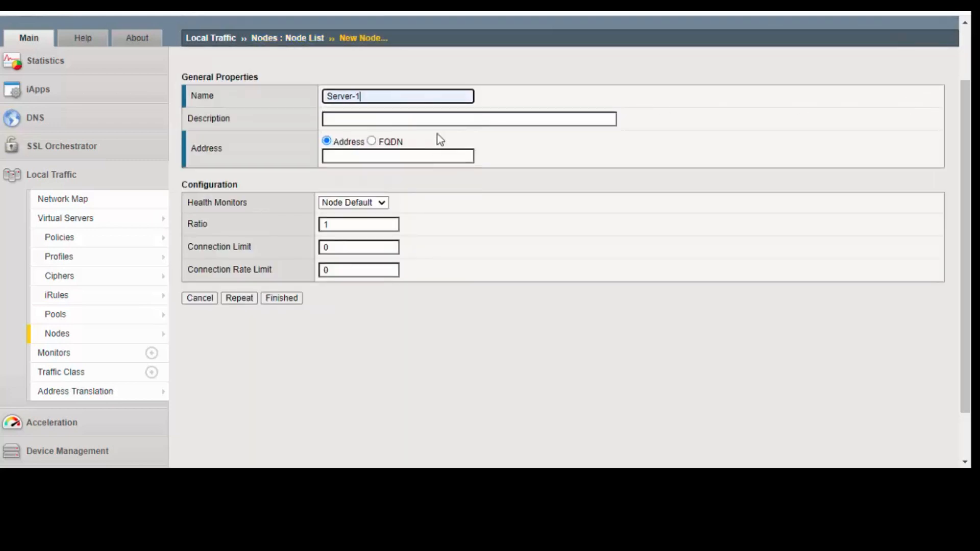
pyautogui.click(457, 118)
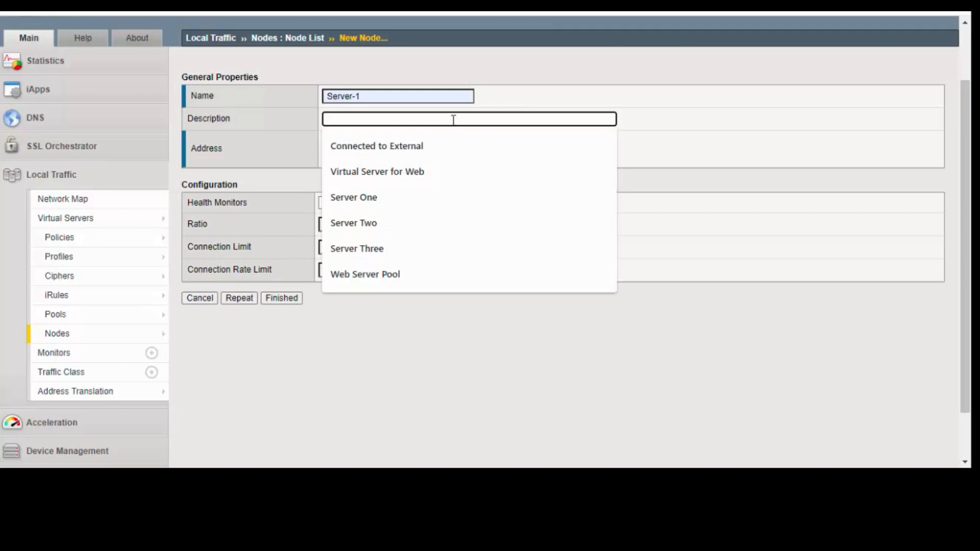
pyautogui.click(354, 198)
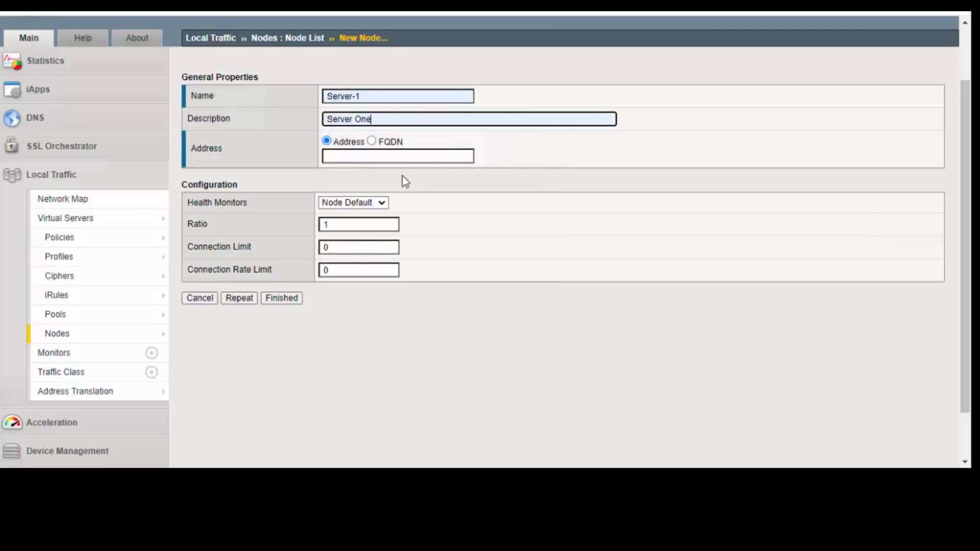
pyautogui.click(397, 156)
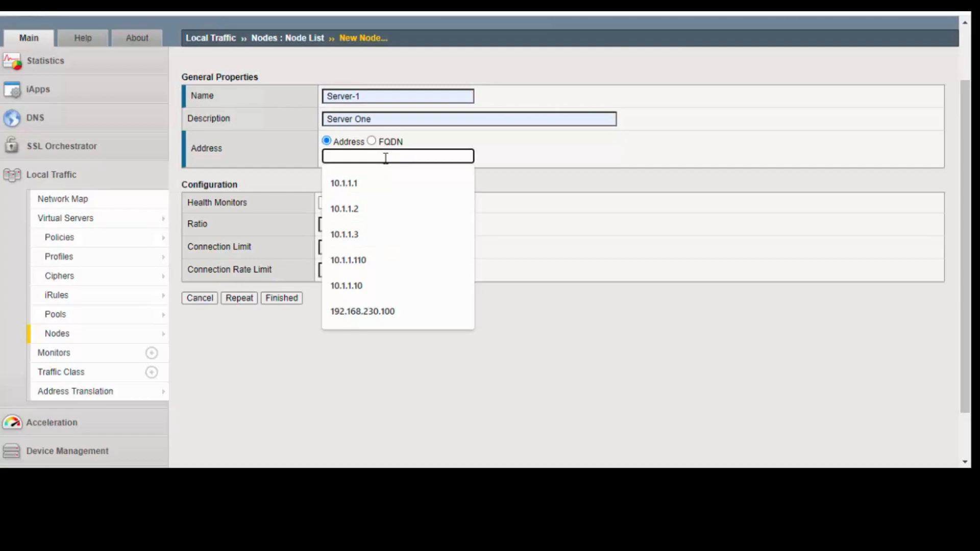
pyautogui.click(344, 185)
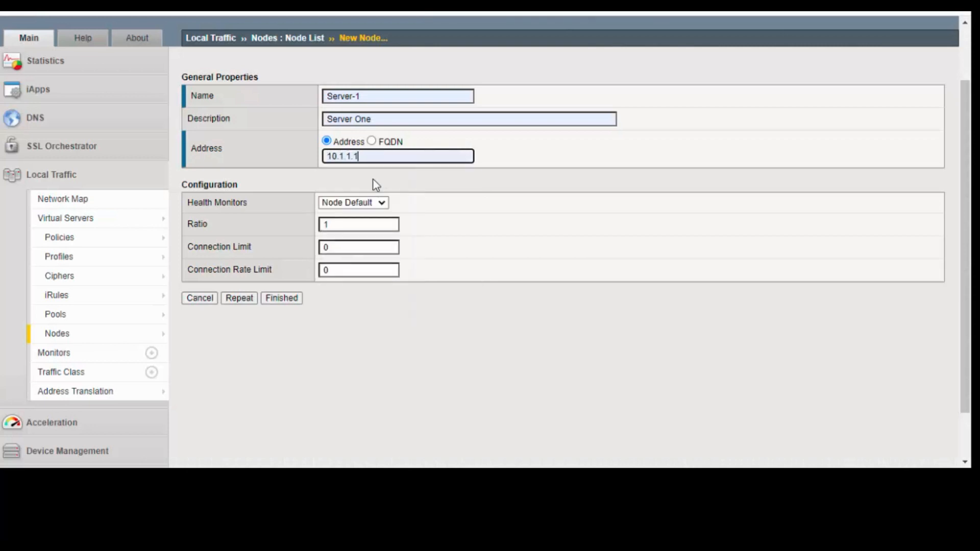
pyautogui.moveTo(253, 207)
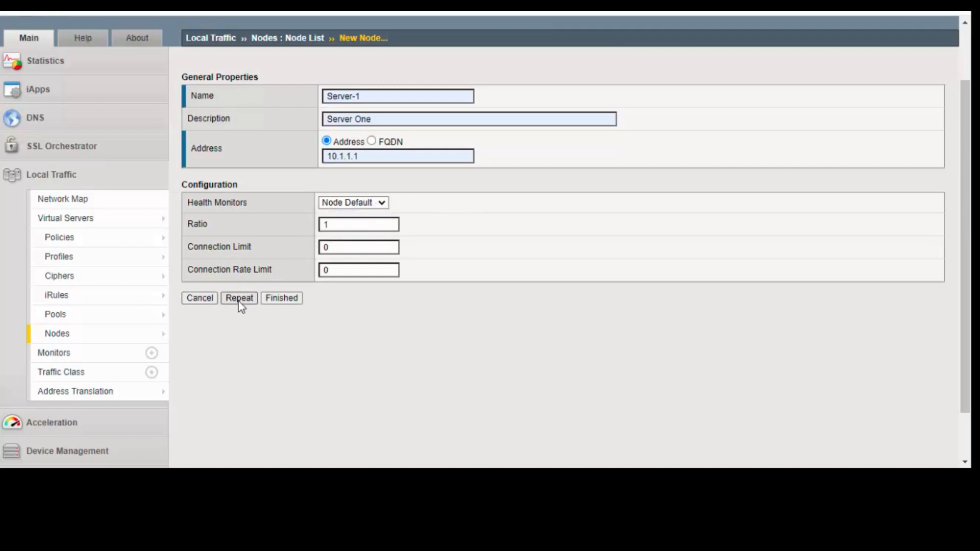
pyautogui.click(239, 298)
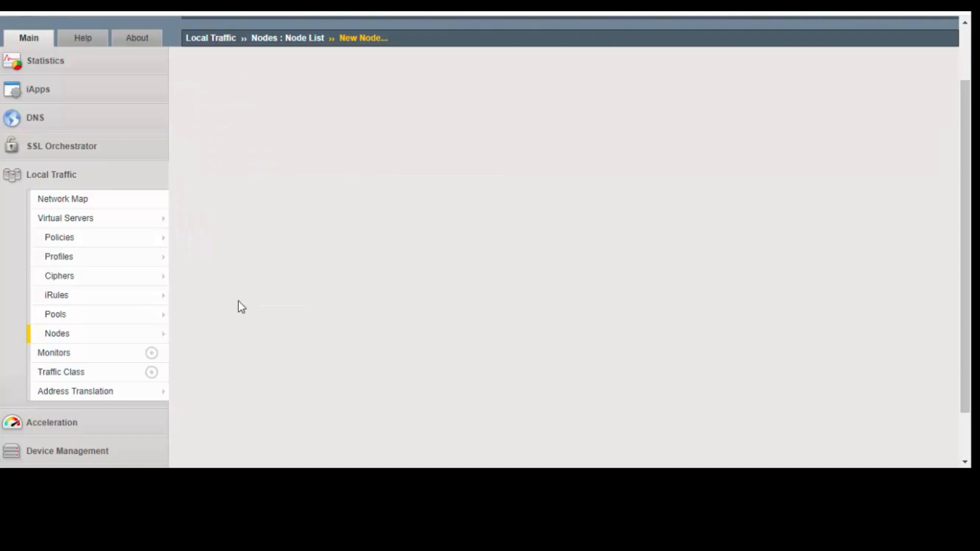
# - Add node Server-2 with address 10.1.1.2
pyautogui.click(397, 97)
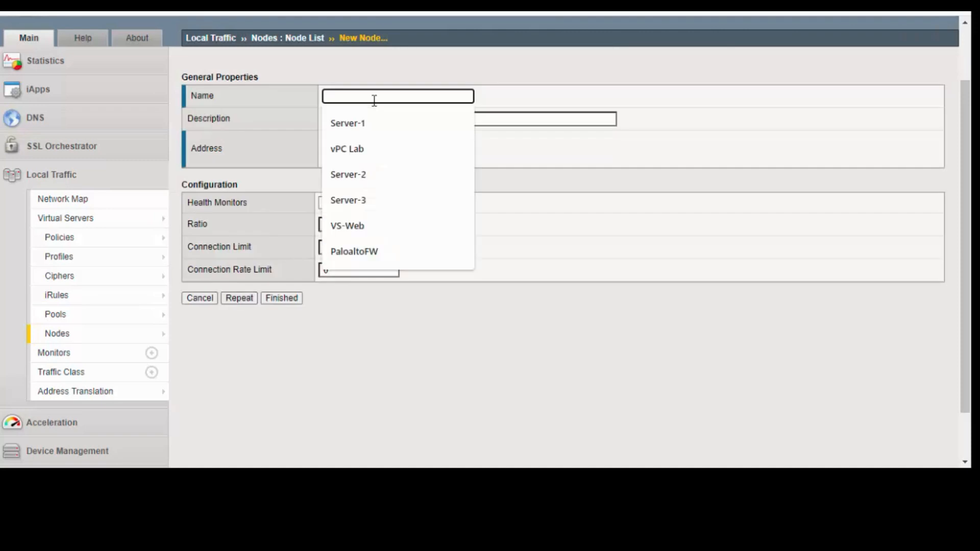
pyautogui.click(348, 175)
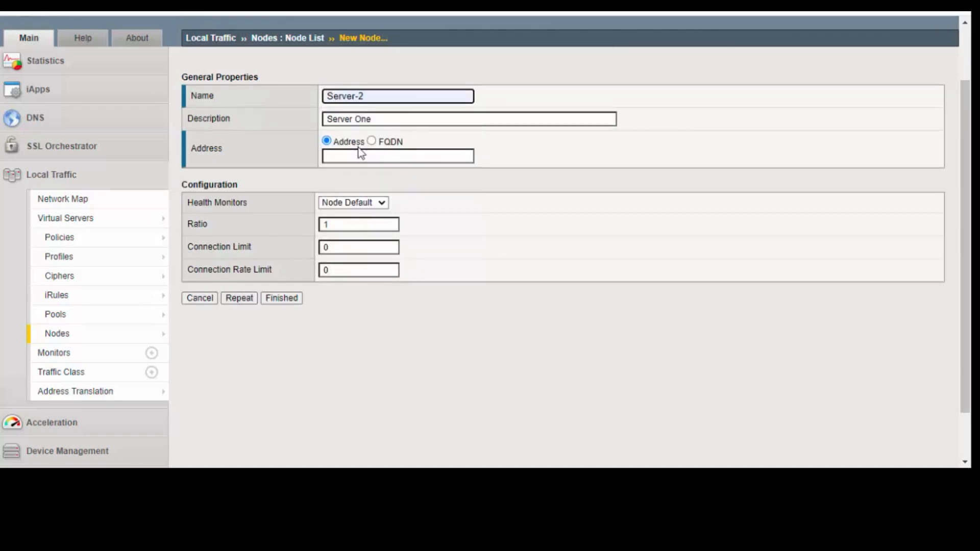
pyautogui.click(398, 156)
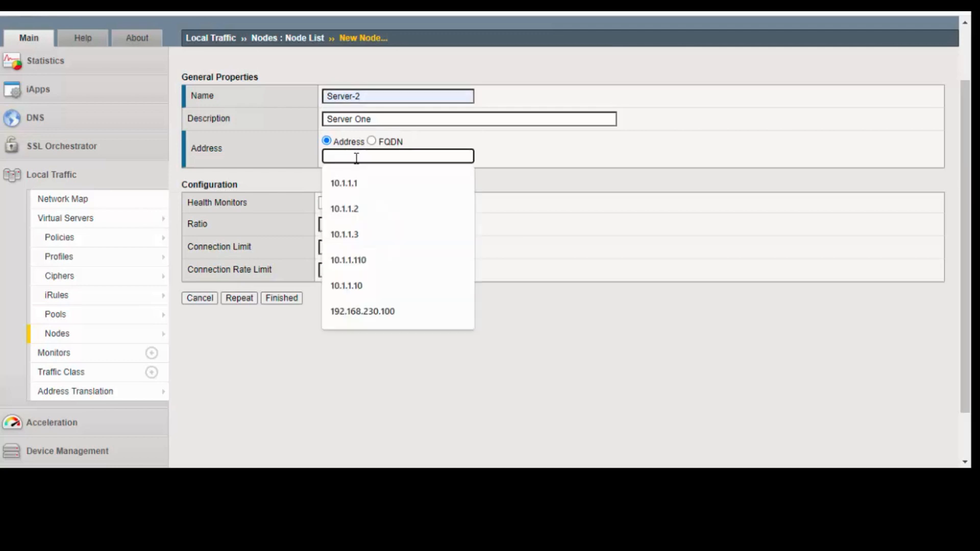
pyautogui.click(357, 209)
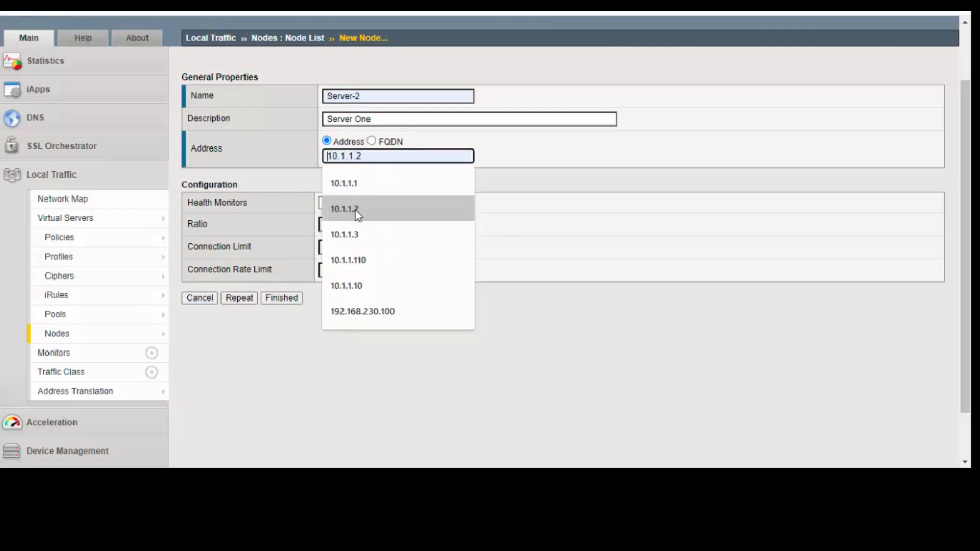
pyautogui.click(357, 209)
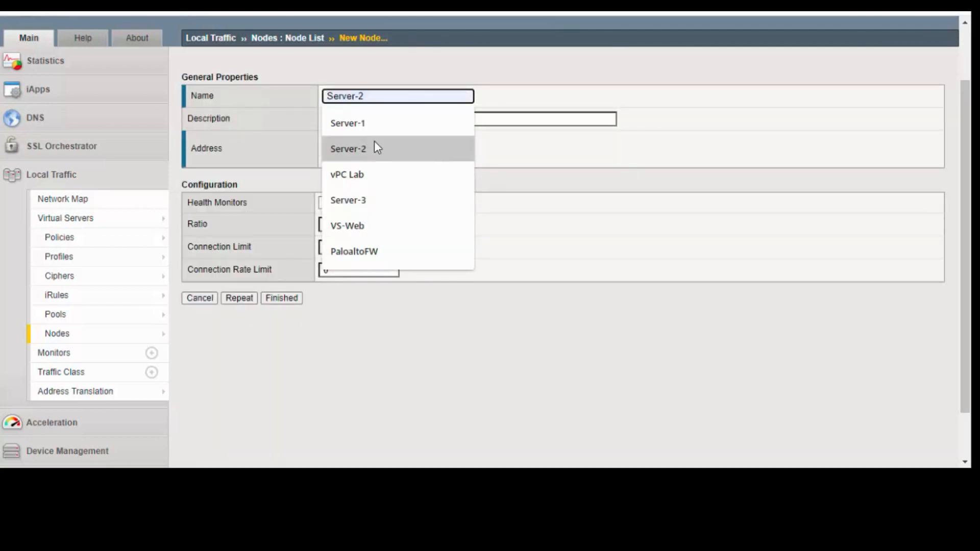
# - Add node Server-3 at 10.1.1.3 and review the node list
pyautogui.click(347, 149)
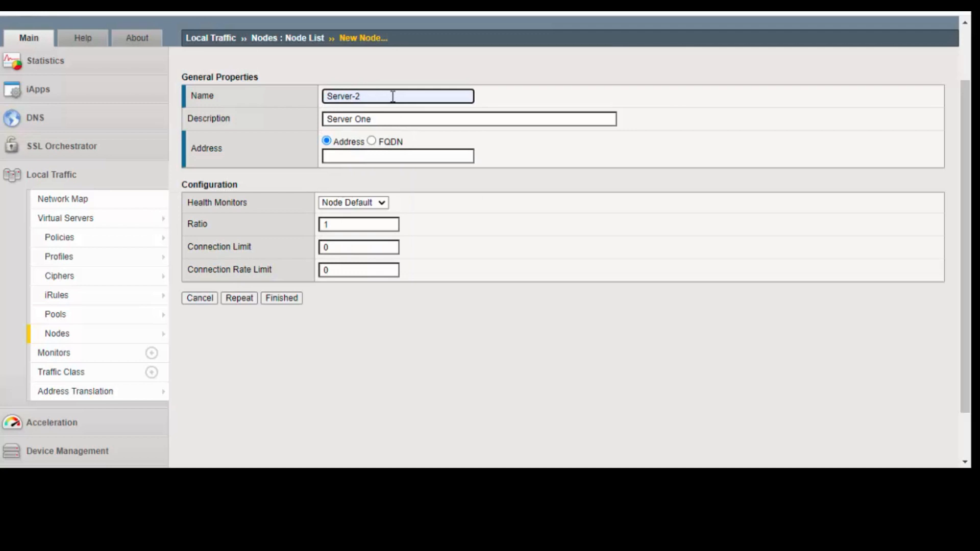
pyautogui.doubleClick(355, 119)
pyautogui.write('Three')
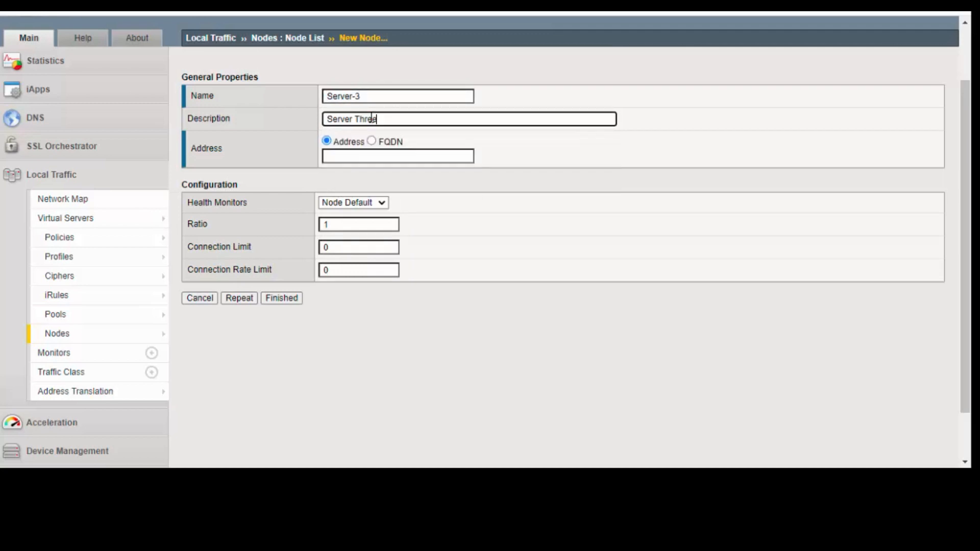
pyautogui.click(398, 156)
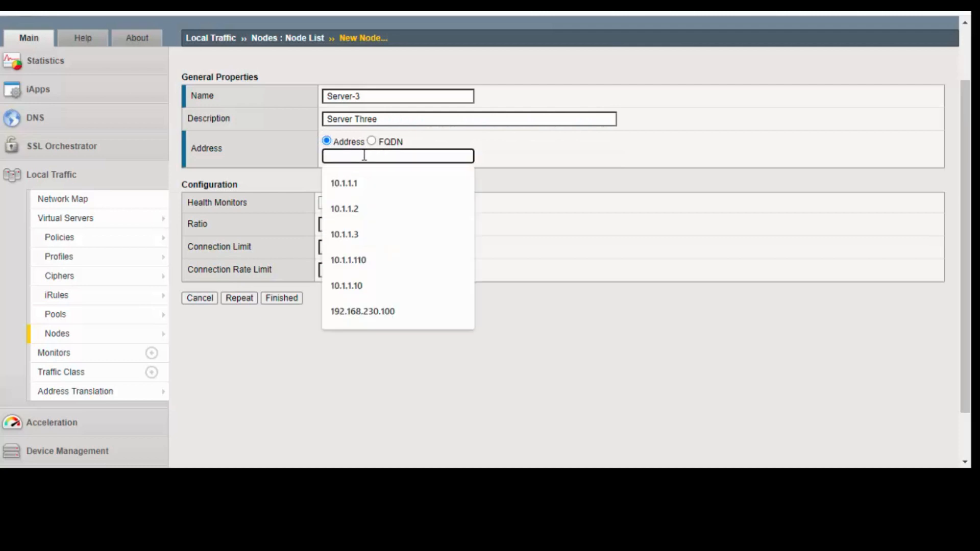
pyautogui.click(343, 234)
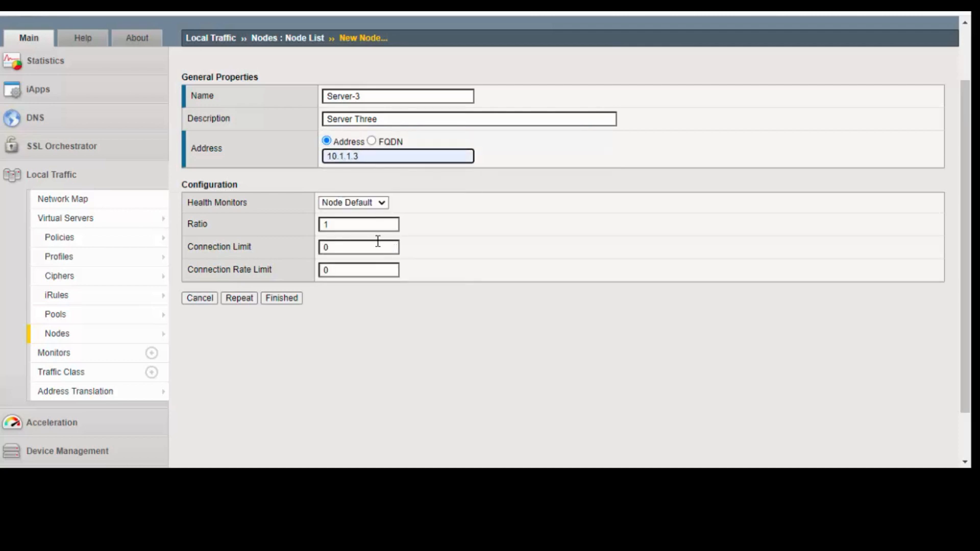
pyautogui.click(282, 298)
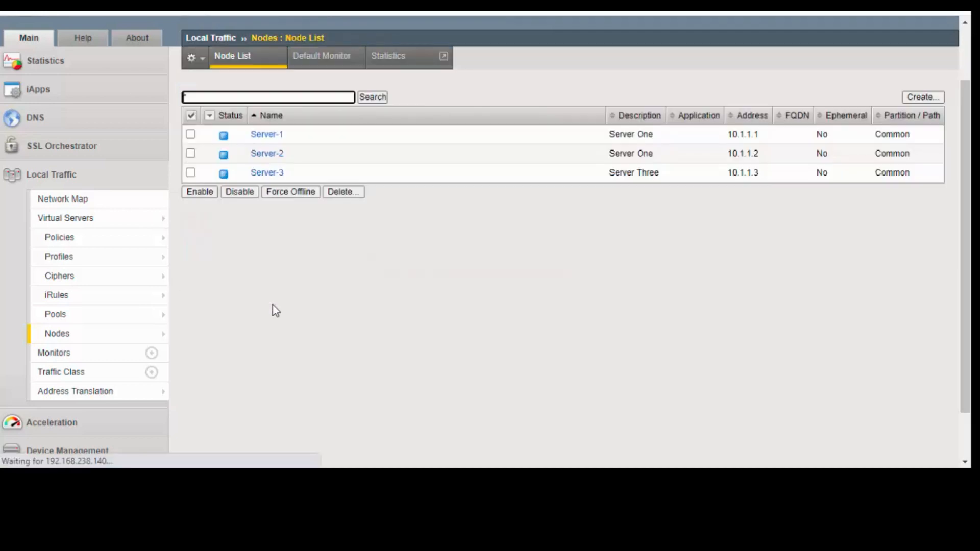
pyautogui.moveTo(267, 134)
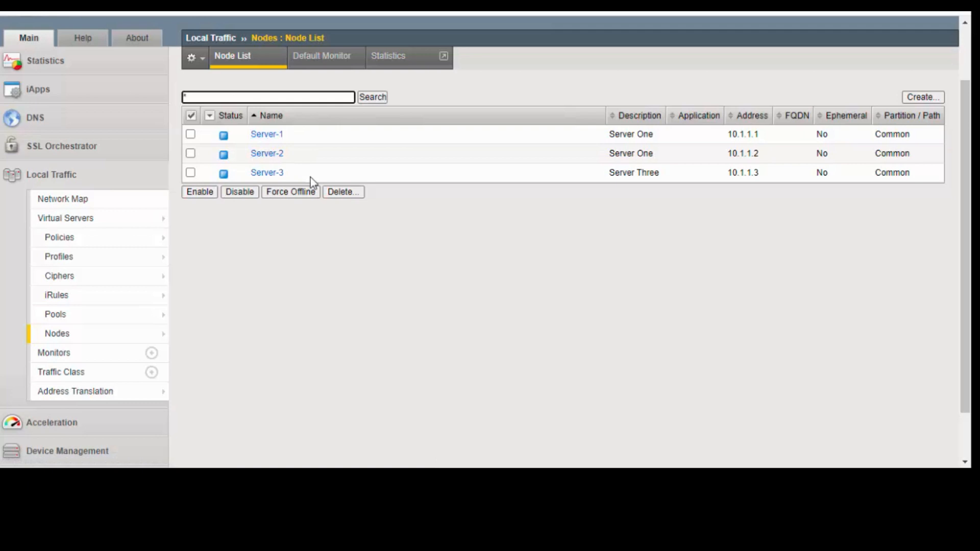
pyautogui.moveTo(394, 331)
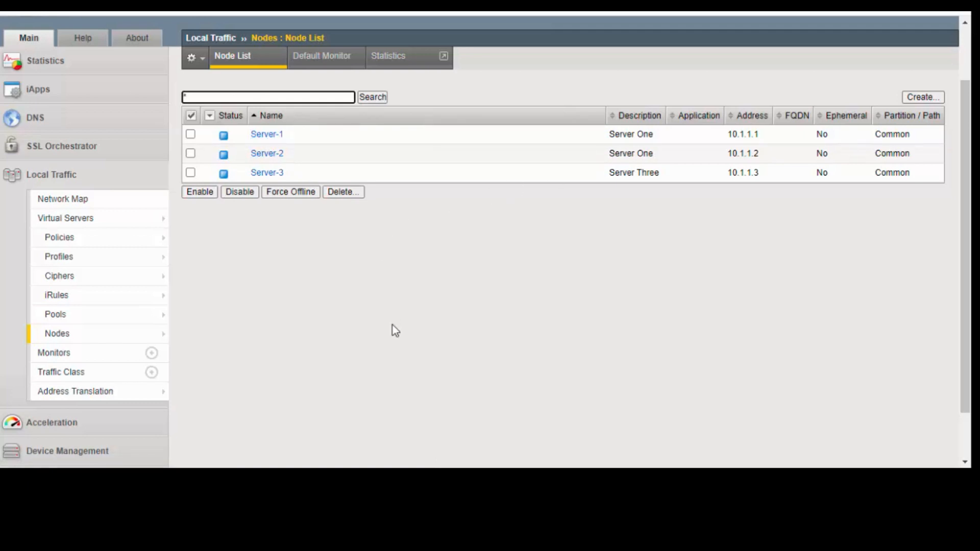
pyautogui.moveTo(56, 295)
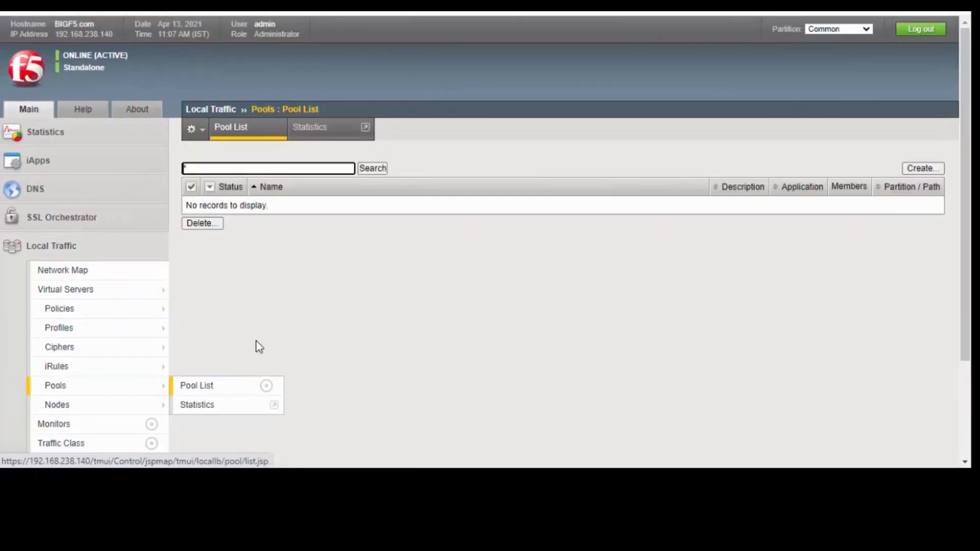
# - Create a new pool named Web-Pool with description 'Web Server Pool'
pyautogui.click(196, 386)
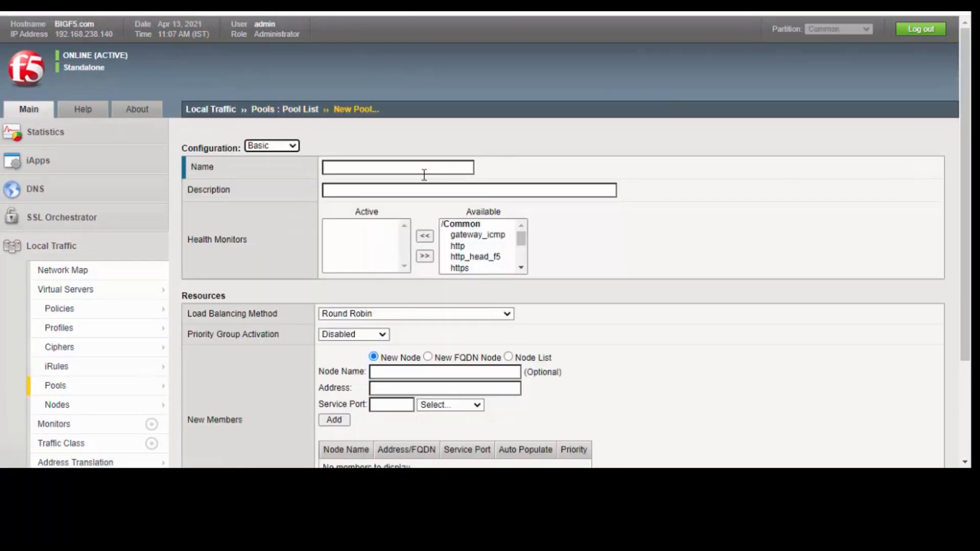
pyautogui.click(401, 168)
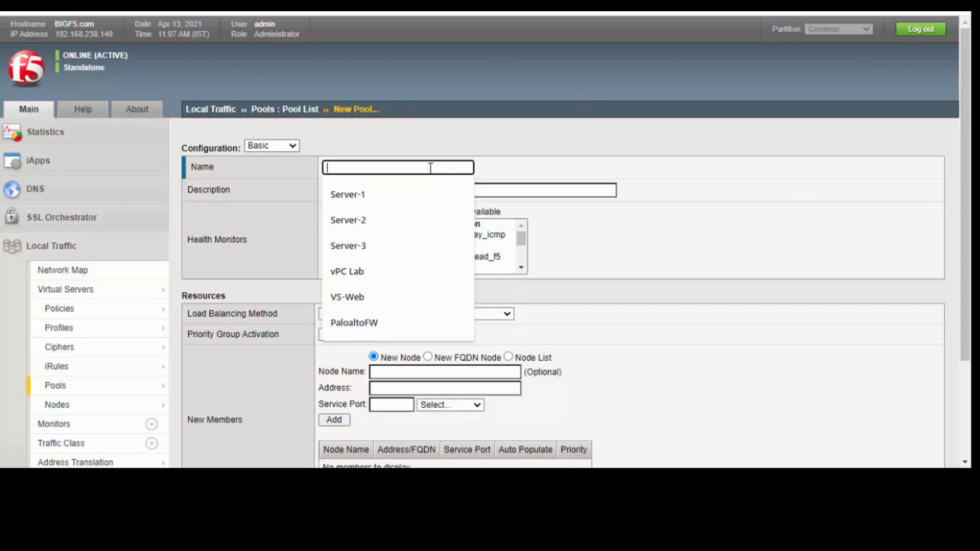
pyautogui.write('Web')
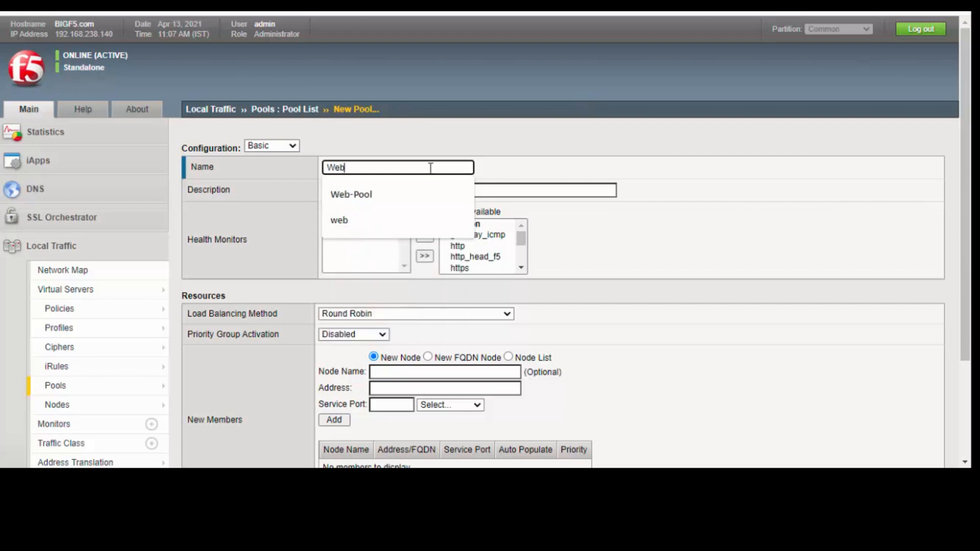
pyautogui.click(351, 195)
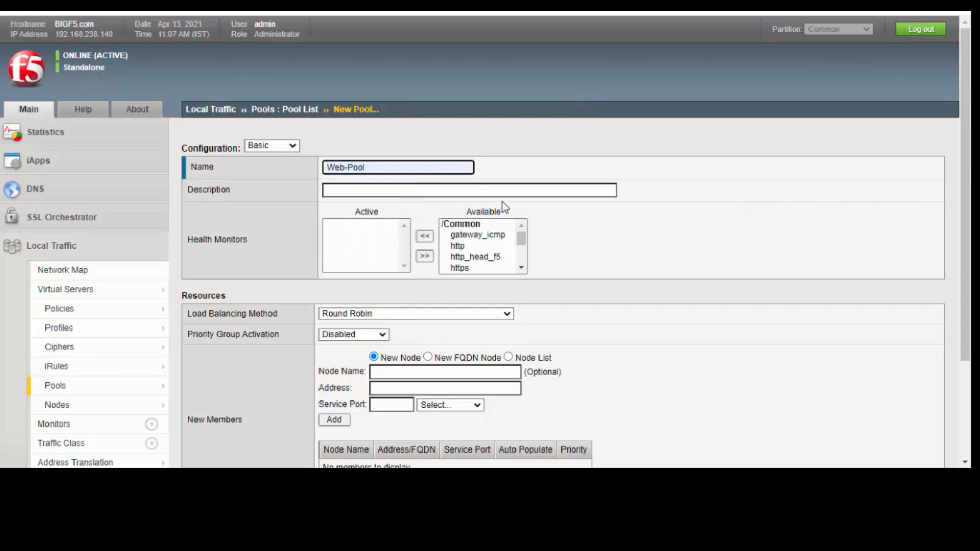
pyautogui.click(470, 190)
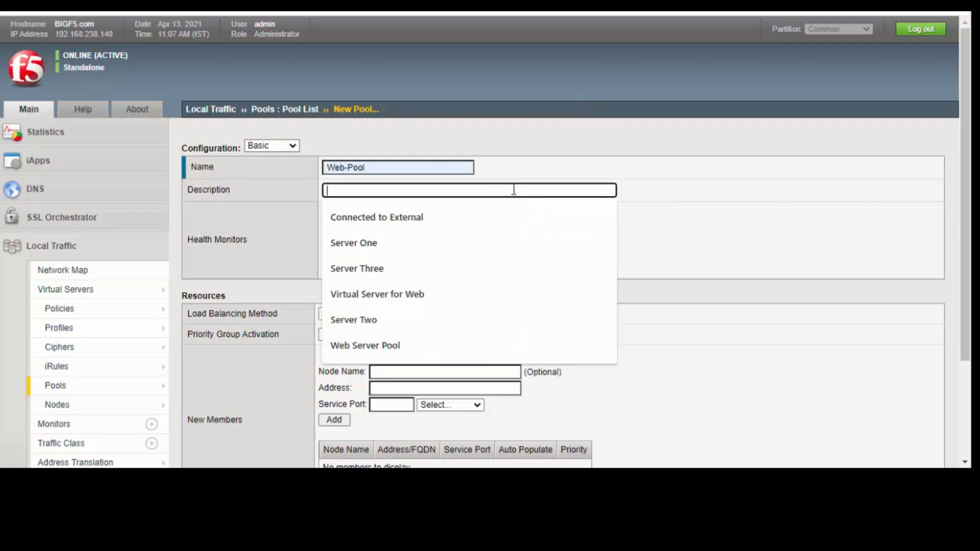
pyautogui.click(365, 345)
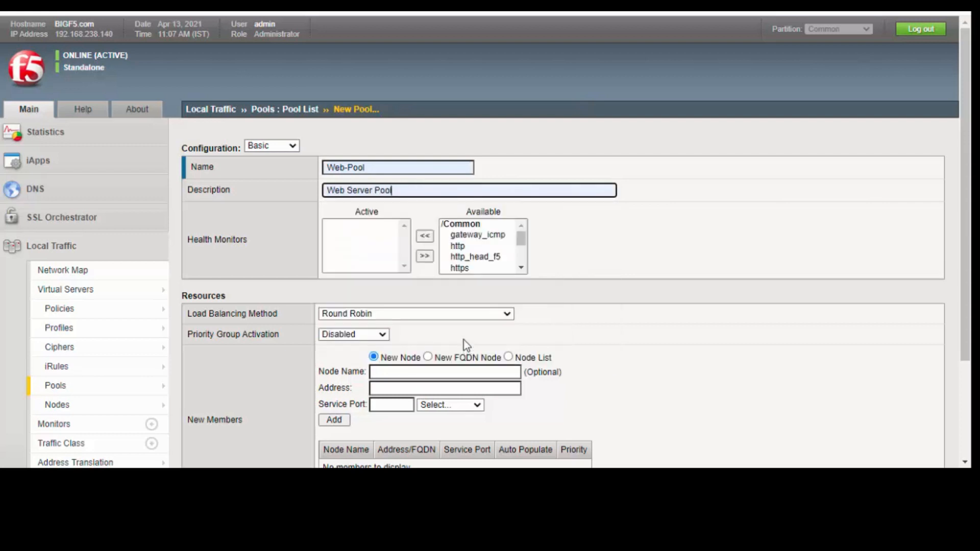
pyautogui.scroll(-3)
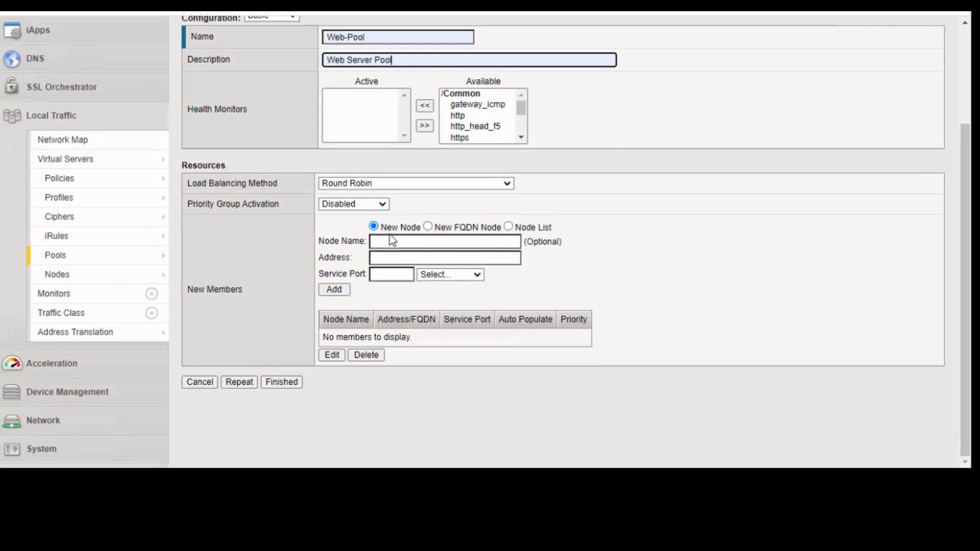
# - Add existing node Server-1 on port 80 (HTTP) as a Web-Pool member
pyautogui.click(509, 228)
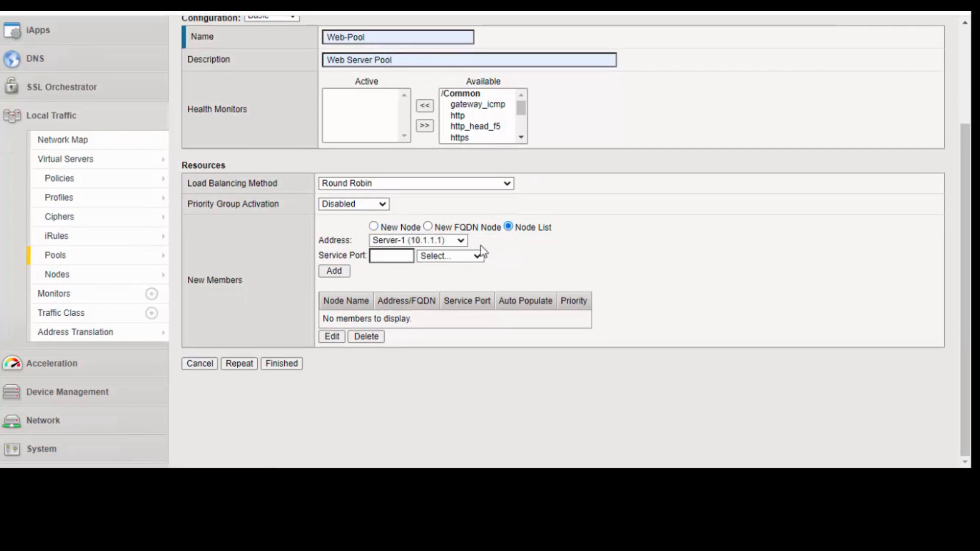
pyautogui.moveTo(416, 249)
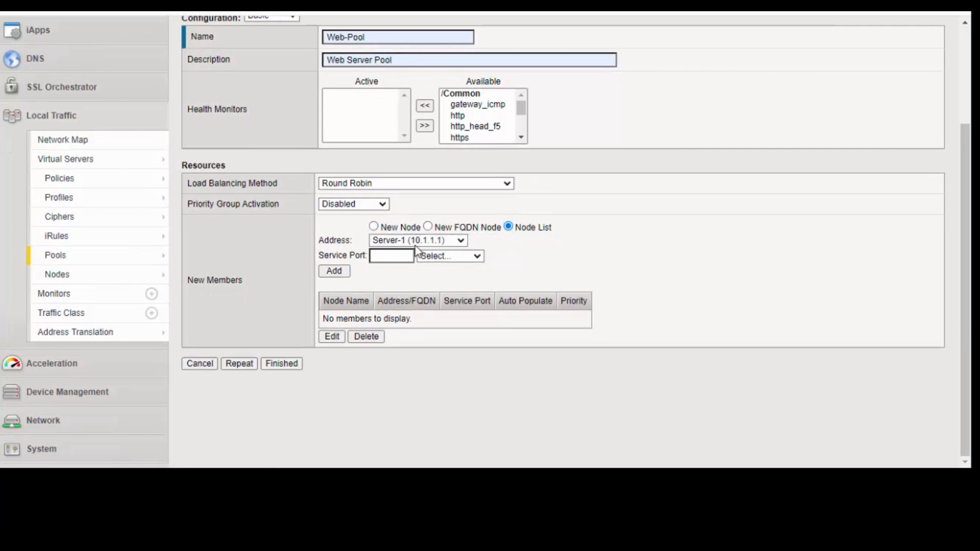
pyautogui.click(373, 227)
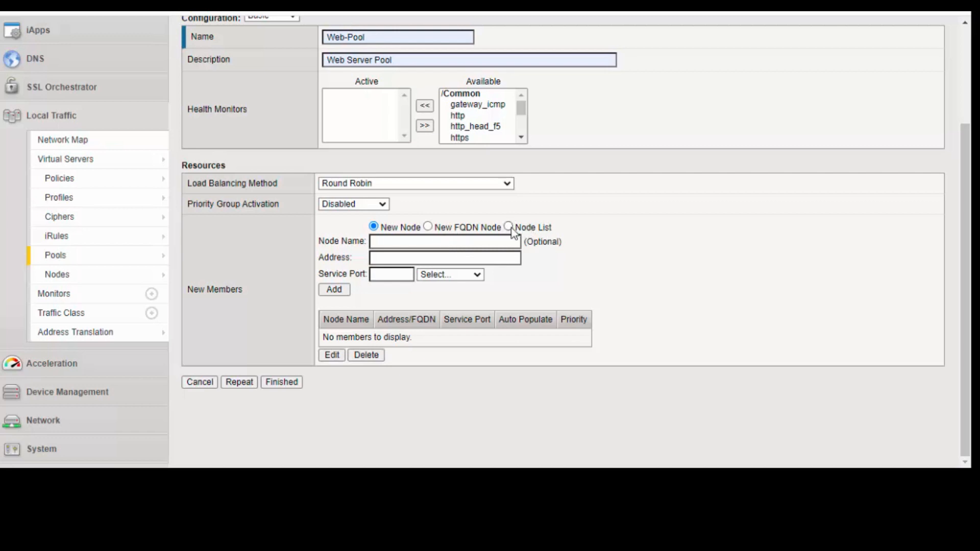
pyautogui.click(508, 227)
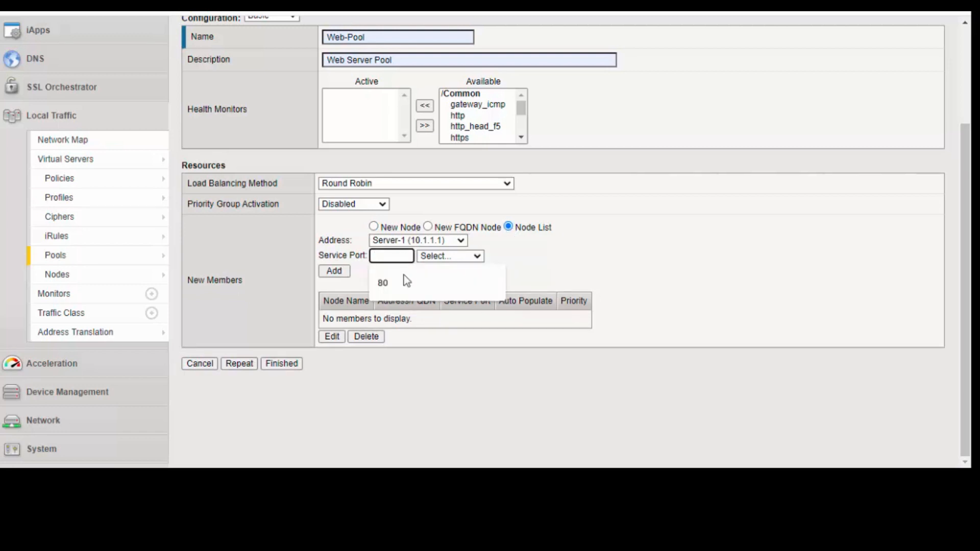
pyautogui.click(383, 283)
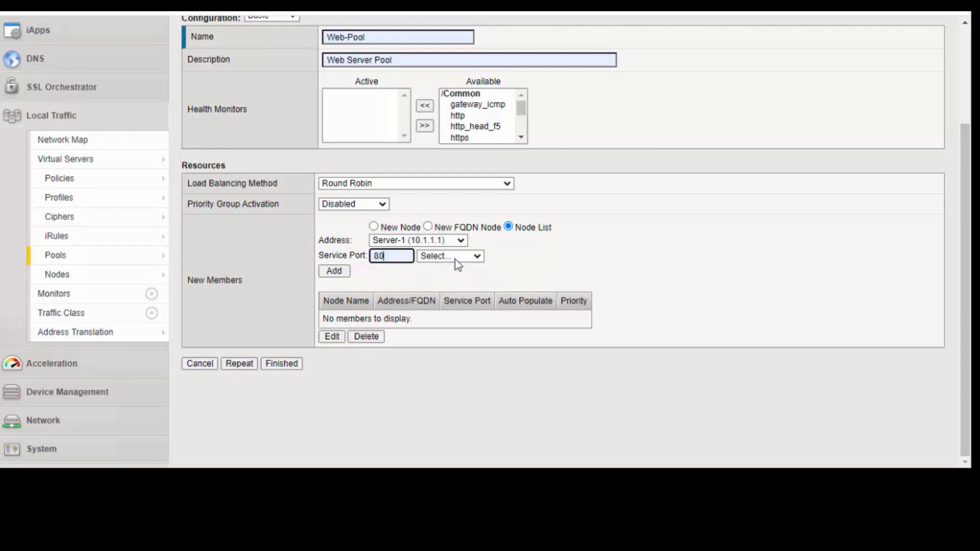
pyautogui.click(450, 256)
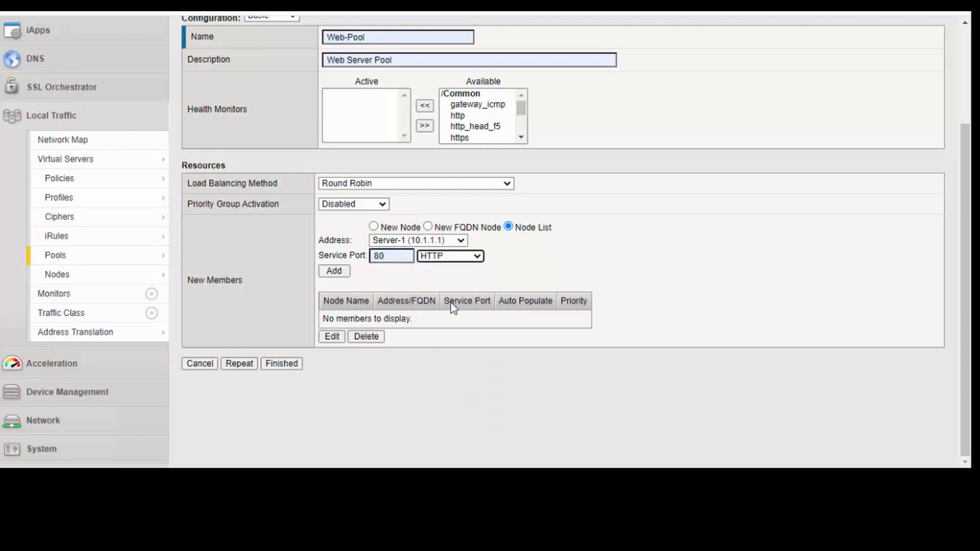
pyautogui.click(334, 271)
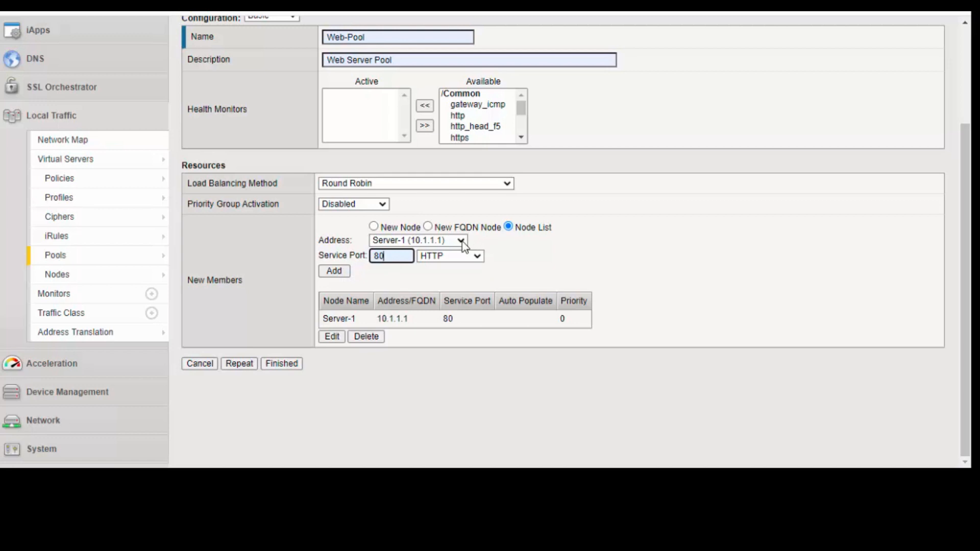
# - Add Server-2 and Server-3 as members and finish the pool
pyautogui.click(462, 240)
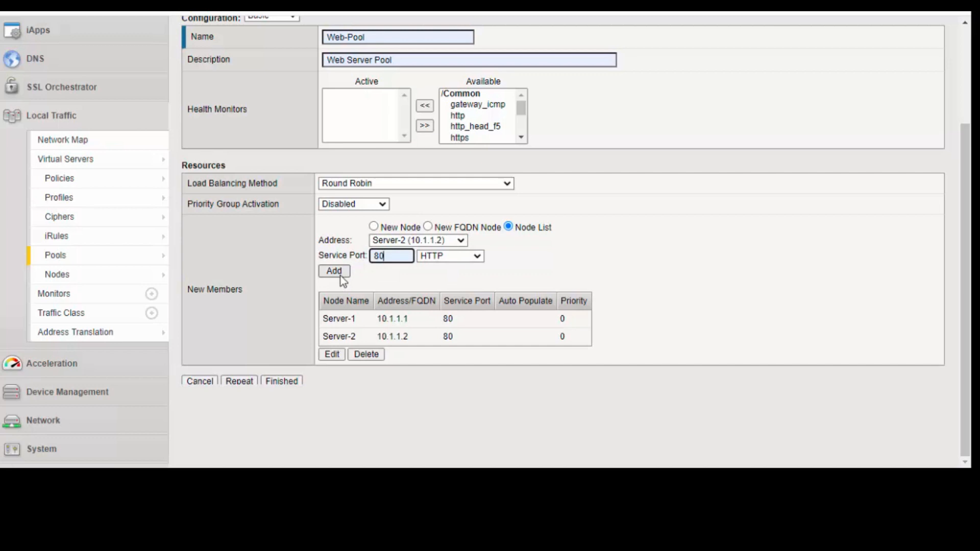
pyautogui.click(464, 241)
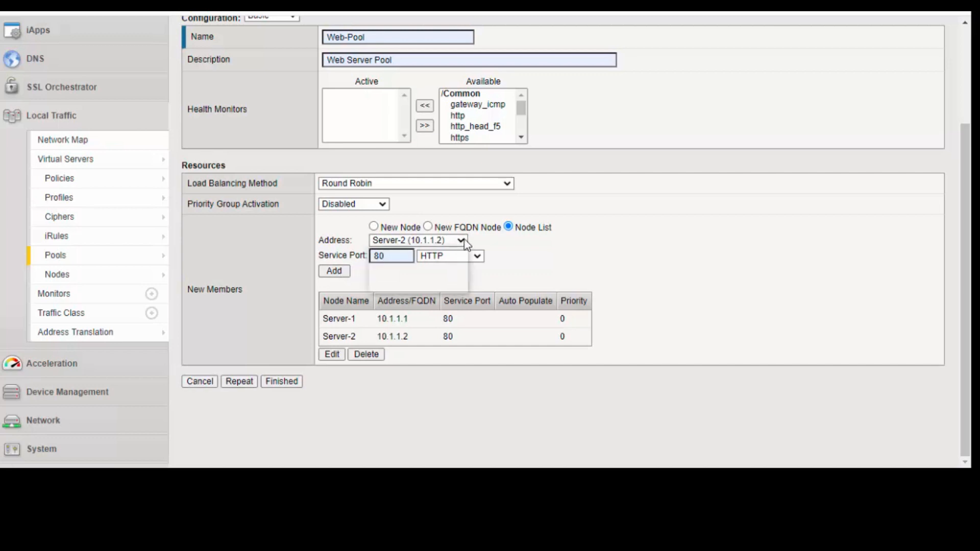
pyautogui.click(417, 240)
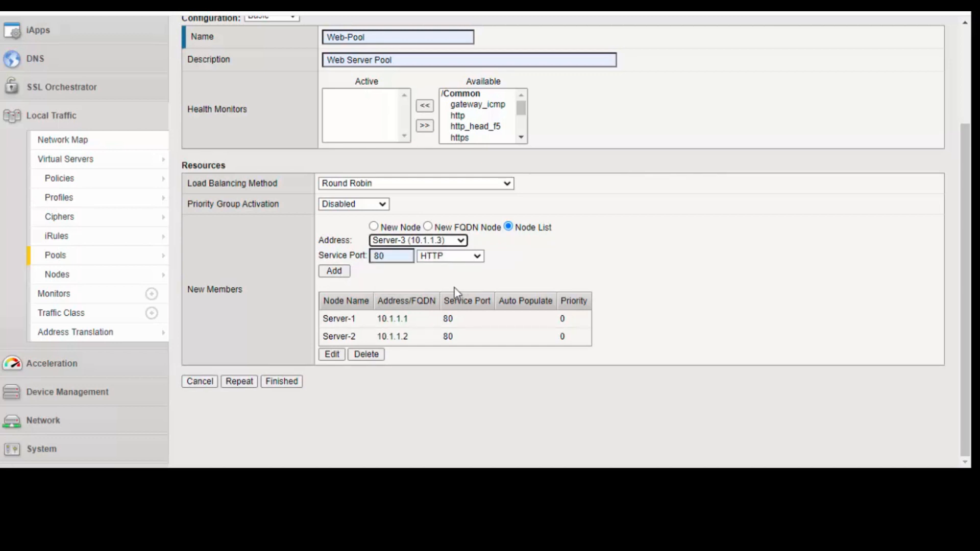
pyautogui.click(334, 271)
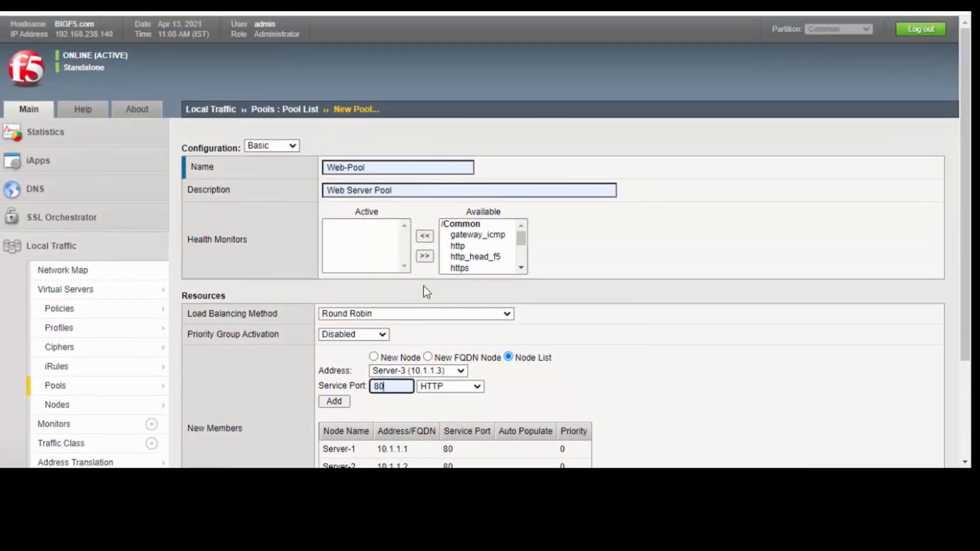
pyautogui.scroll(-3)
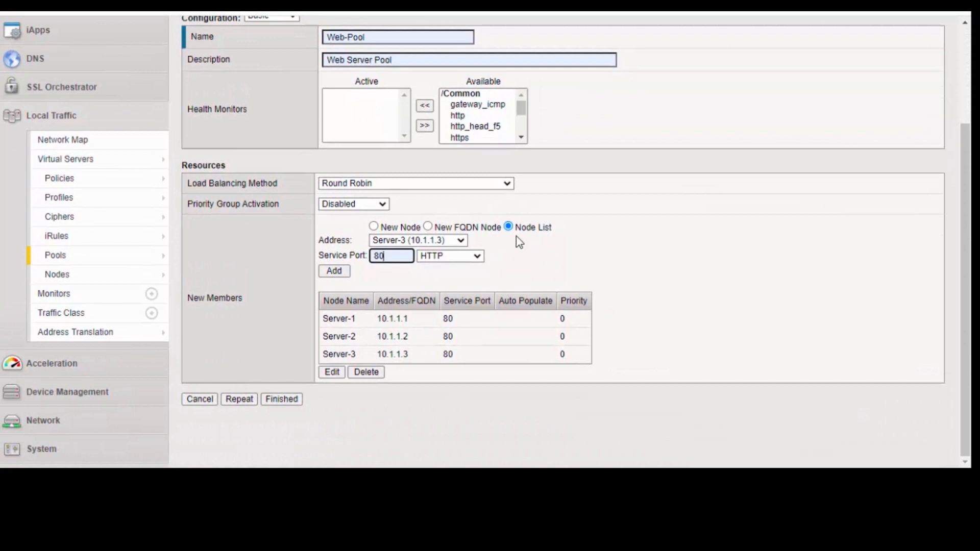
pyautogui.click(281, 399)
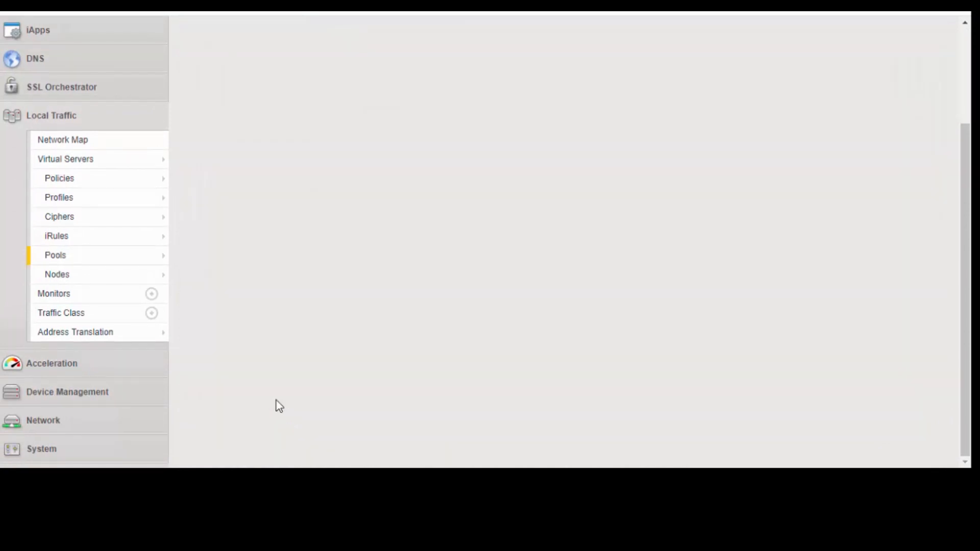
# - Go to the Virtual Server List and begin a new virtual server
pyautogui.click(54, 255)
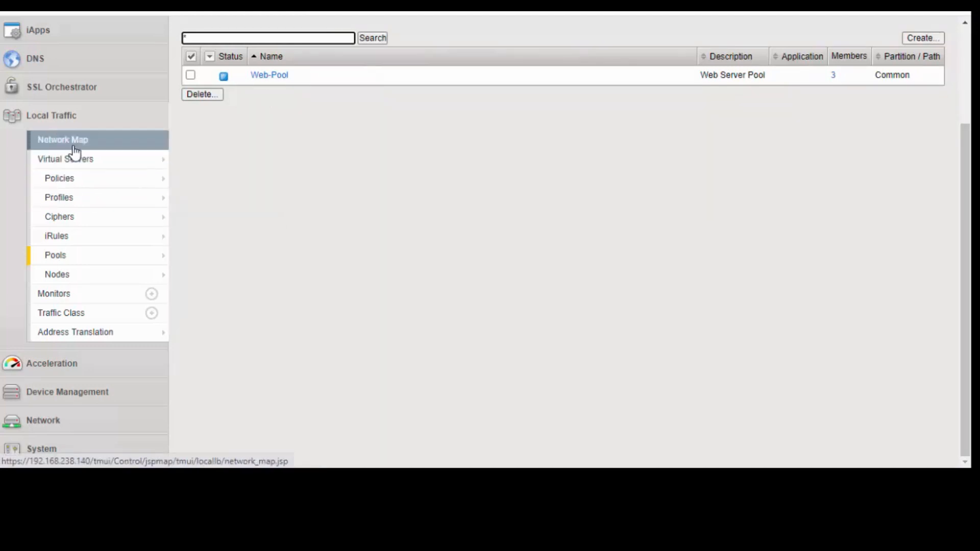
pyautogui.click(66, 159)
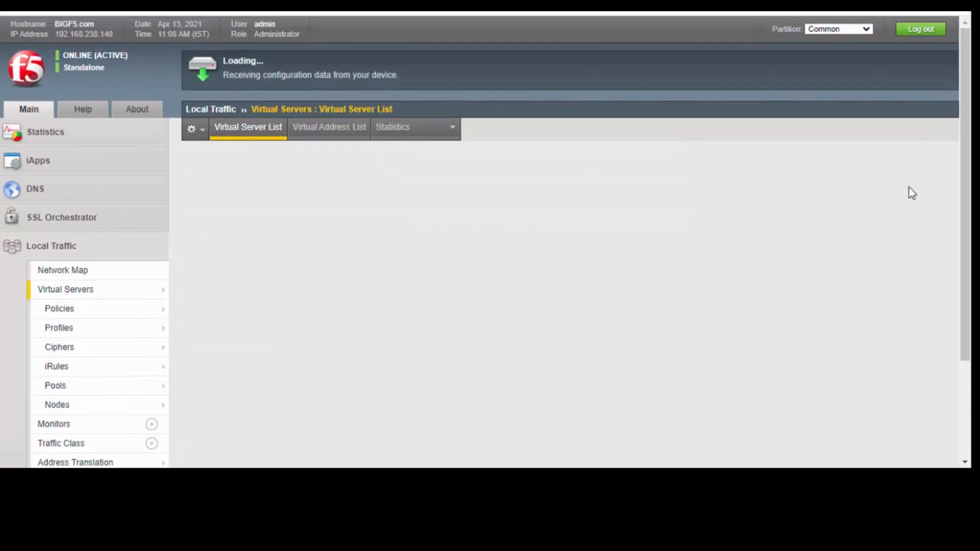
pyautogui.moveTo(394, 222)
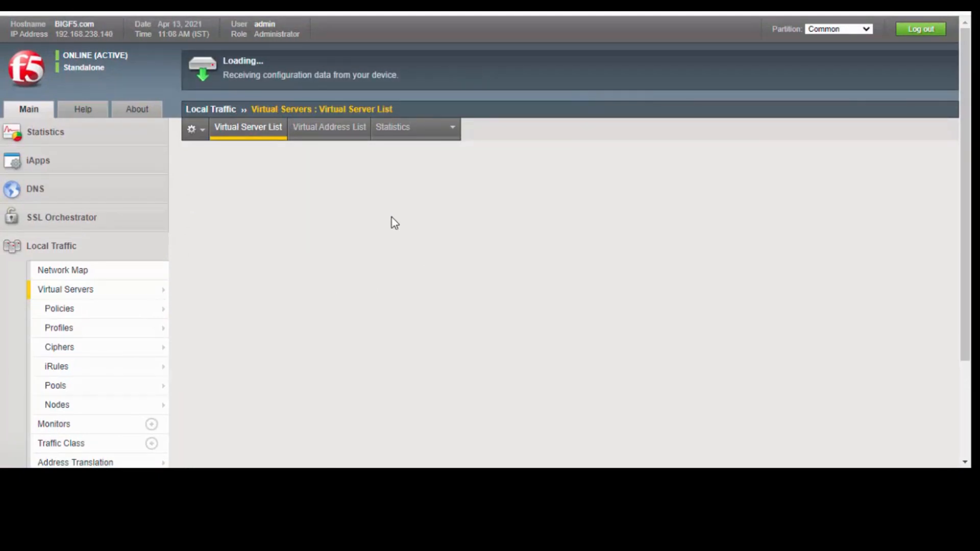
pyautogui.scroll(-3)
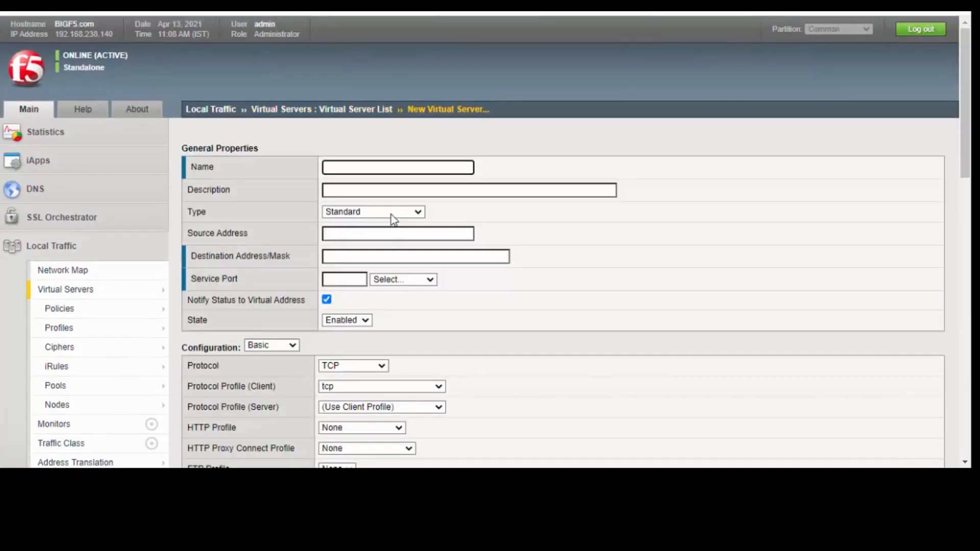
# - Name the virtual server VS-Web, described 'Virtual Server for Web', with type Standard
pyautogui.click(397, 168)
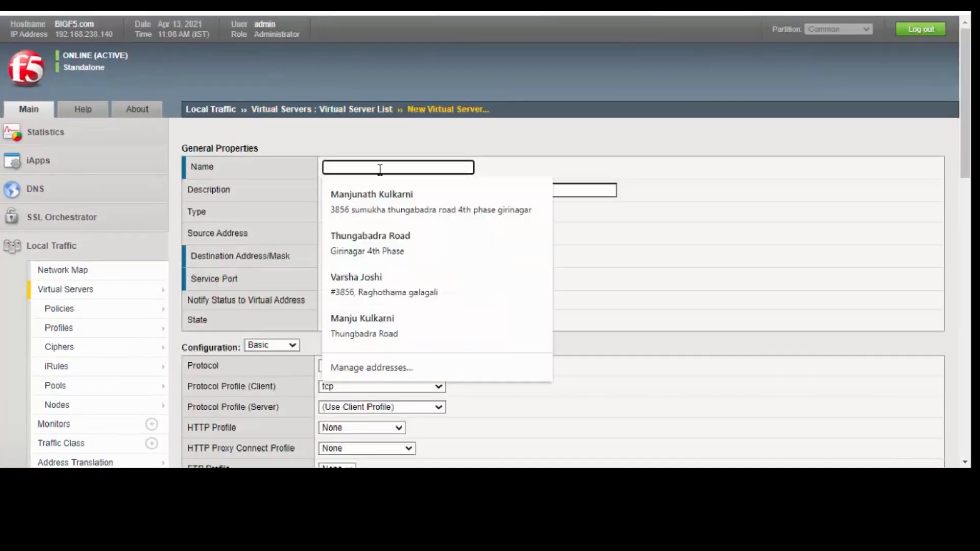
pyautogui.write('VS-Web')
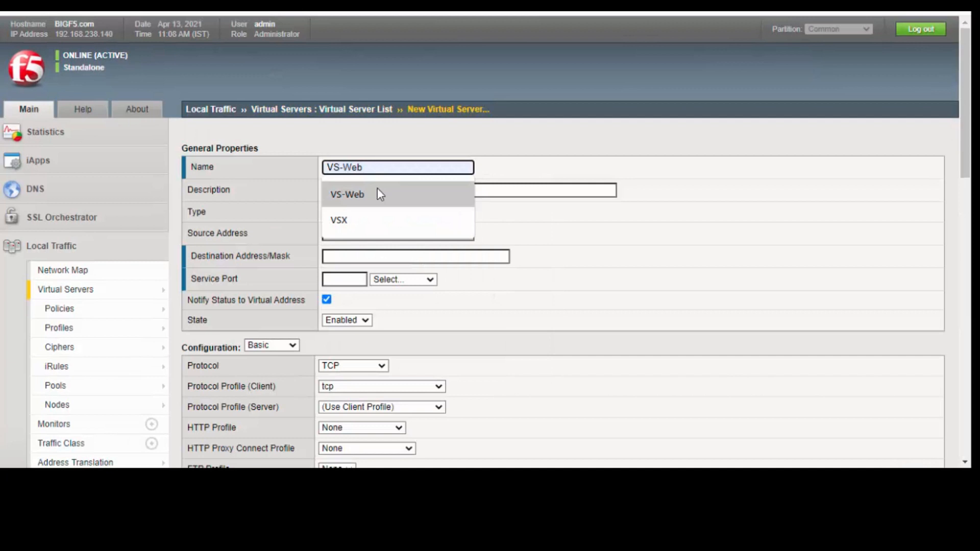
pyautogui.click(469, 190)
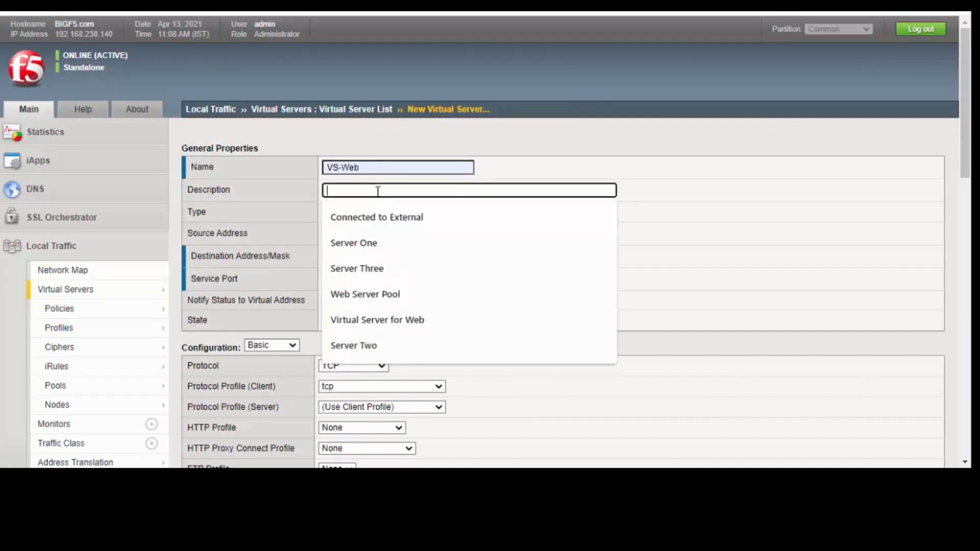
pyautogui.click(377, 319)
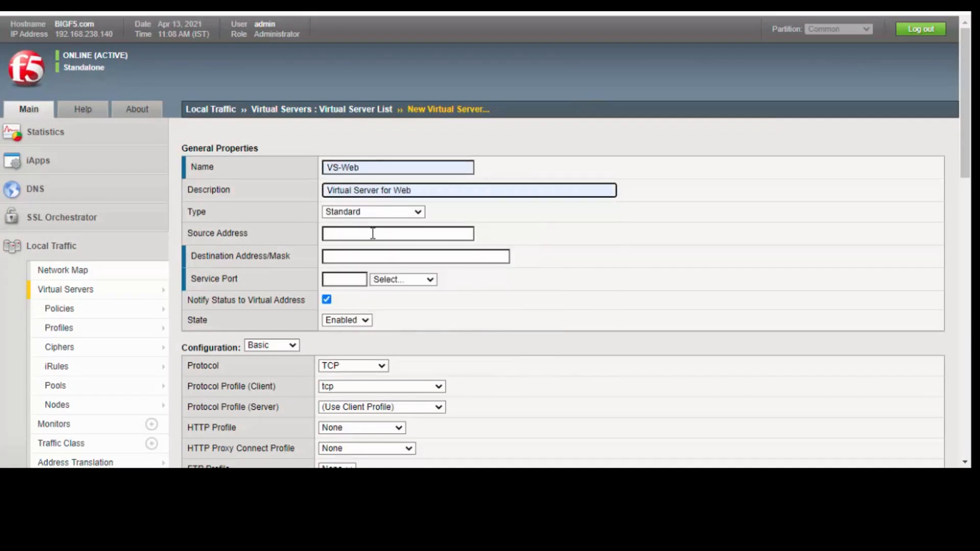
pyautogui.click(373, 211)
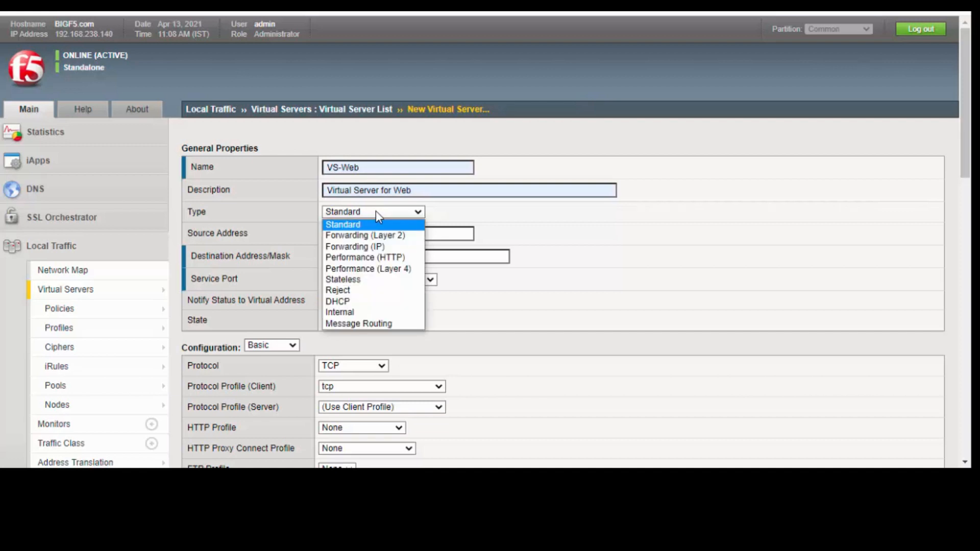
pyautogui.moveTo(380, 247)
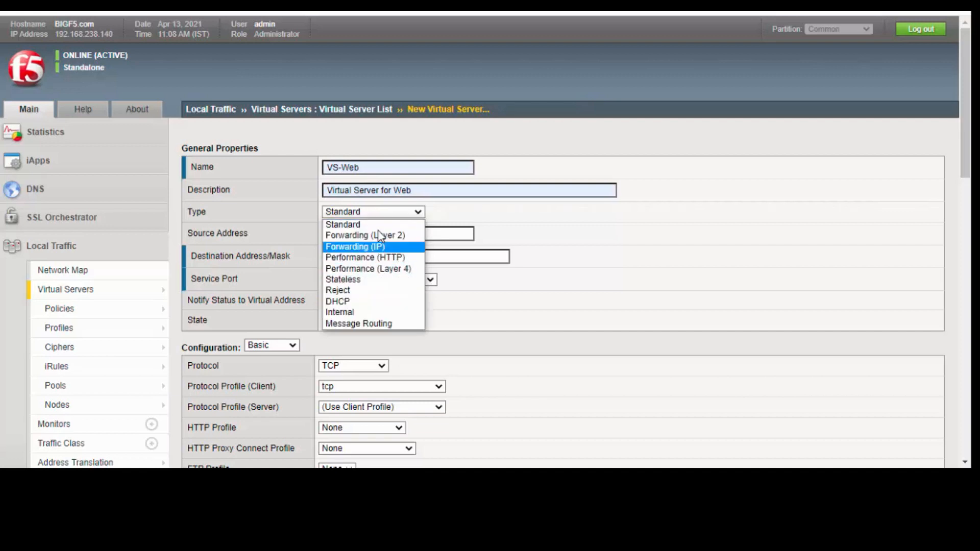
pyautogui.moveTo(367, 313)
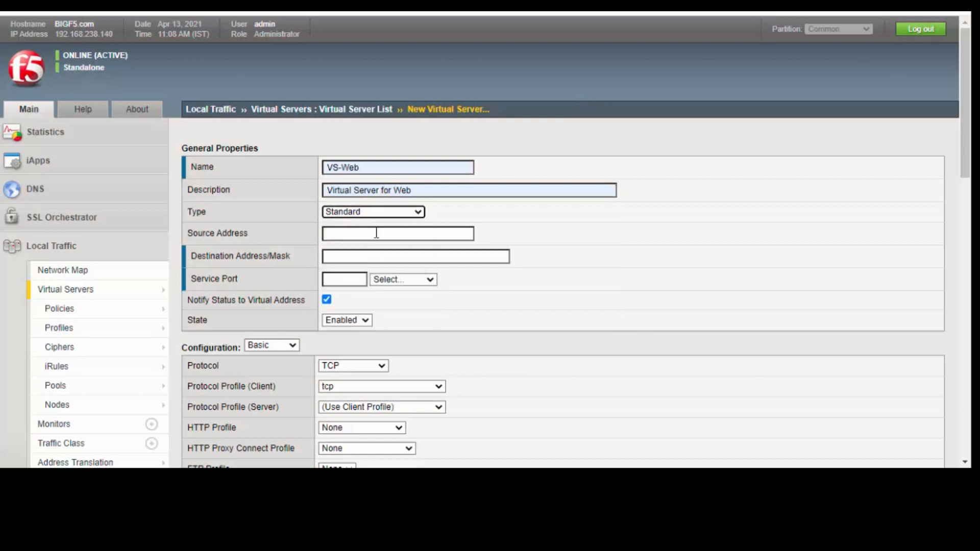
pyautogui.click(398, 233)
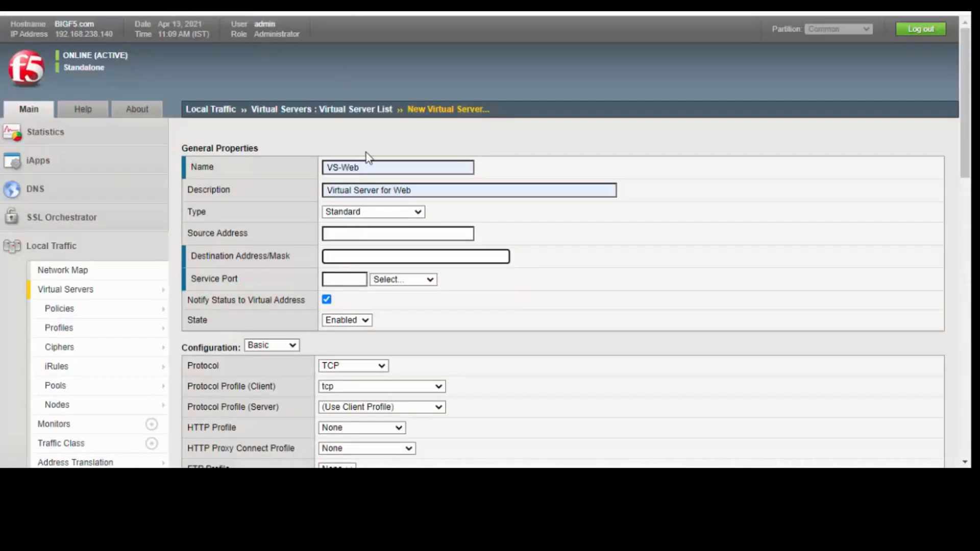
# - Set the destination to 192.168.230.150 with service port 80 (HTTP)
pyautogui.write('192.168.230.100')
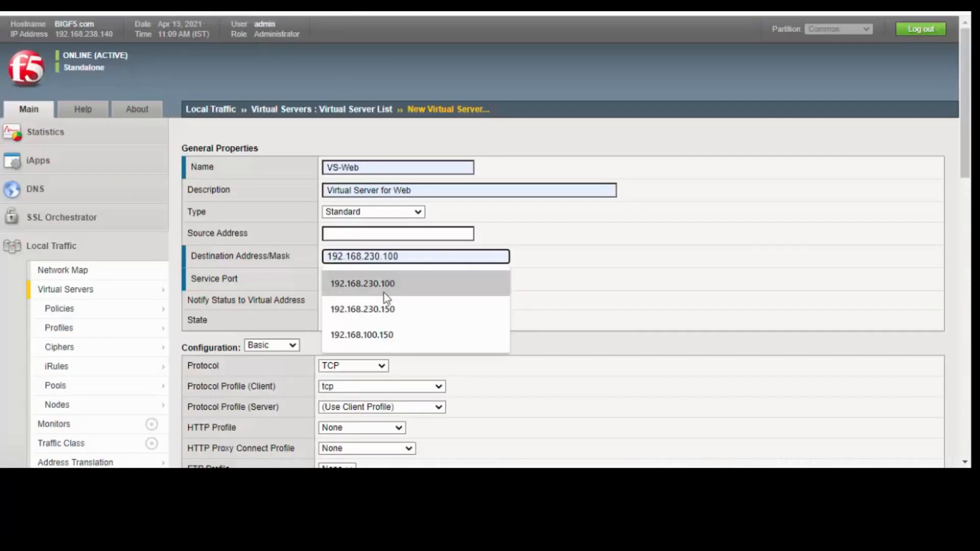
pyautogui.click(362, 309)
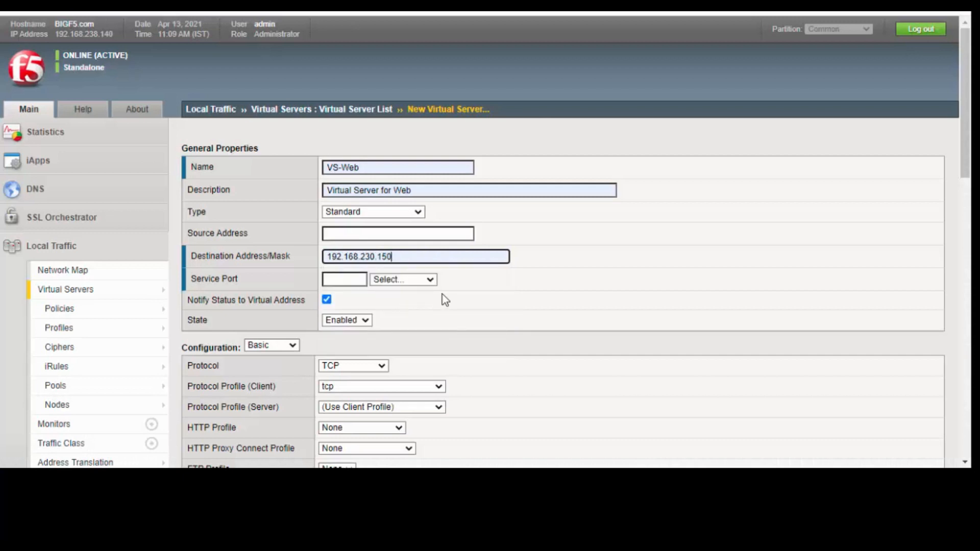
pyautogui.write('80')
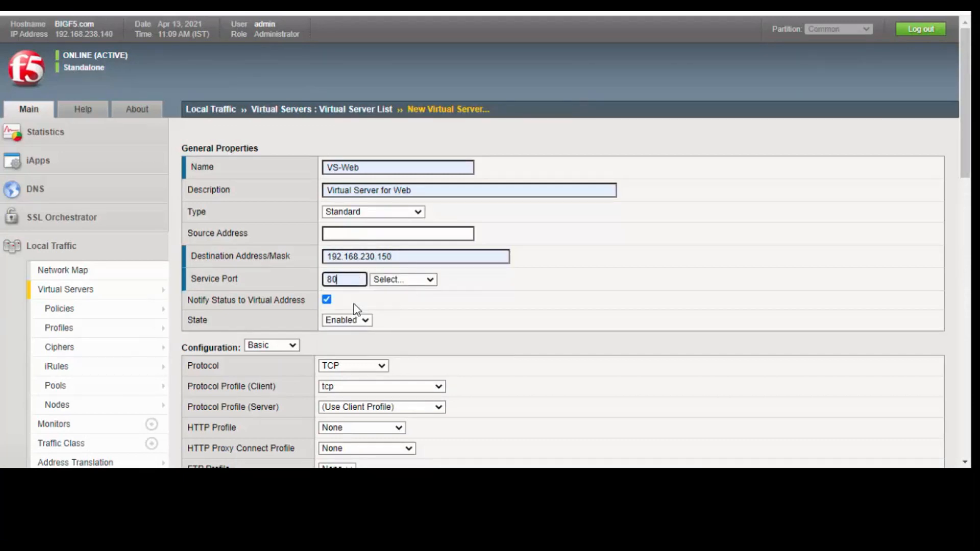
pyautogui.click(426, 280)
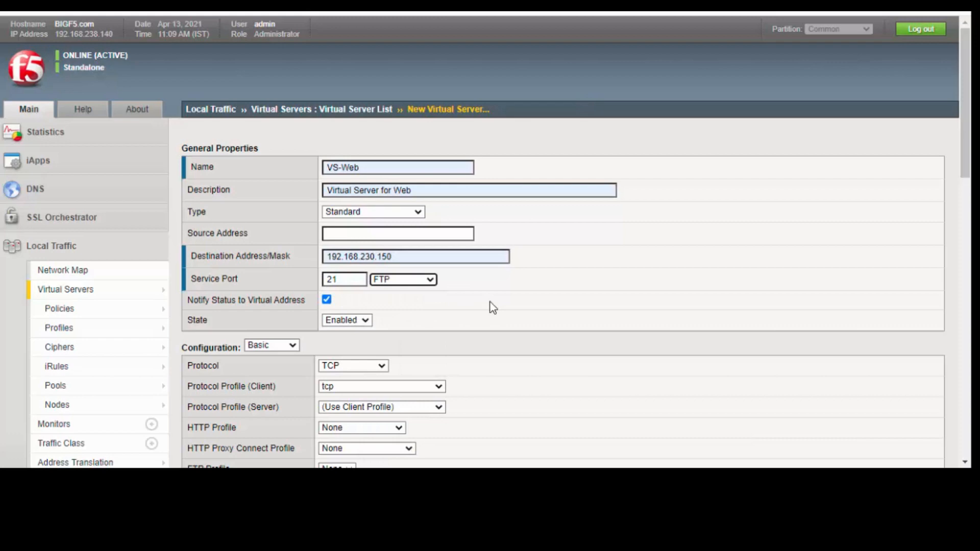
pyautogui.click(403, 280)
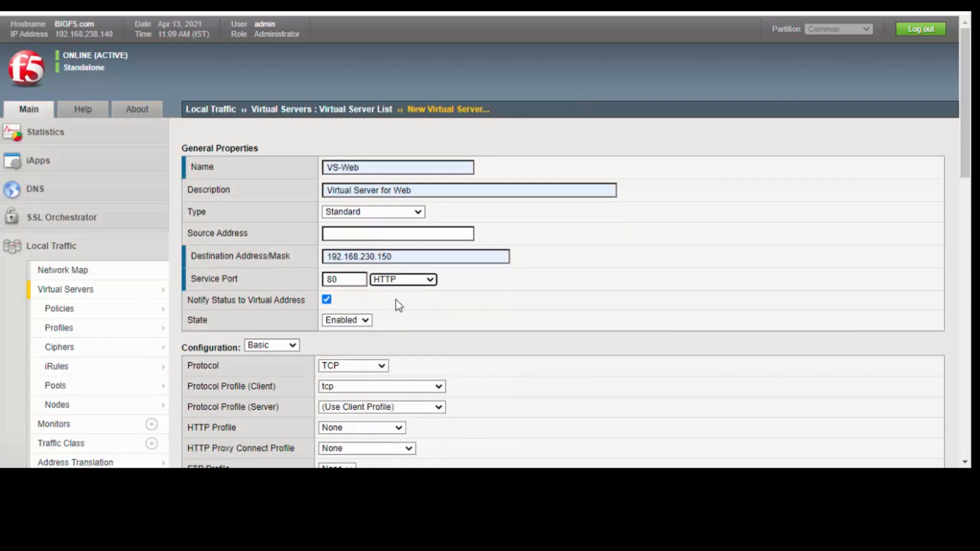
# - Choose Web-Pool as the default pool under Resources
pyautogui.scroll(-3)
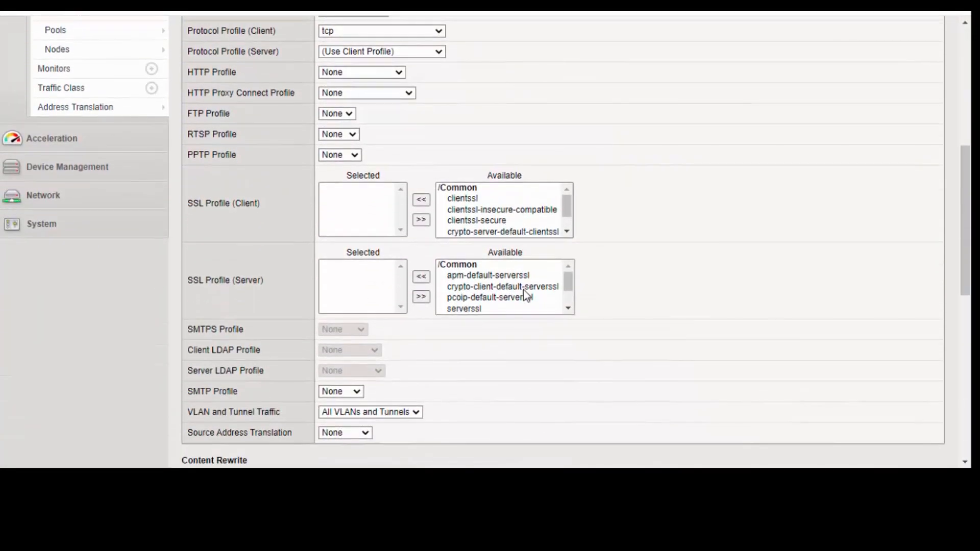
pyautogui.scroll(-3)
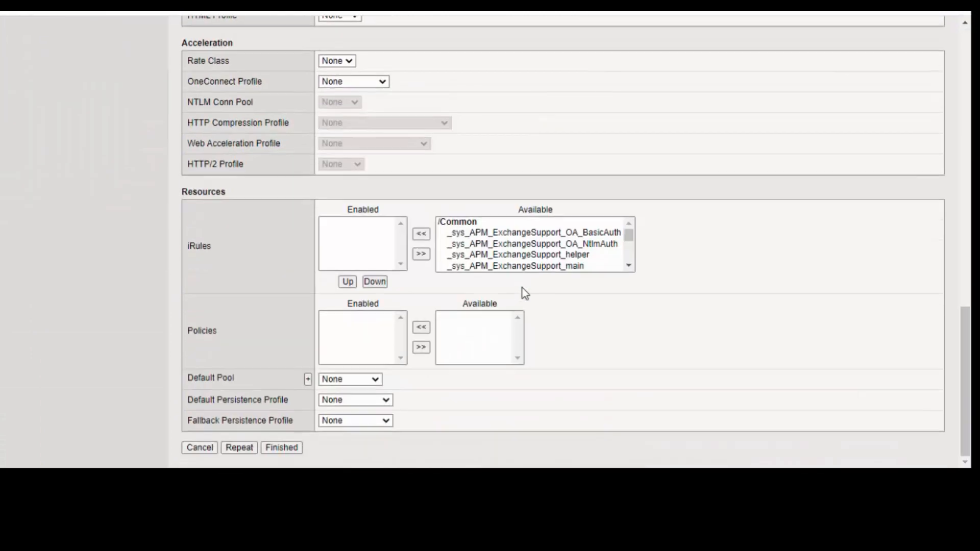
pyautogui.moveTo(487, 299)
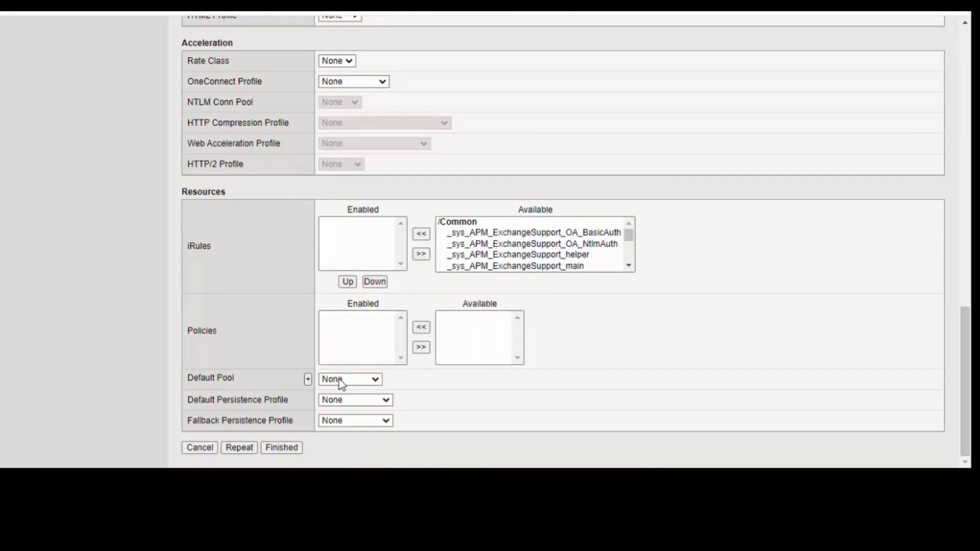
pyautogui.click(350, 380)
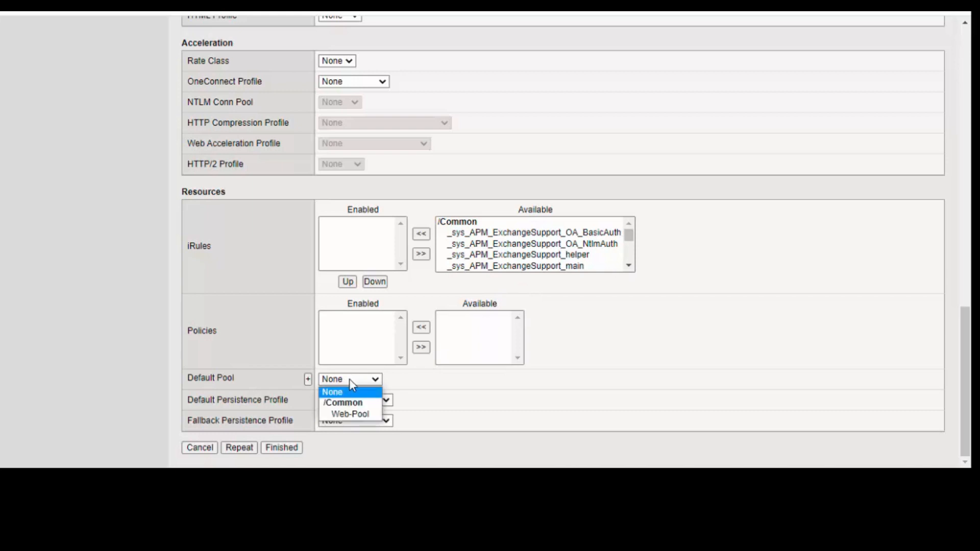
pyautogui.click(350, 414)
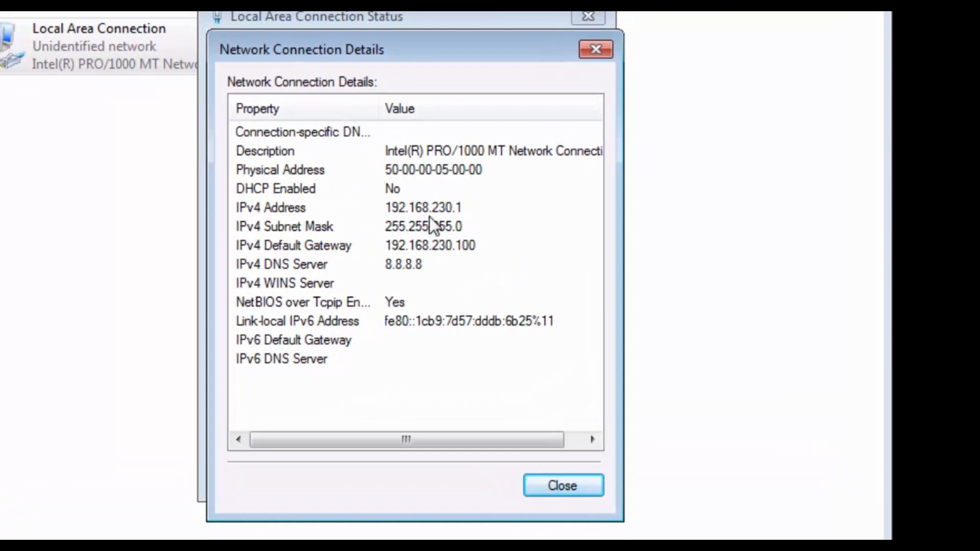
pyautogui.moveTo(451, 276)
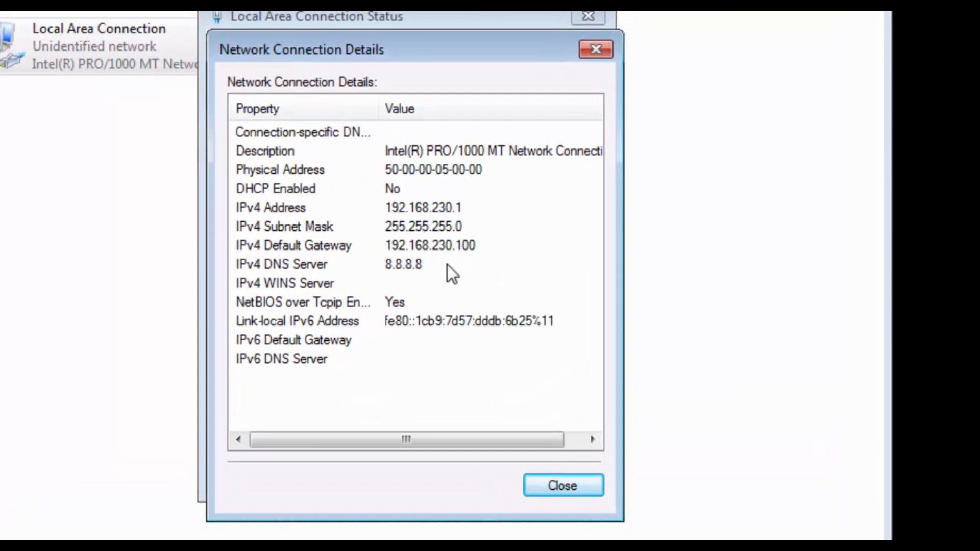
pyautogui.moveTo(466, 262)
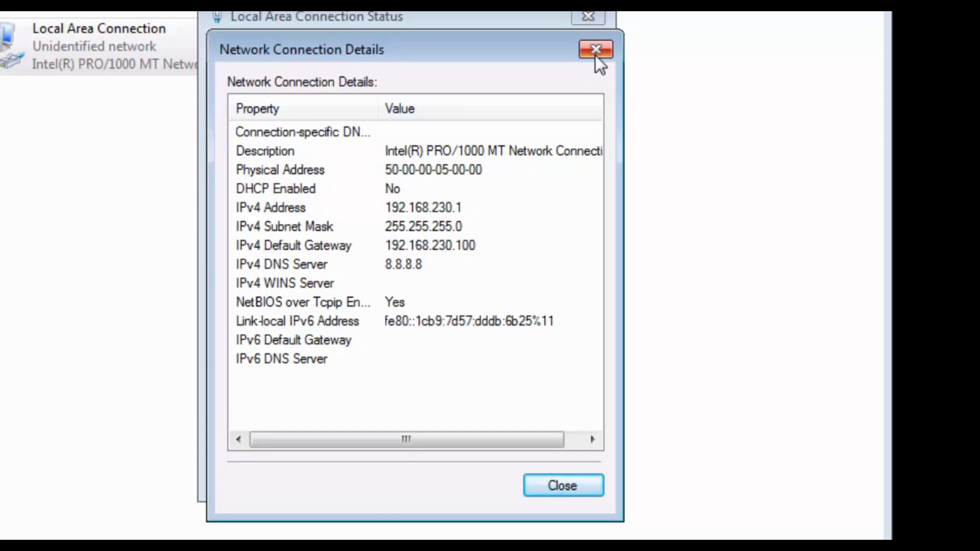
# - Close Network Connection Details after checking address 192.168.230.1 and gateway 192.168.230.100
pyautogui.click(592, 48)
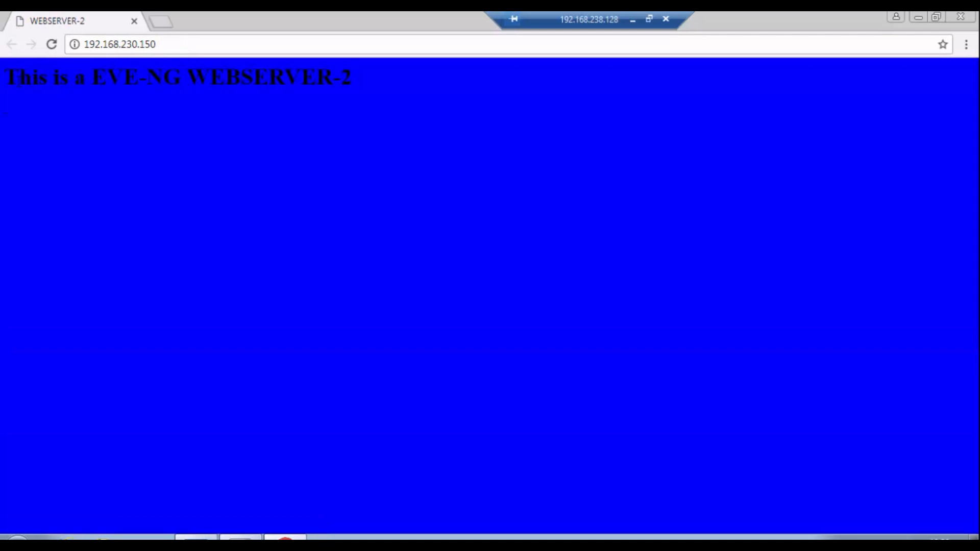
# - Reload 192.168.230.150 repeatedly, watching responses alternate between WEBSERVER-2 and WEBSERVER-3
pyautogui.moveTo(5, 77); pyautogui.dragTo(352, 77)
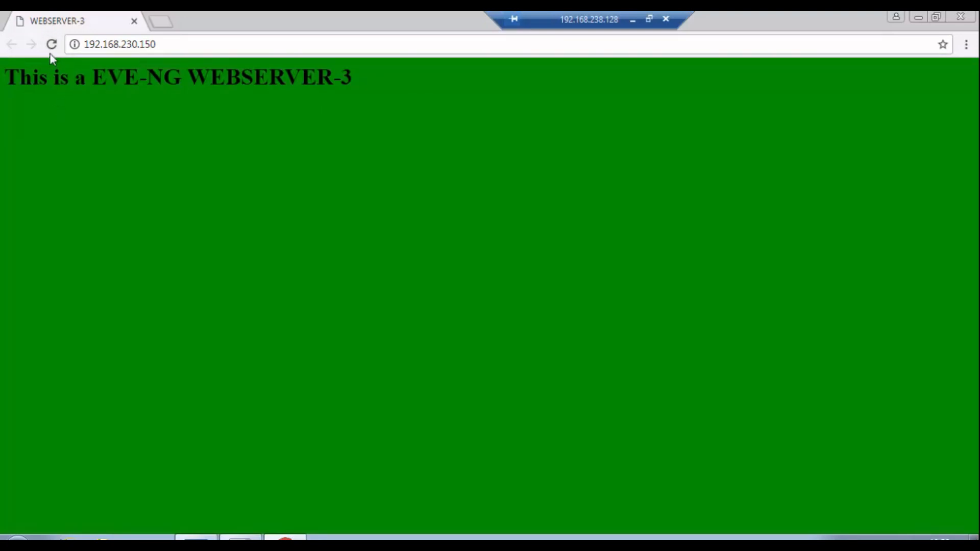
pyautogui.click(50, 44)
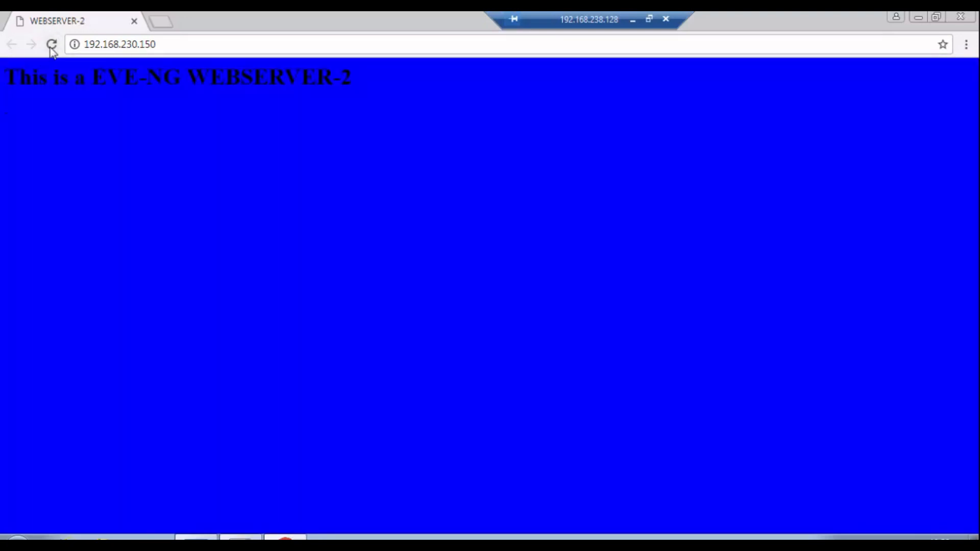
pyautogui.click(51, 43)
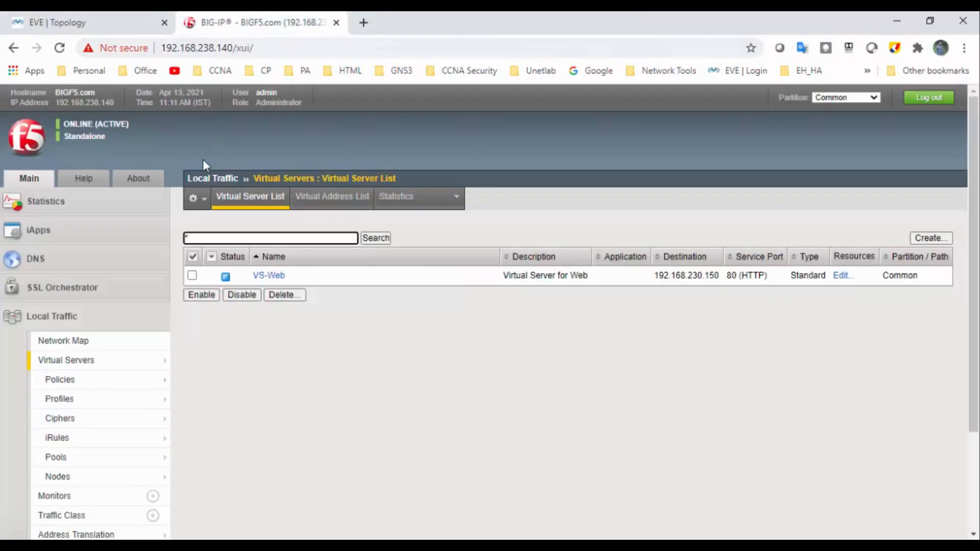
# - Open Local Traffic module statistics for Nodes
pyautogui.click(45, 201)
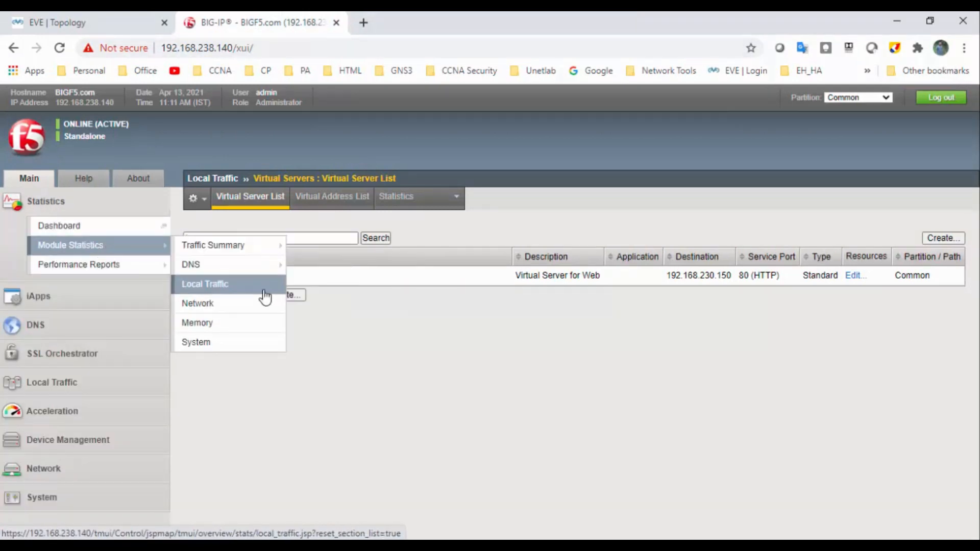
pyautogui.click(205, 284)
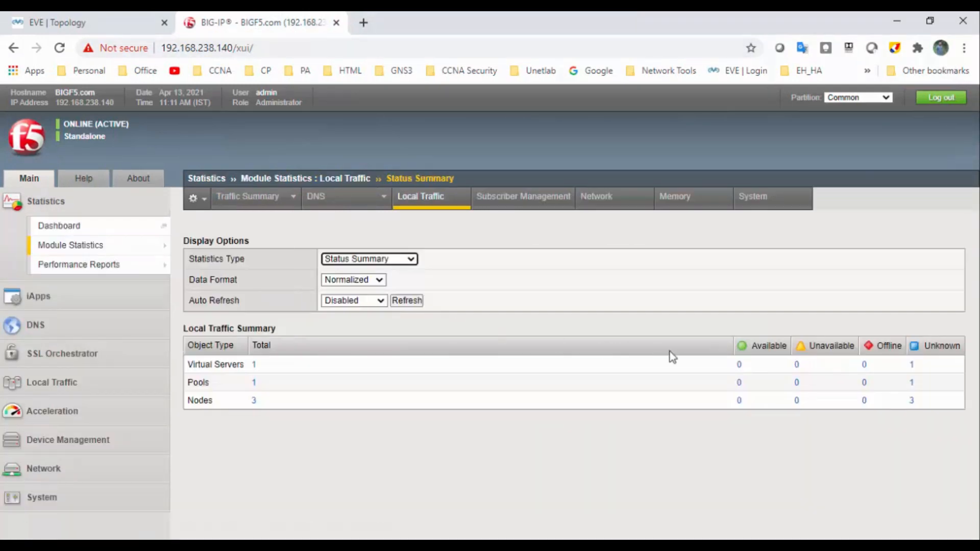
pyautogui.click(369, 259)
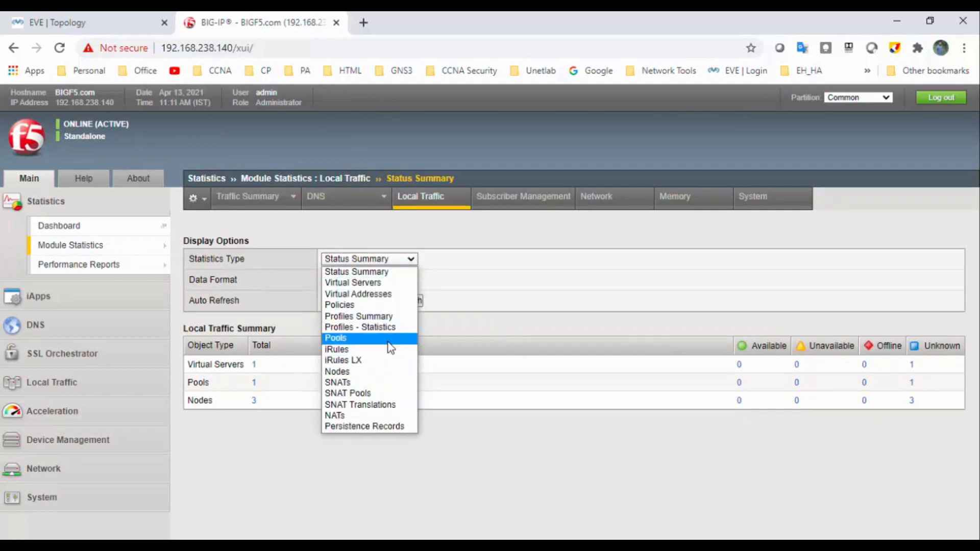
pyautogui.click(337, 372)
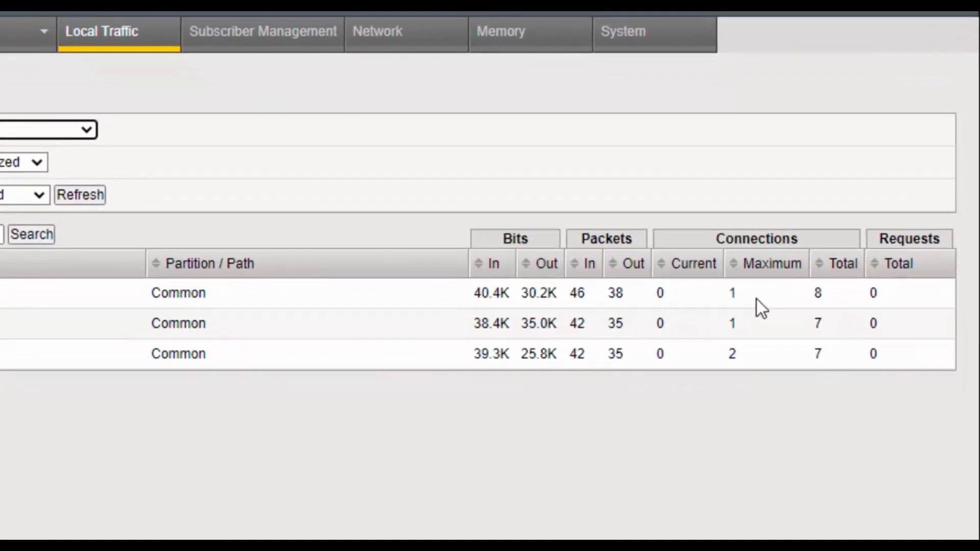
pyautogui.moveTo(743, 314)
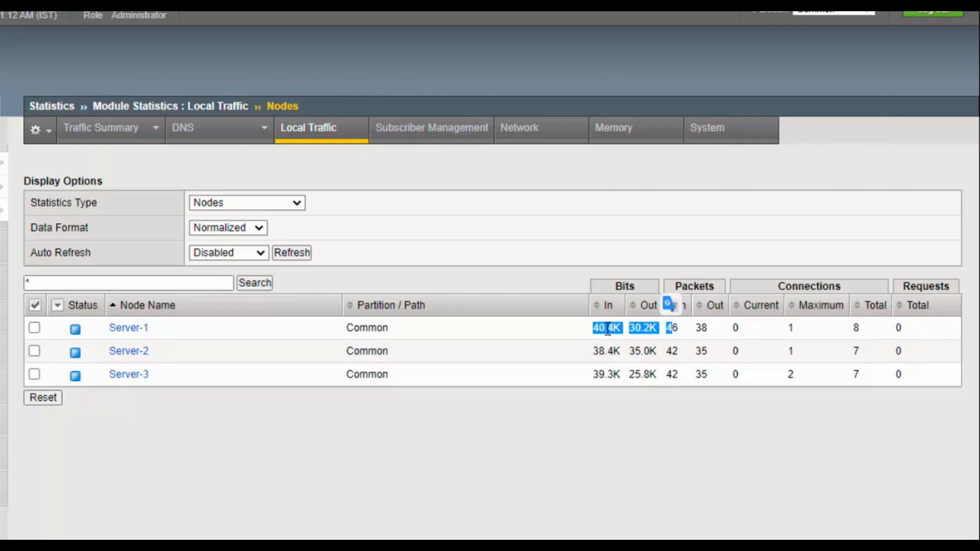
pyautogui.moveTo(596, 336)
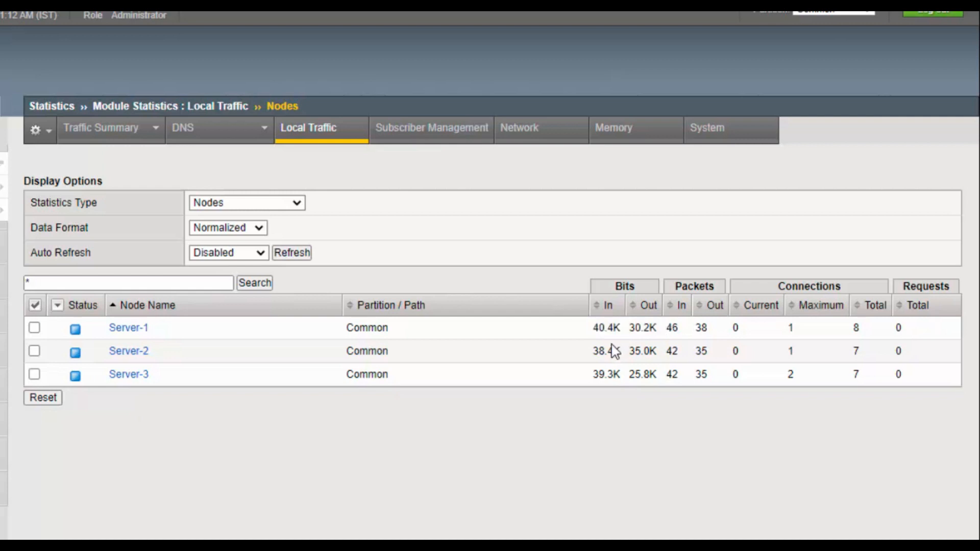
# - View node counts as Unformatted, inspect Server-1's values, then return to Normalized
pyautogui.click(228, 228)
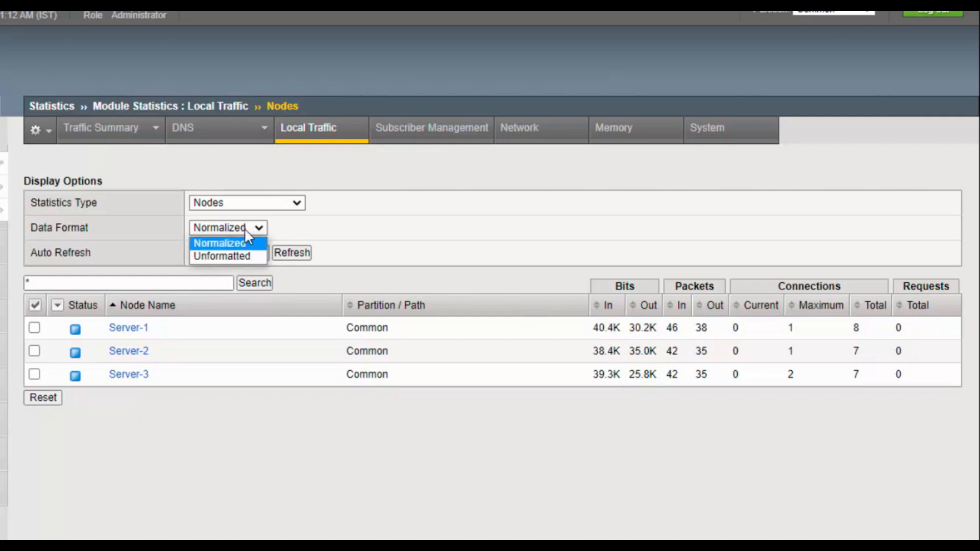
pyautogui.click(220, 257)
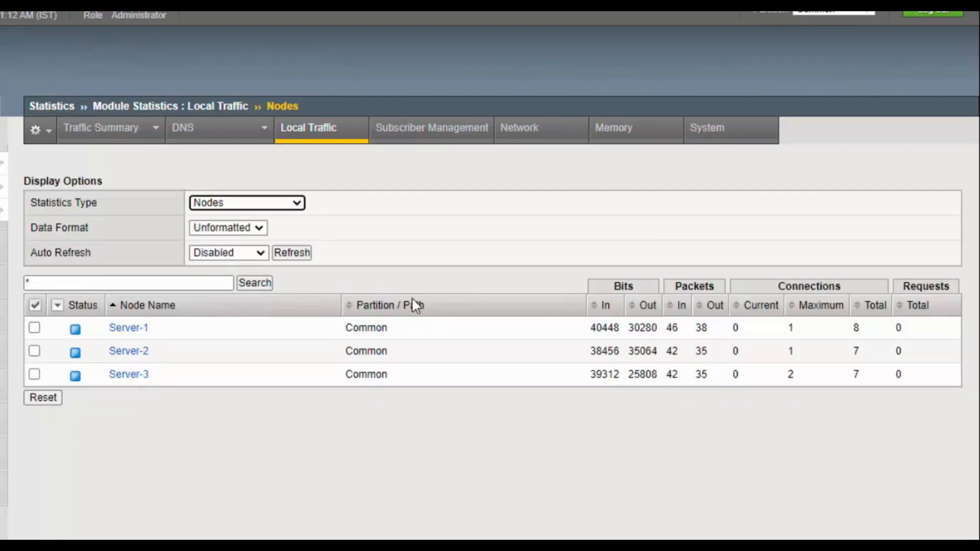
pyautogui.doubleClick(604, 327)
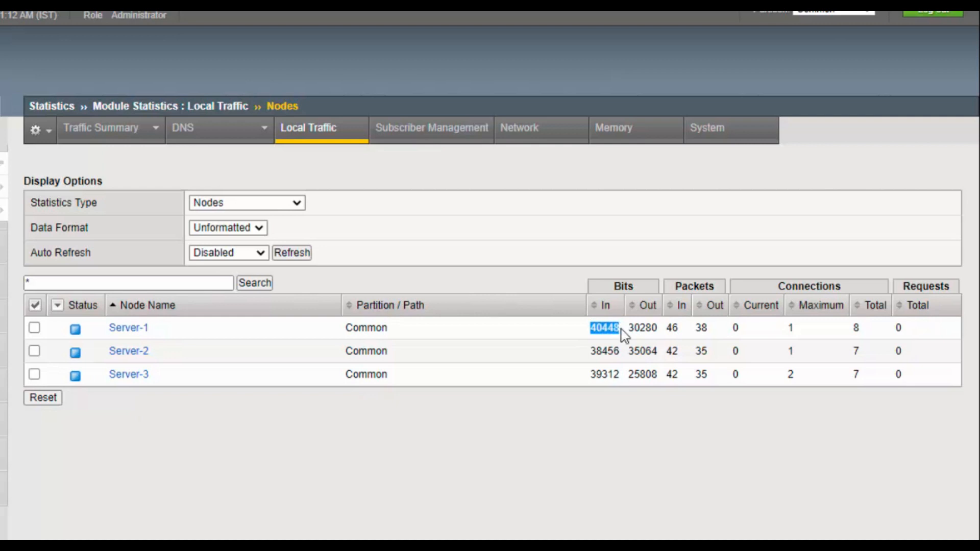
pyautogui.click(228, 228)
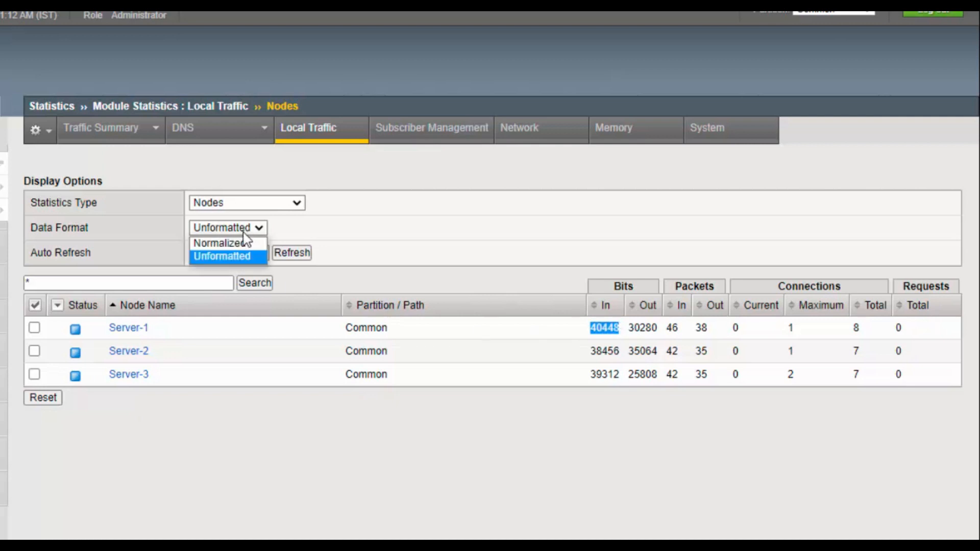
pyautogui.click(219, 243)
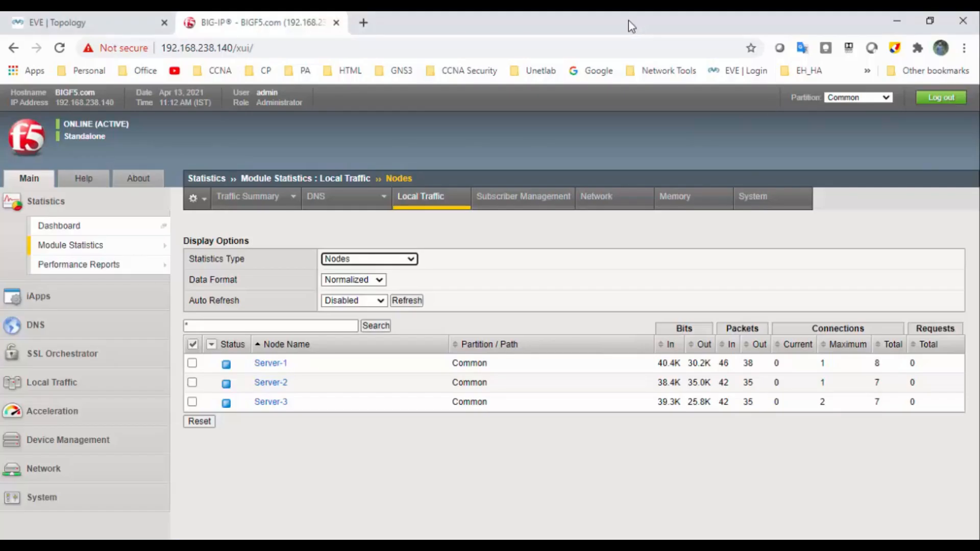
# - Search Google for 'git' in a new Chrome tab
pyautogui.click(363, 22)
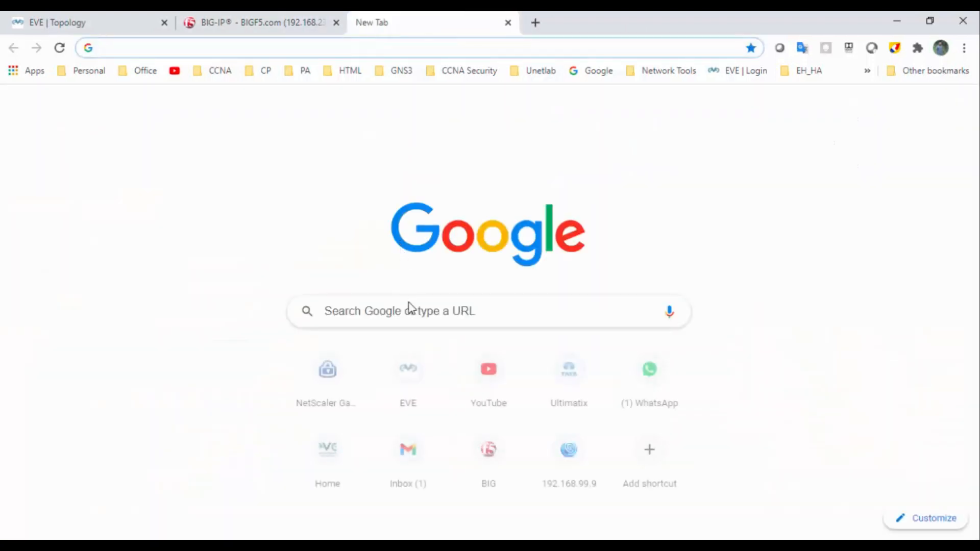
pyautogui.write('git')
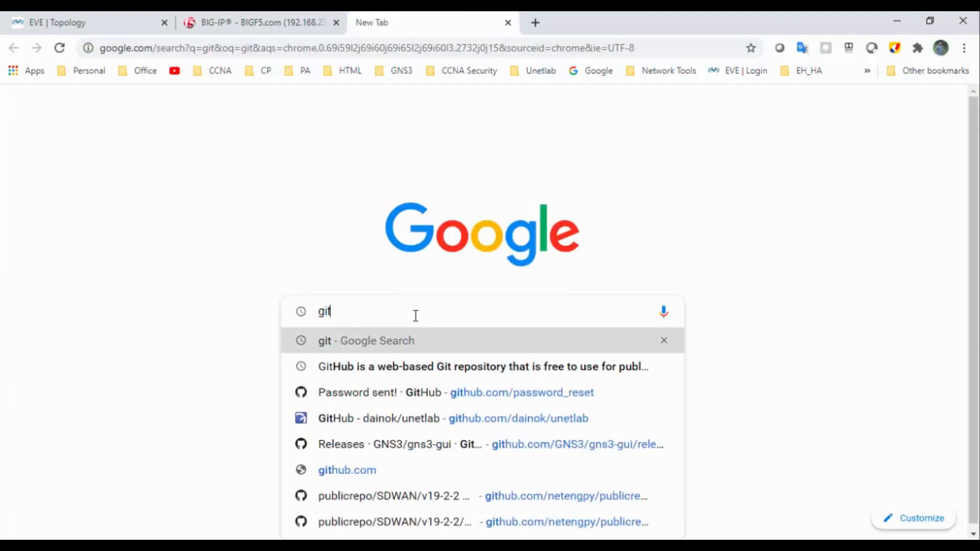
pyautogui.click(481, 367)
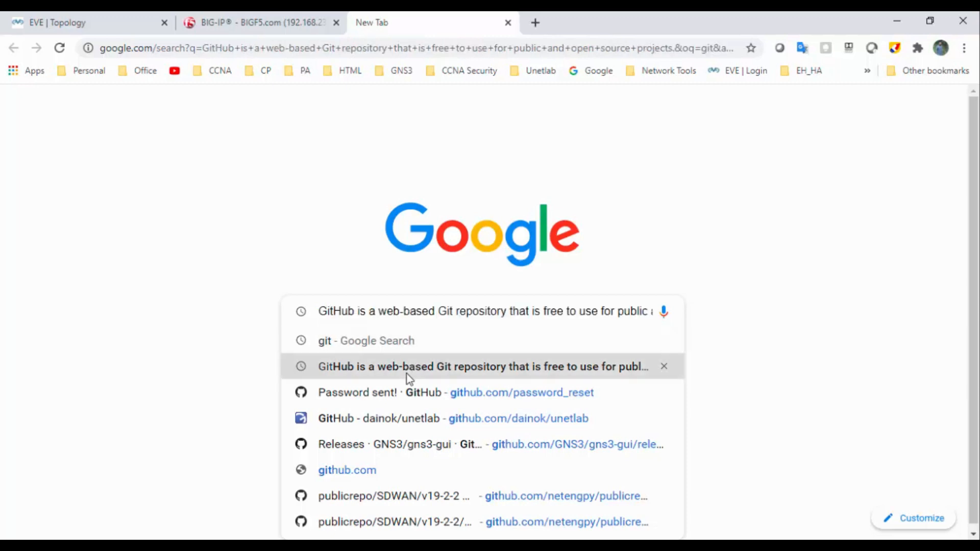
pyautogui.moveTo(399, 379)
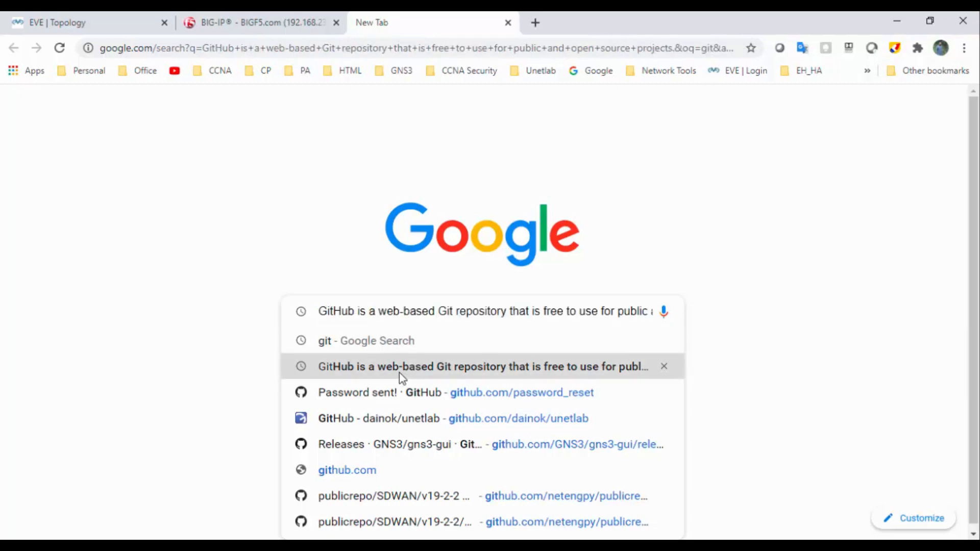
pyautogui.click(358, 341)
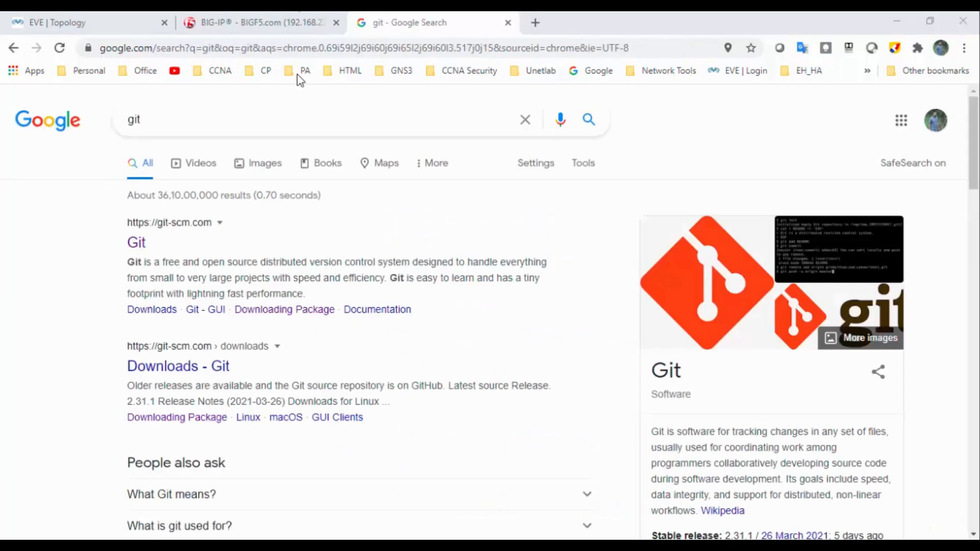
# - Open git-scm.com, scroll to the Windows 2.31.1 download, and minimize Chrome
pyautogui.click(136, 242)
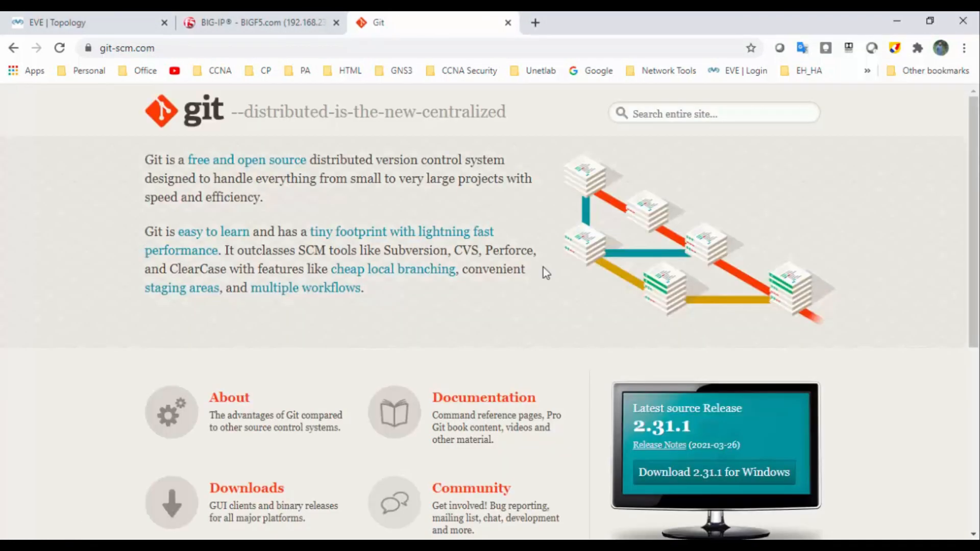
pyautogui.scroll(-3)
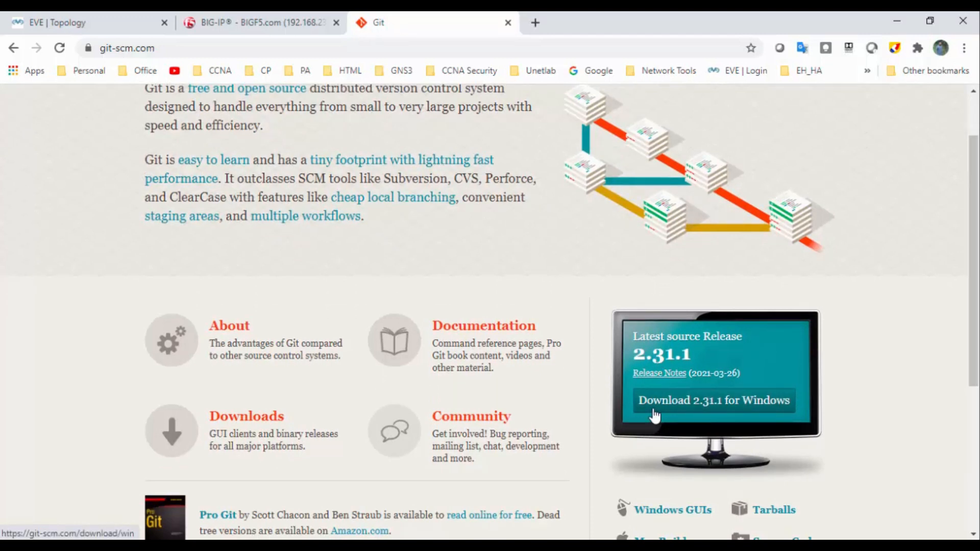
pyautogui.moveTo(691, 415)
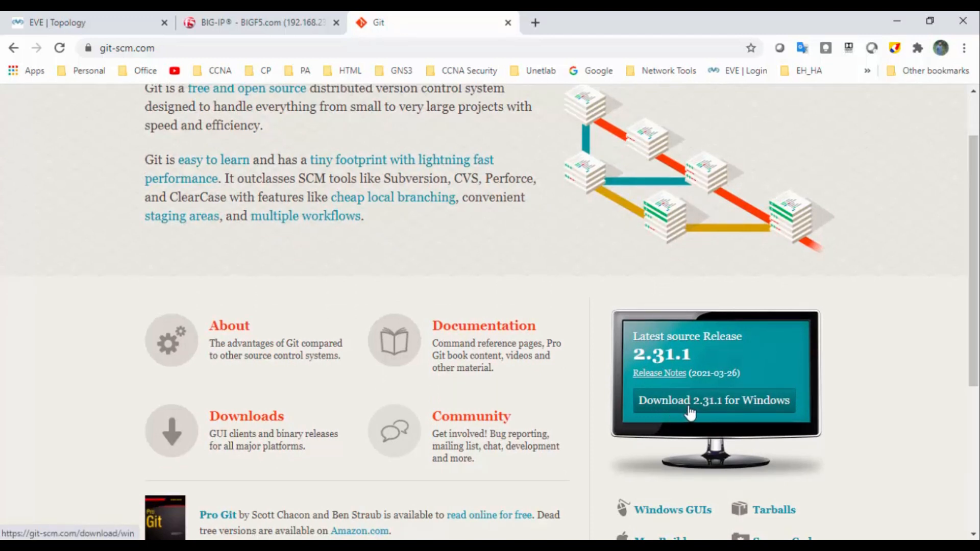
pyautogui.moveTo(740, 416)
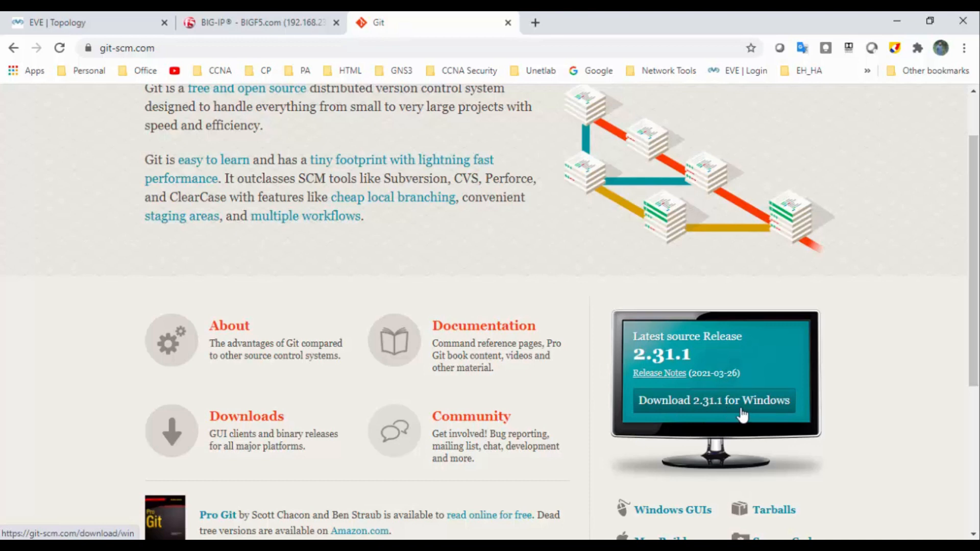
pyautogui.moveTo(893, 26)
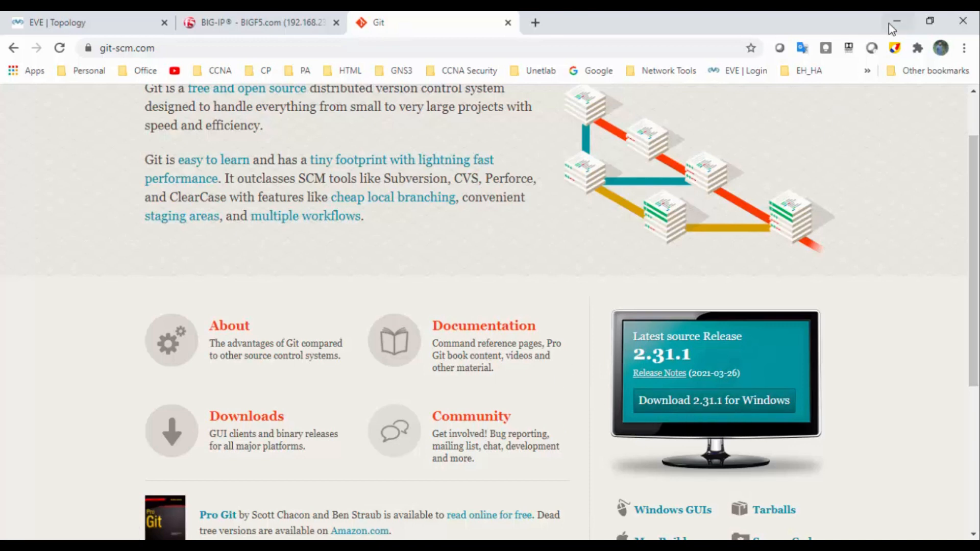
pyautogui.click(896, 19)
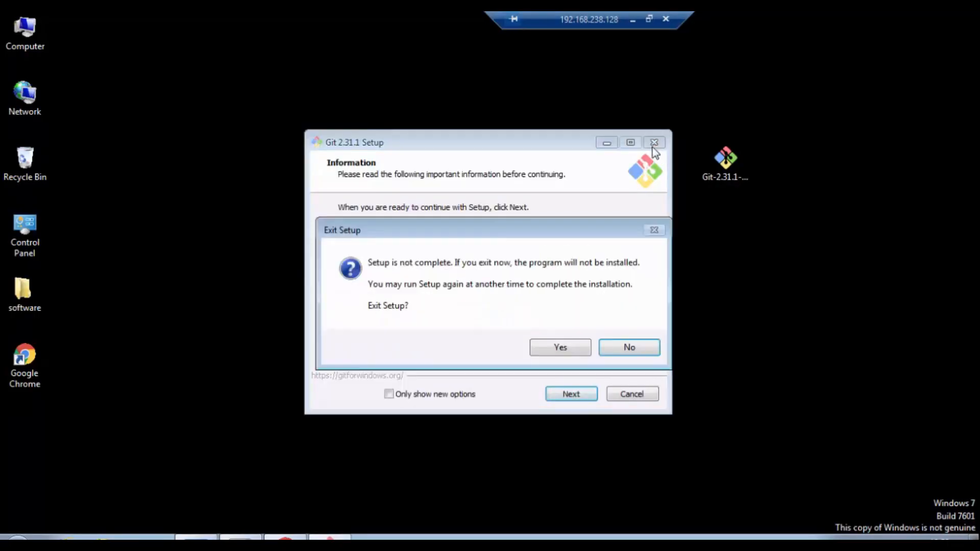
# - Confirm exiting the Git 2.31.1 setup wizard
pyautogui.click(561, 347)
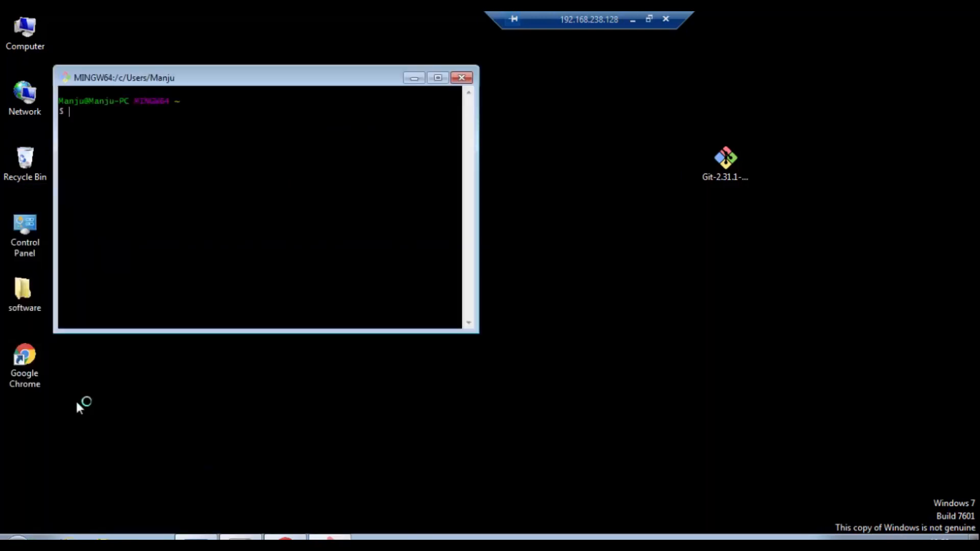
pyautogui.moveTo(626, 31)
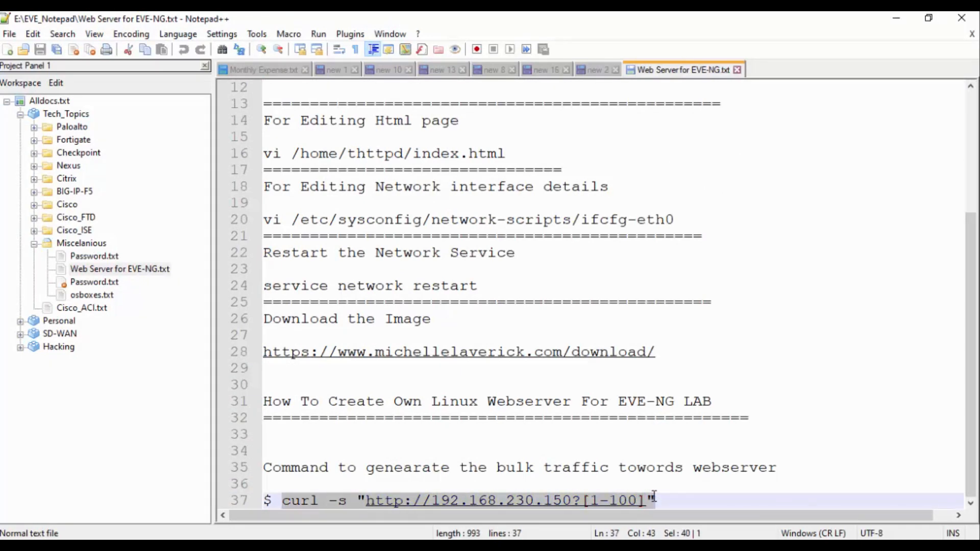
pyautogui.moveTo(649, 505)
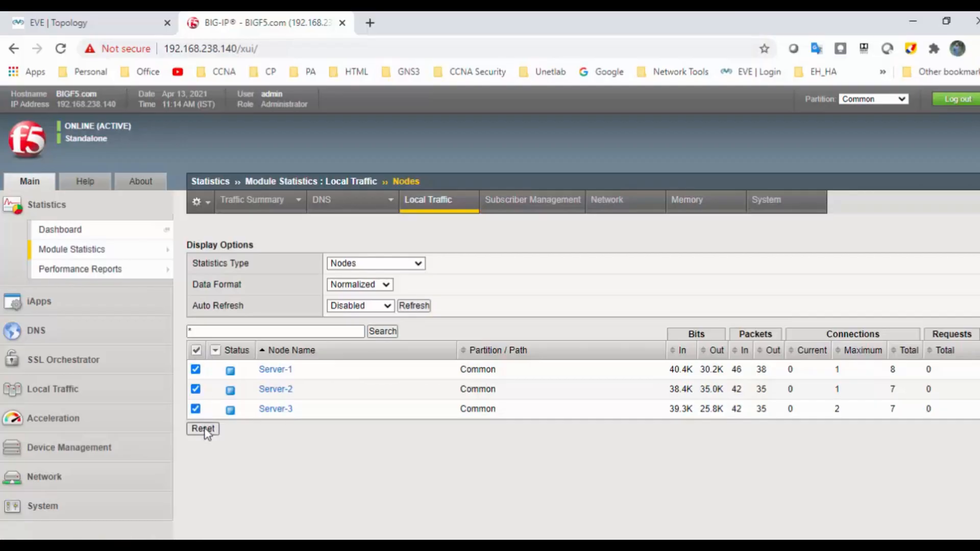
# - Reset statistics for the checked nodes Server-1, Server-2 and Server-3
pyautogui.click(203, 429)
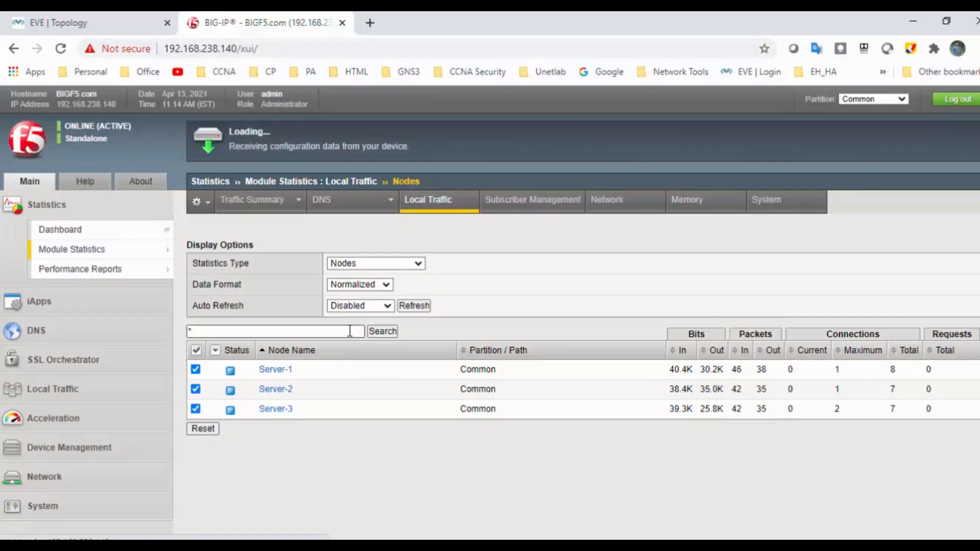
pyautogui.click(202, 429)
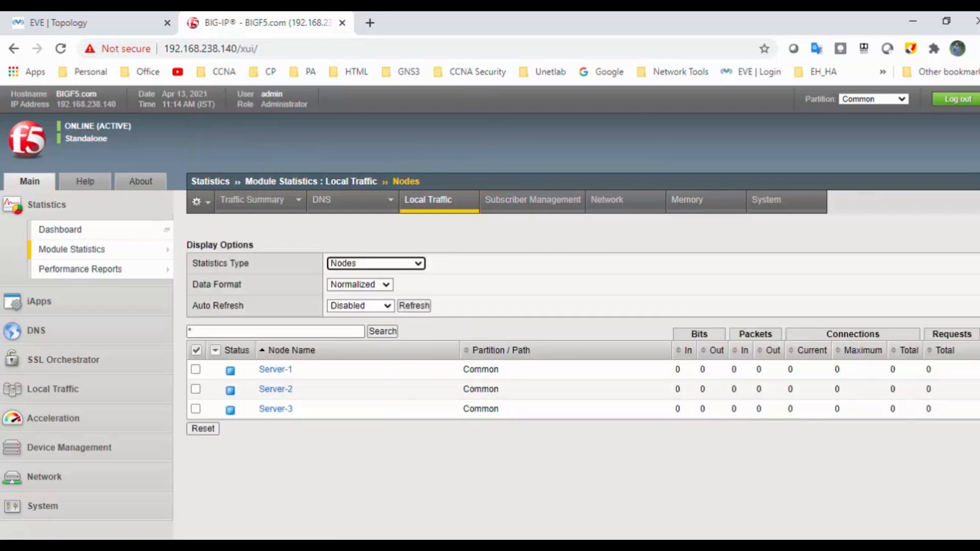
pyautogui.moveTo(816, 381)
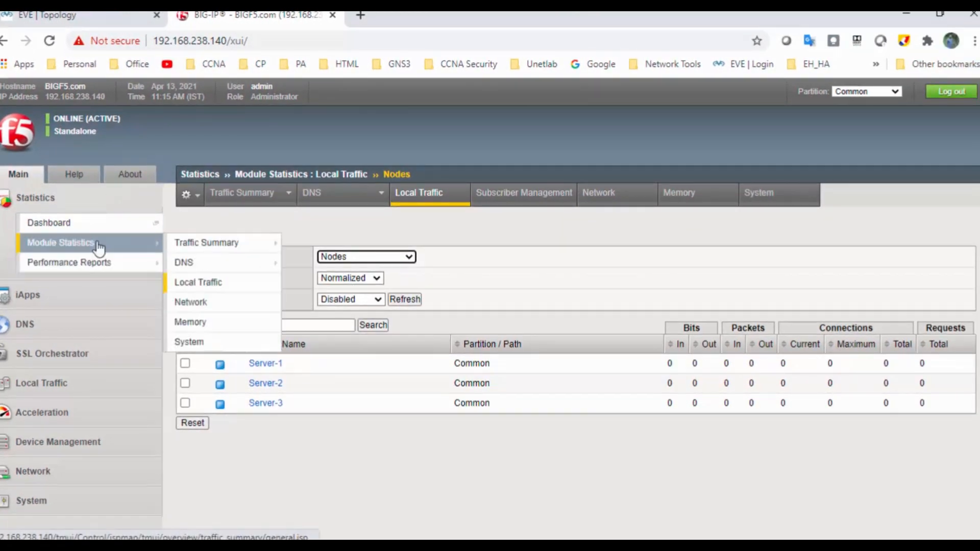
# - View refreshed Local Traffic node statistics showing 30 connections per server
pyautogui.click(198, 282)
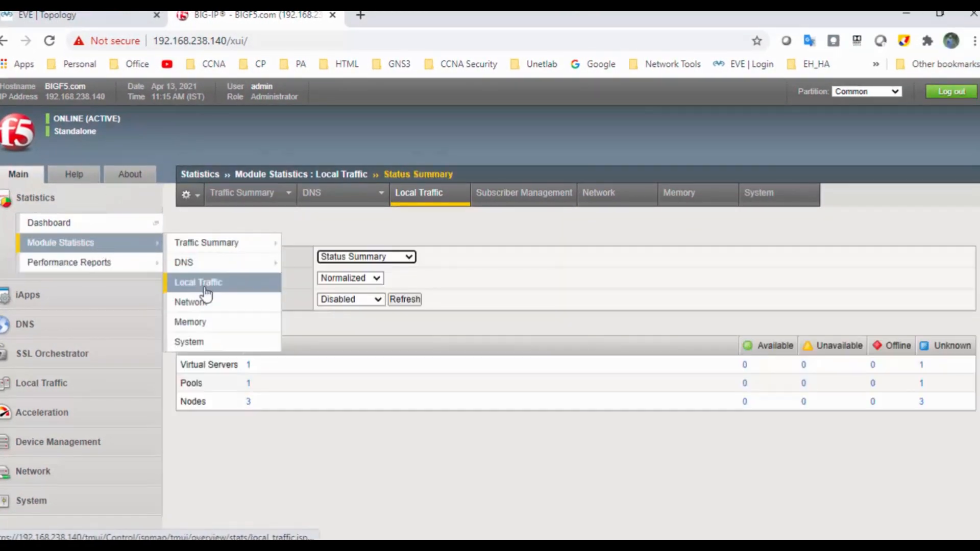
pyautogui.click(365, 257)
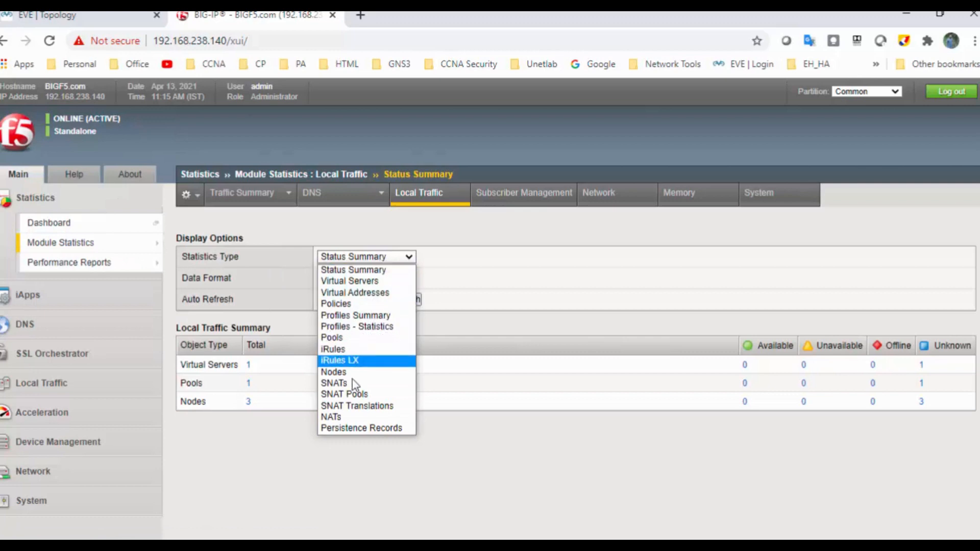
pyautogui.click(333, 371)
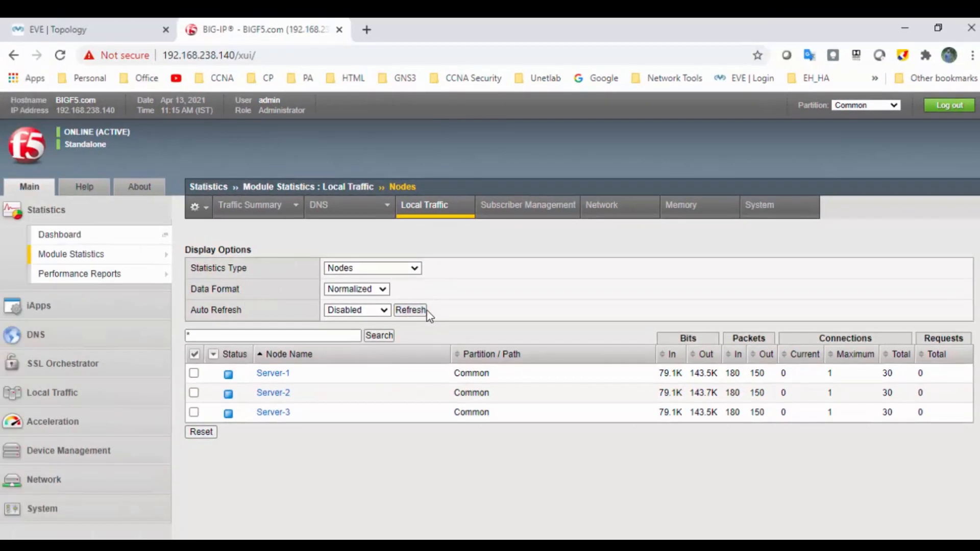
pyautogui.click(257, 204)
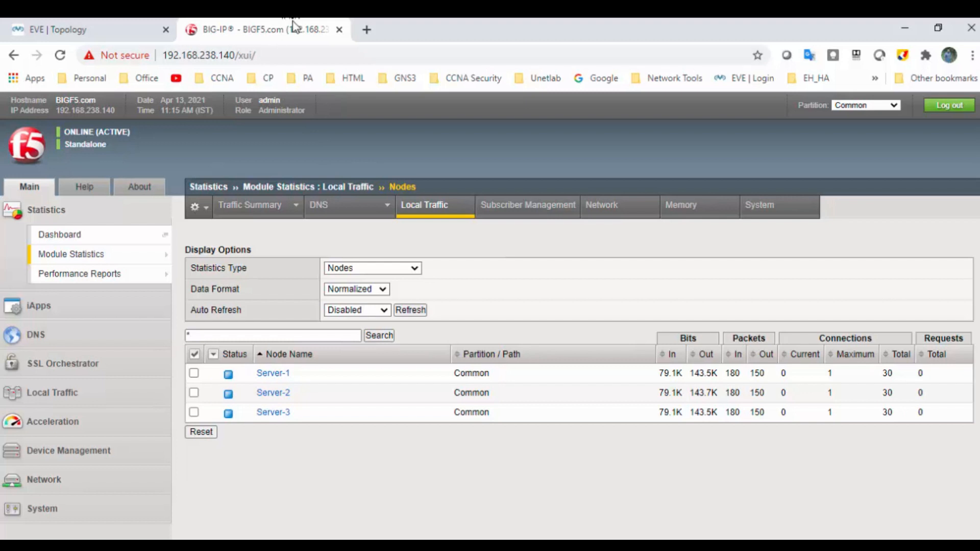
pyautogui.moveTo(293, 30)
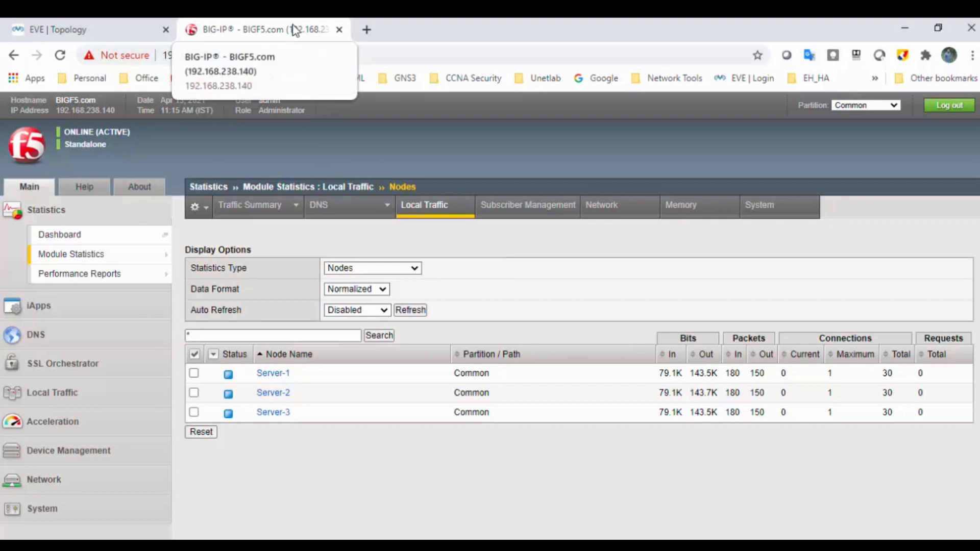